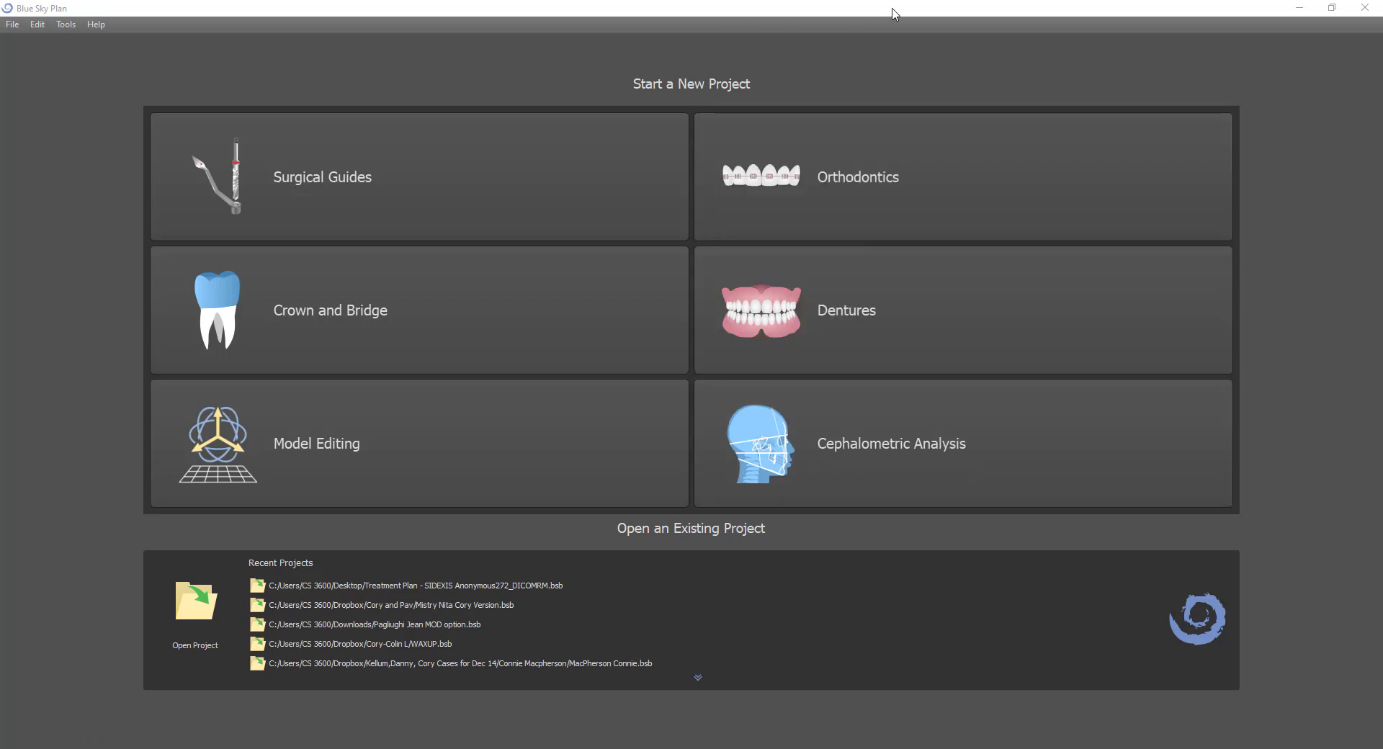
pyautogui.moveTo(902, 13)
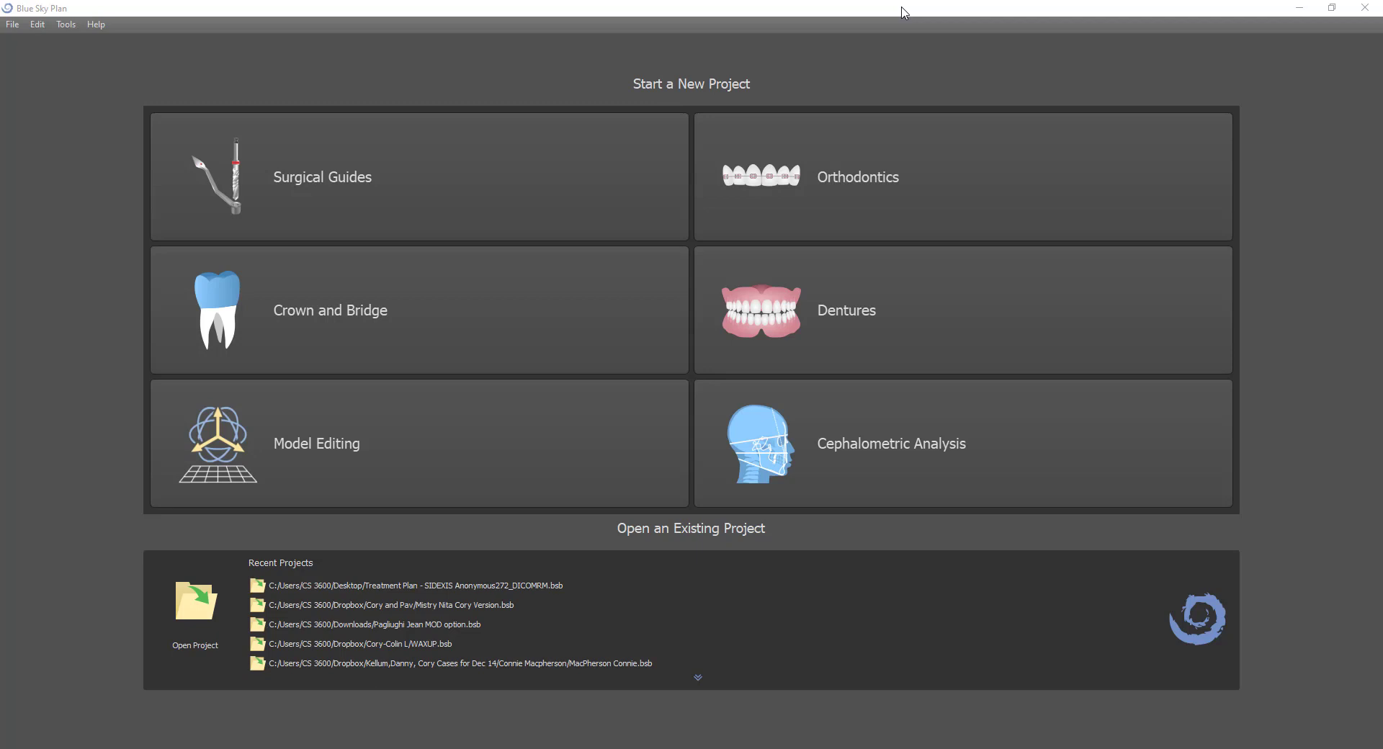
pyautogui.moveTo(869, 23)
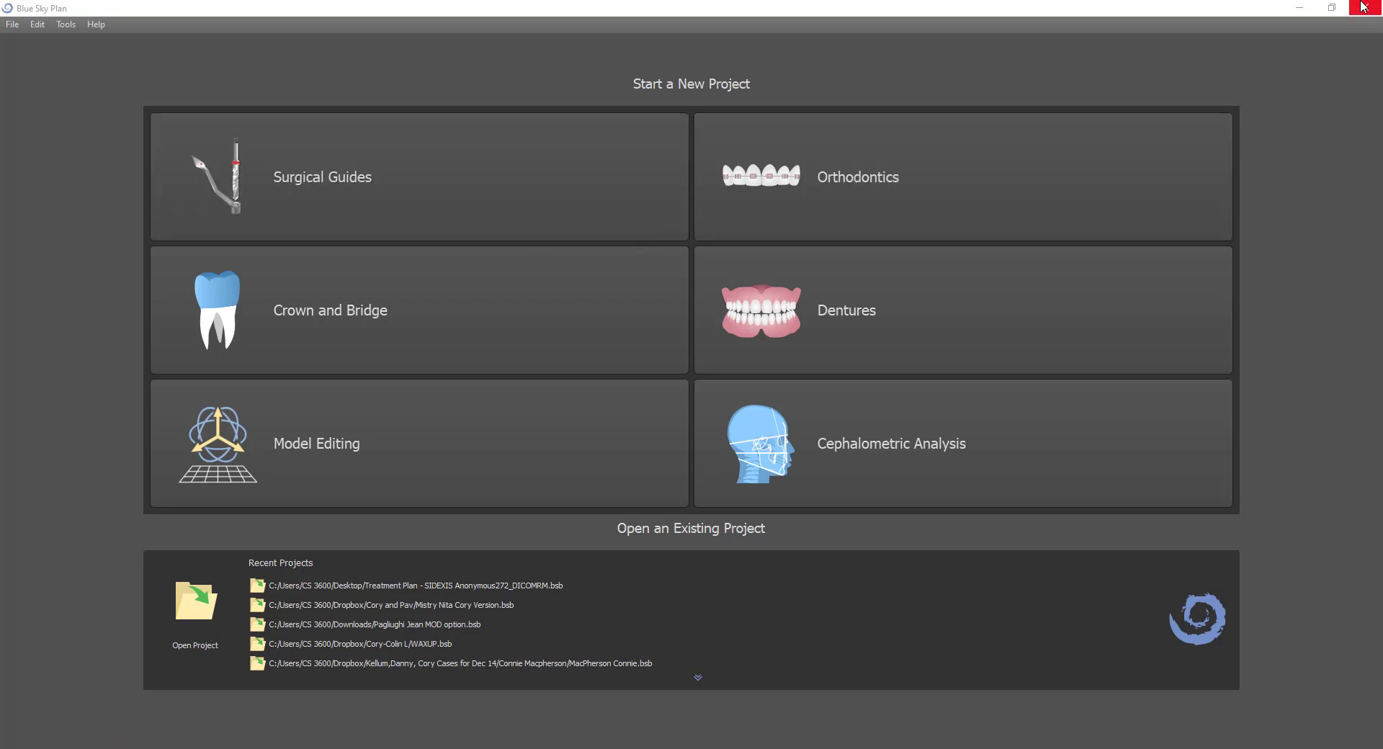
pyautogui.moveTo(369, 194)
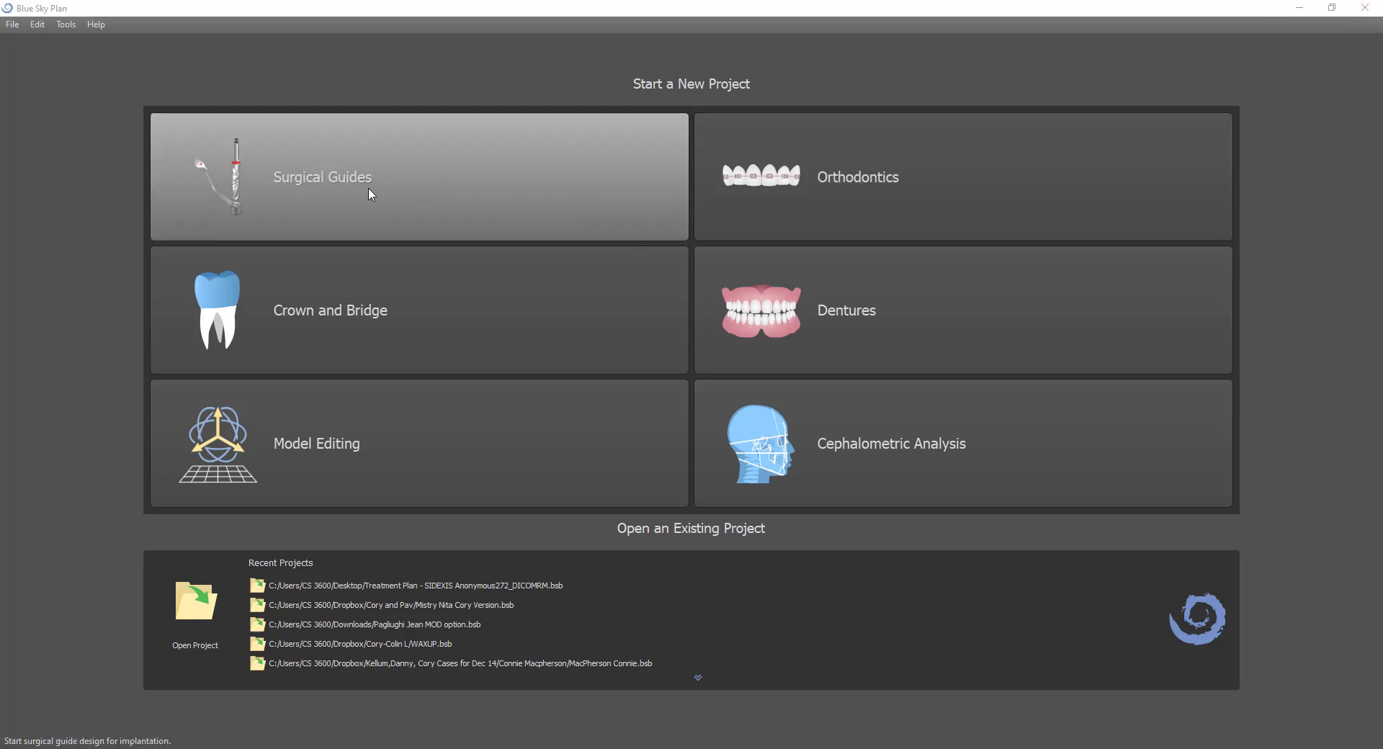
# Show the Surgical Guides project options on the start screen
pyautogui.click(418, 175)
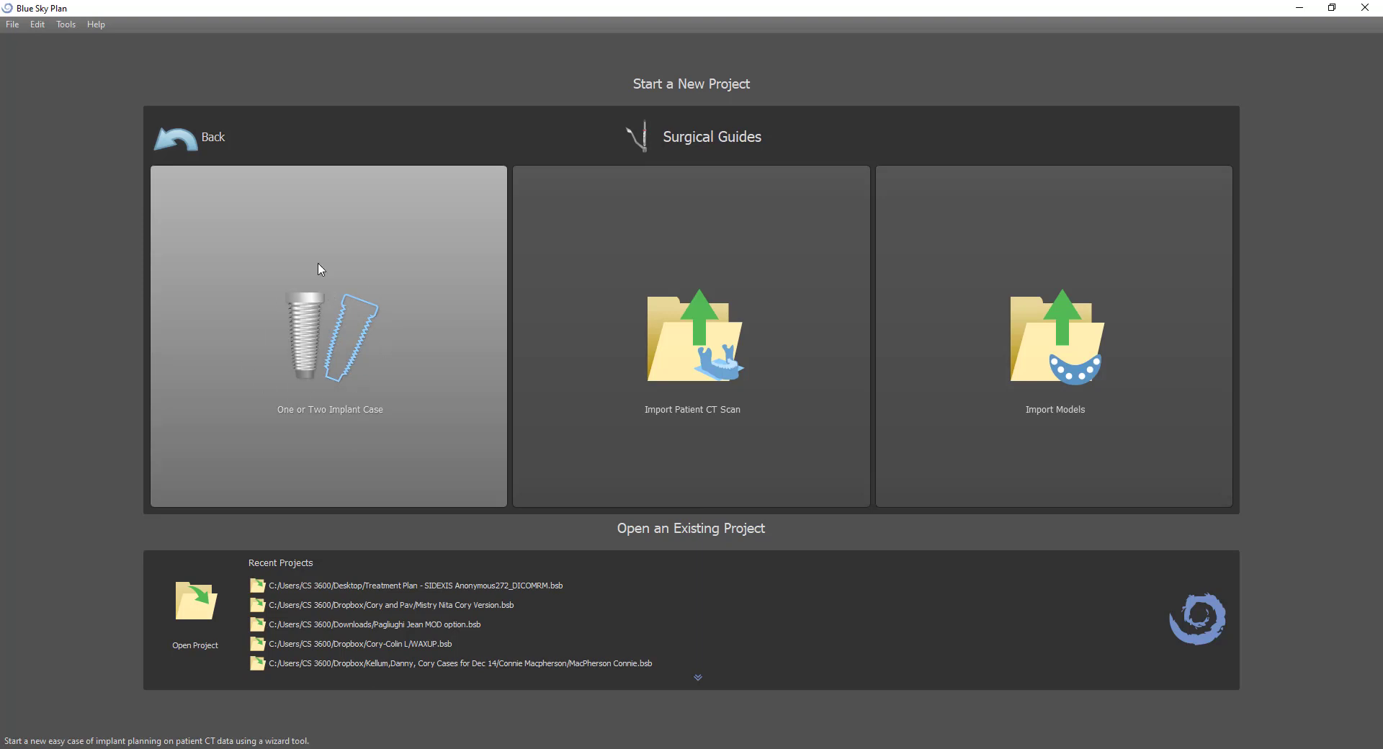
pyautogui.moveTo(348, 285)
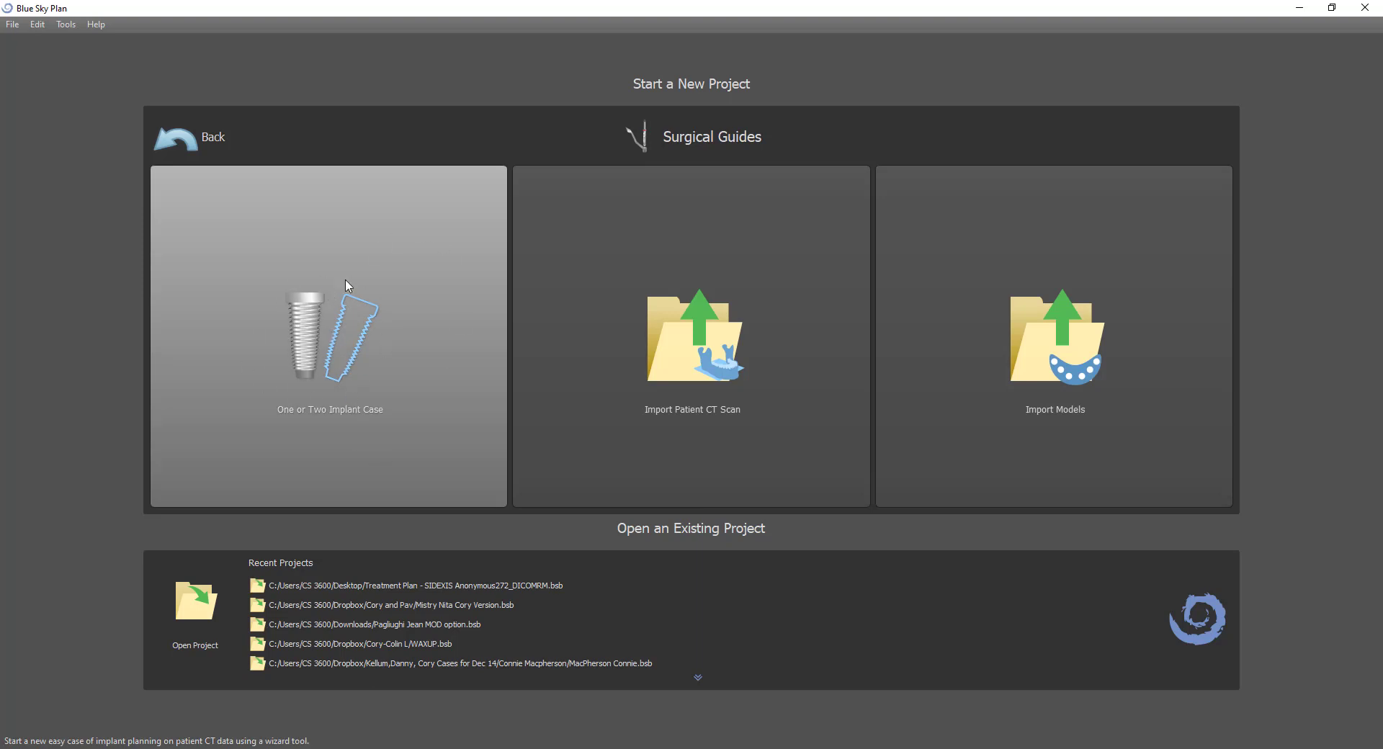
pyautogui.moveTo(327, 336)
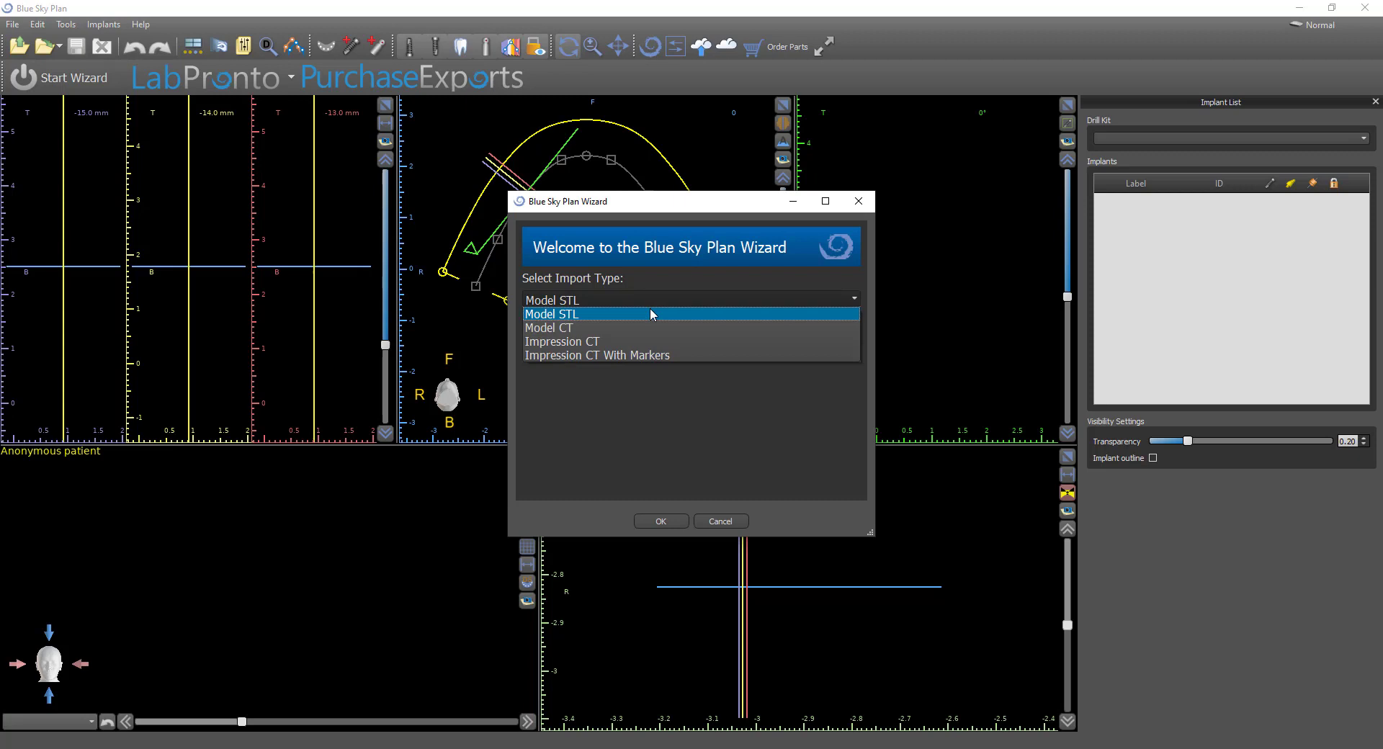
pyautogui.moveTo(565, 320)
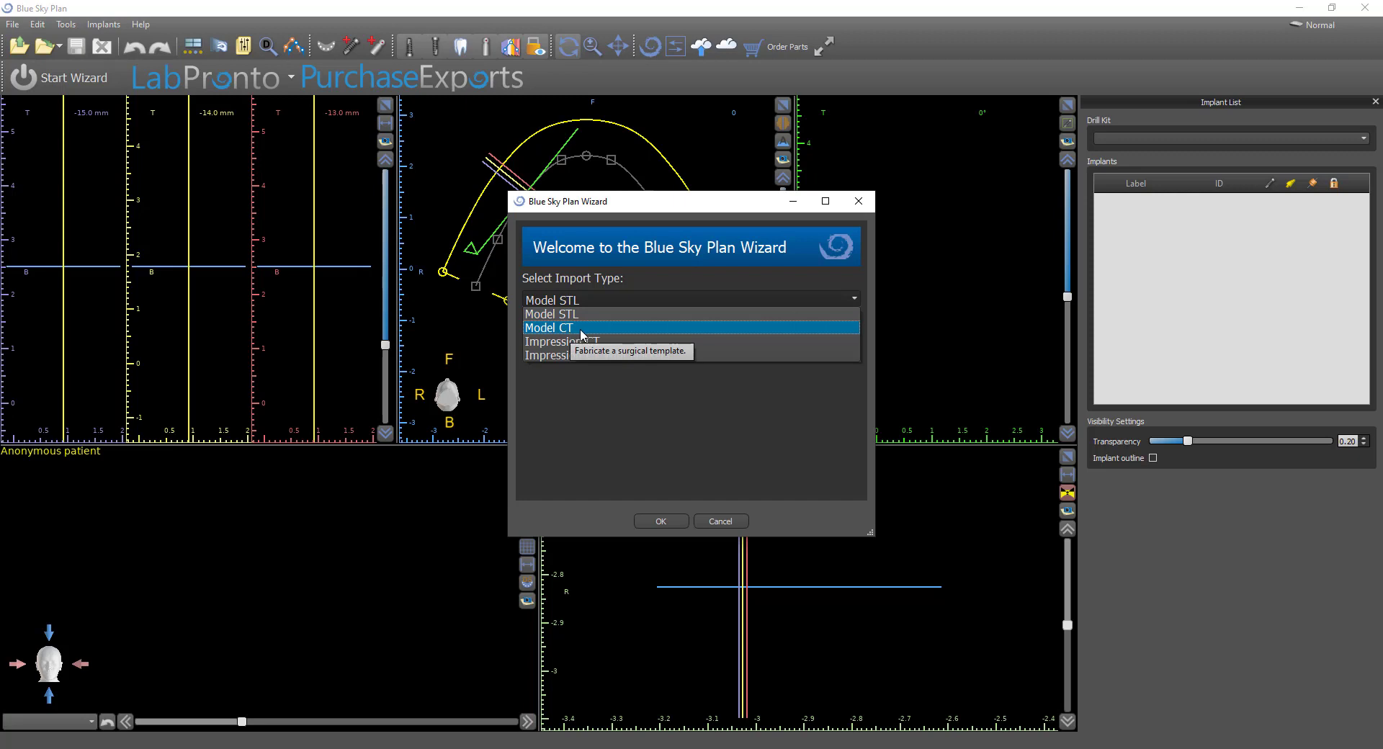
pyautogui.moveTo(562, 342)
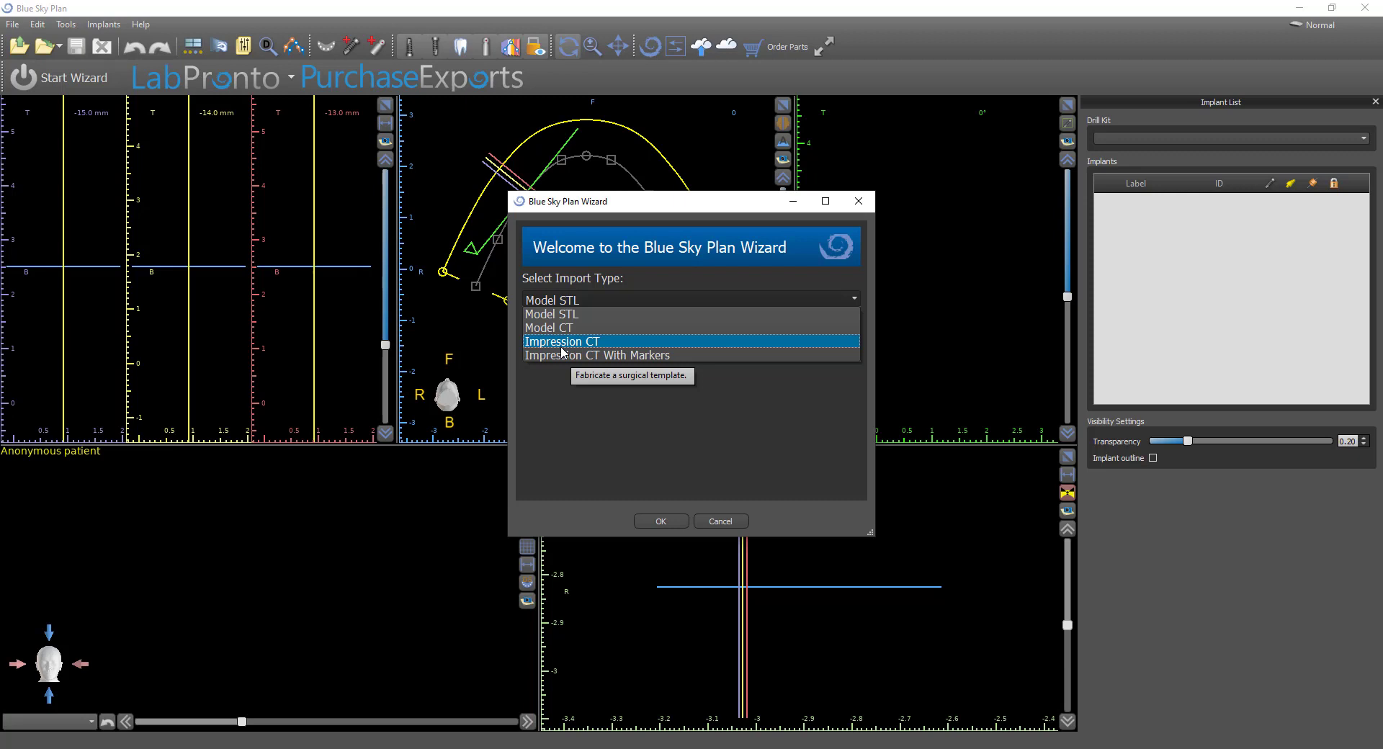
pyautogui.moveTo(597, 354)
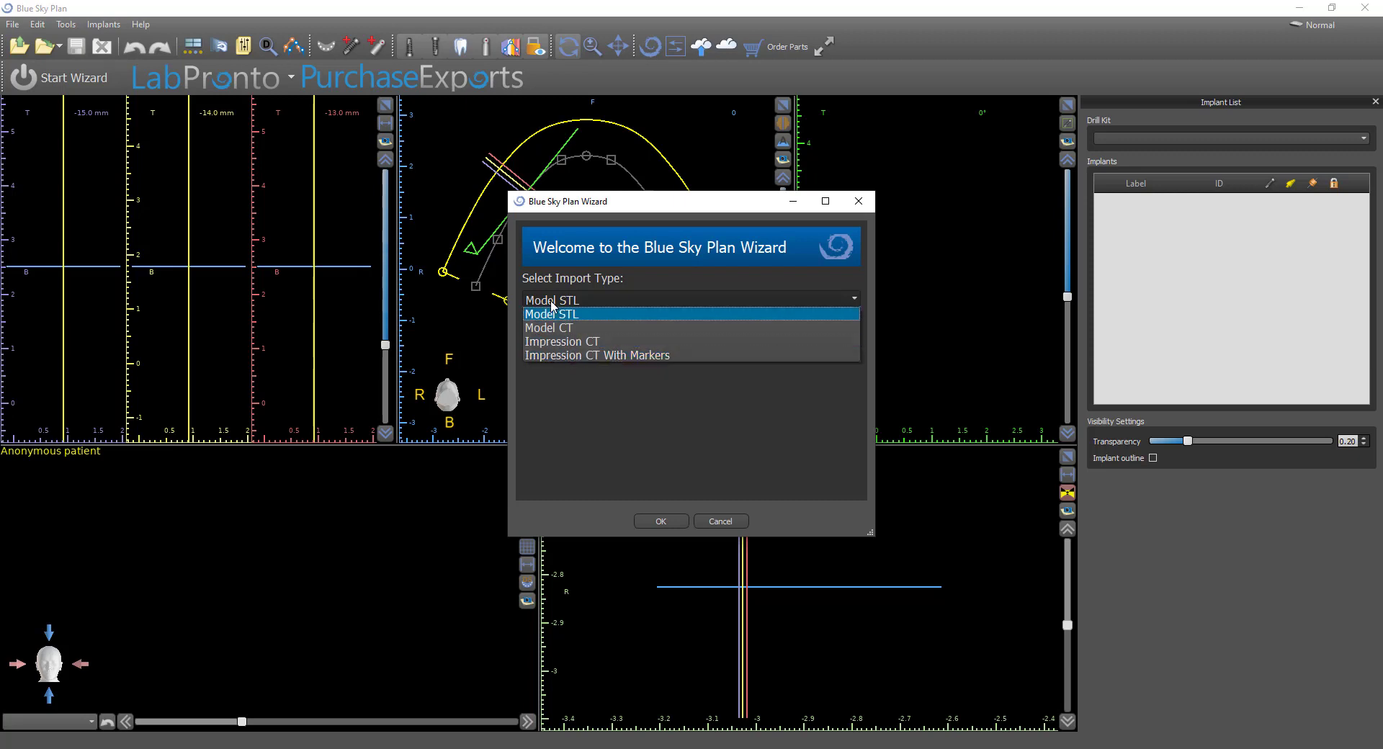
# Choose Model STL import with the Blue Sky Bio Fully Guided Surgical Kit
pyautogui.click(551, 313)
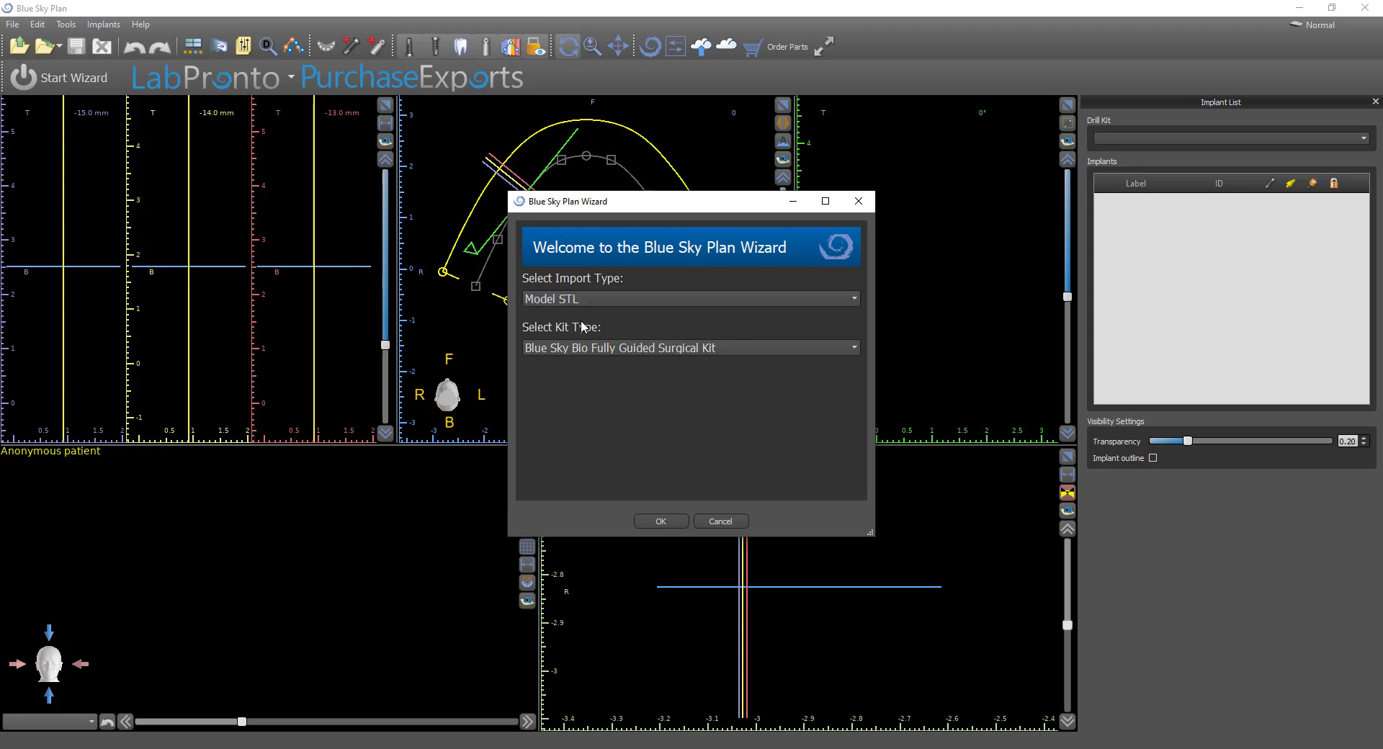
pyautogui.moveTo(753, 378)
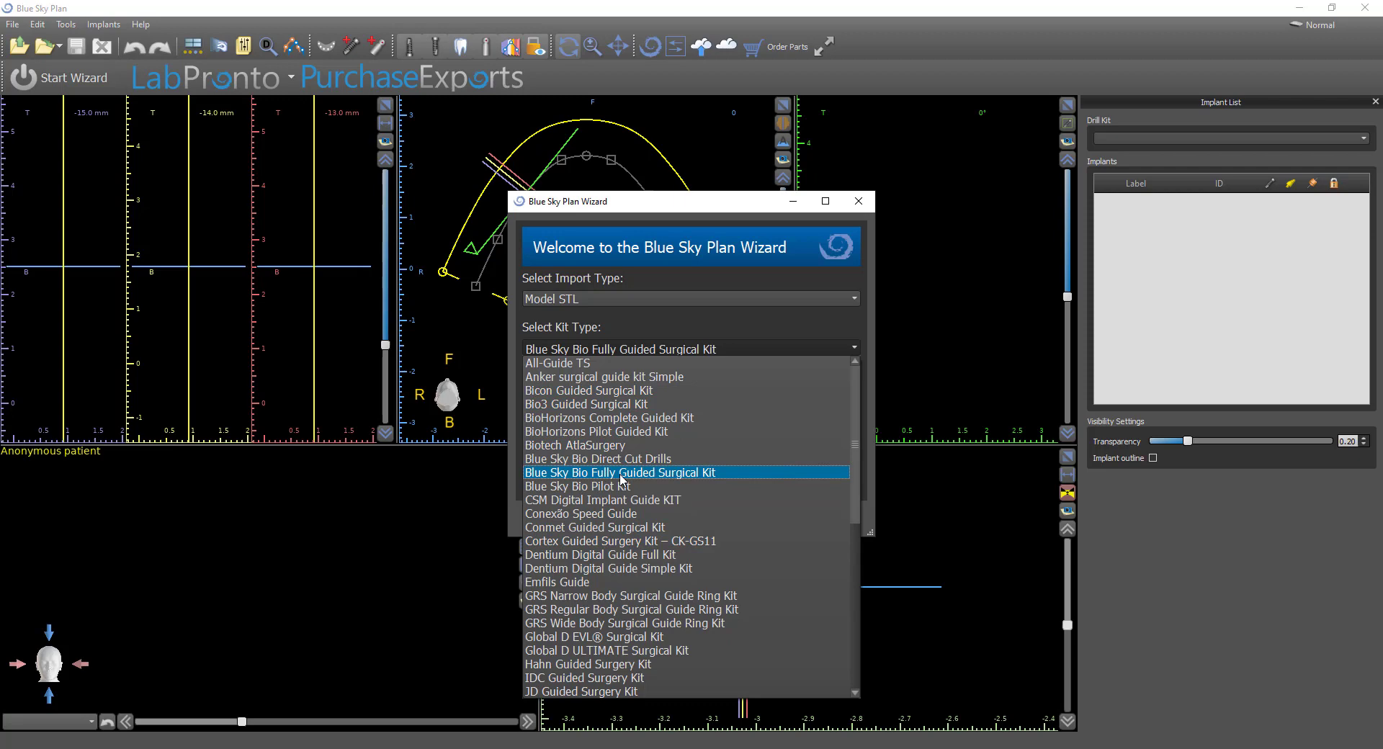
pyautogui.click(618, 473)
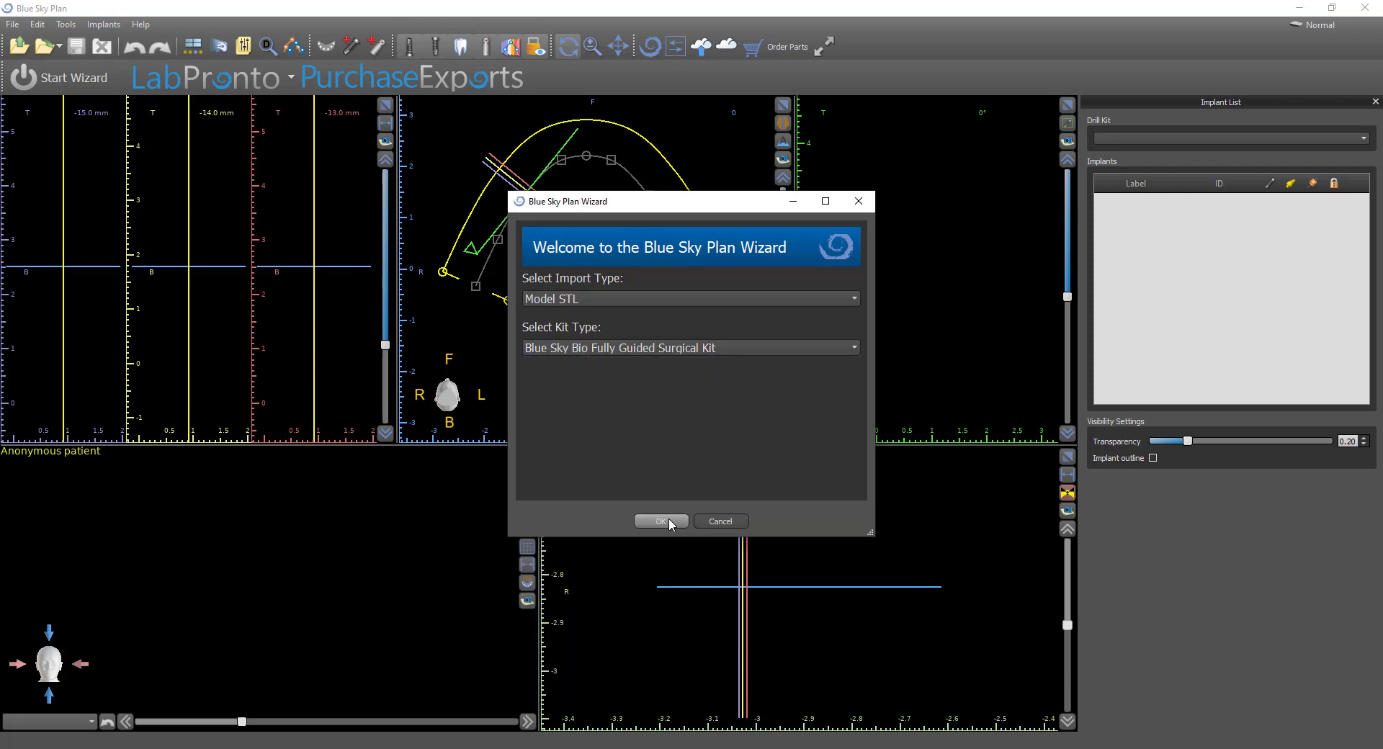
# Confirm the wizard settings and load case 1 dicom.zip from New BSB Course Files
pyautogui.click(662, 520)
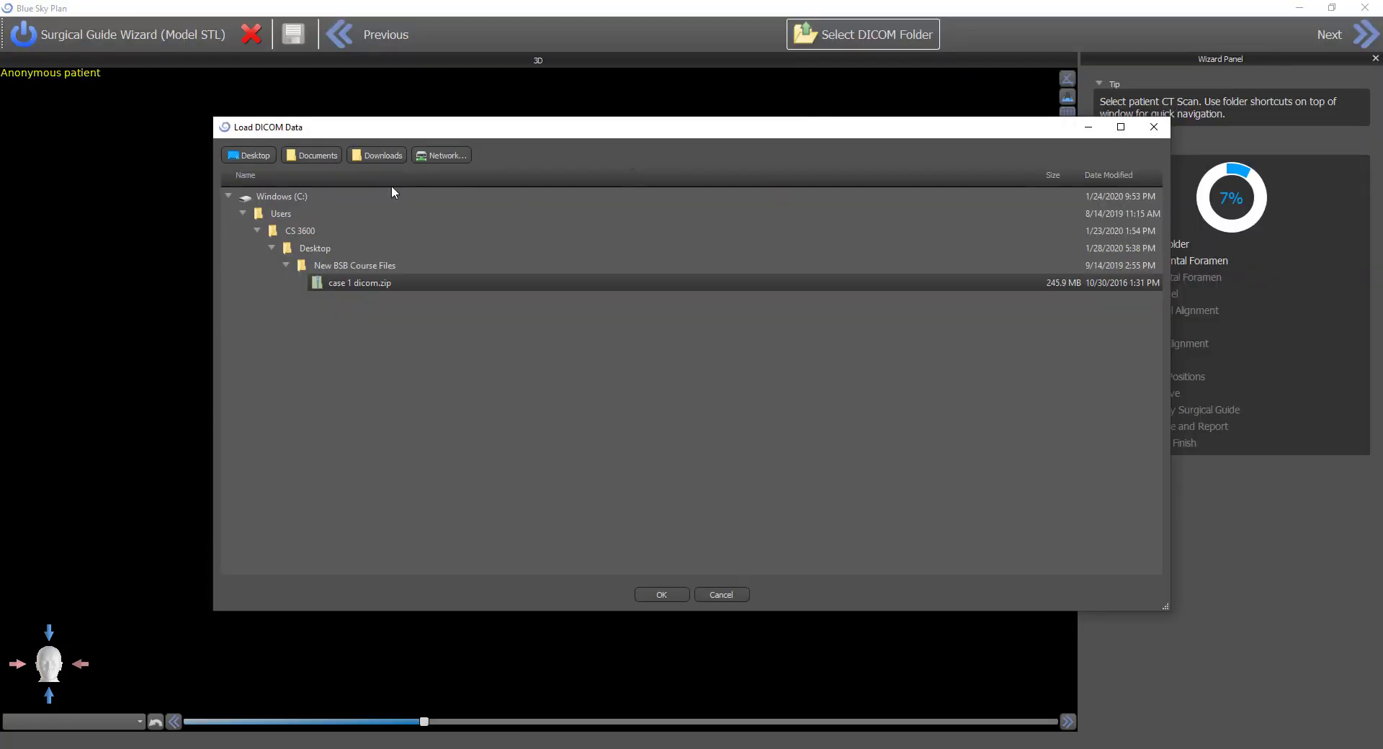
pyautogui.scroll(-3)
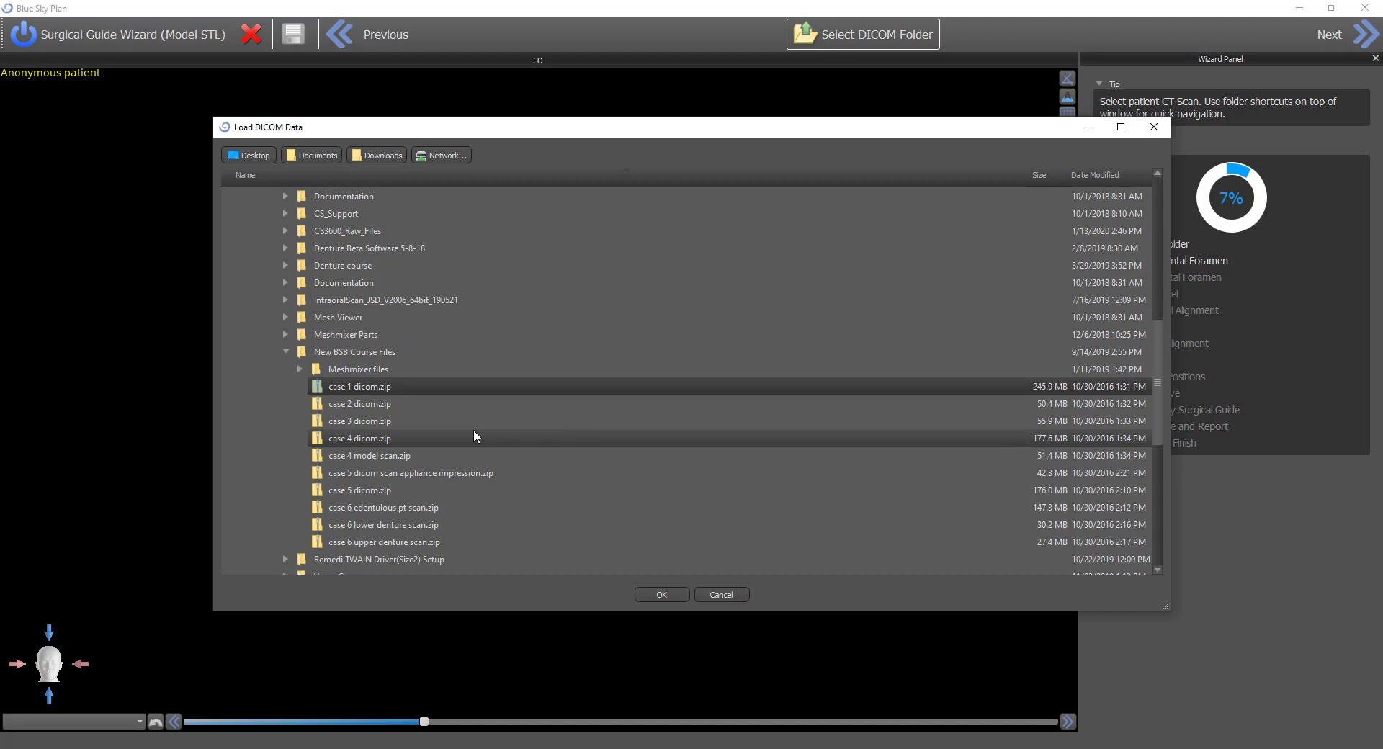
pyautogui.click(360, 386)
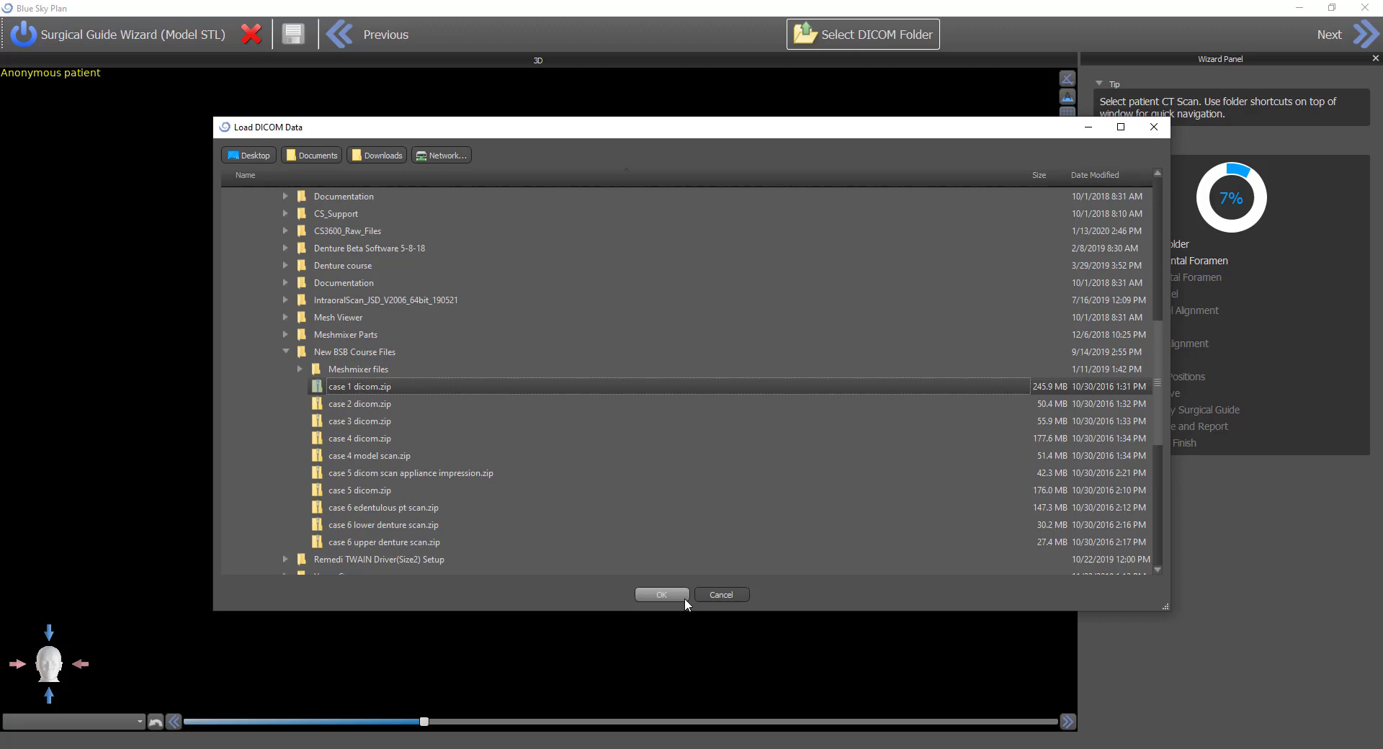
pyautogui.click(661, 594)
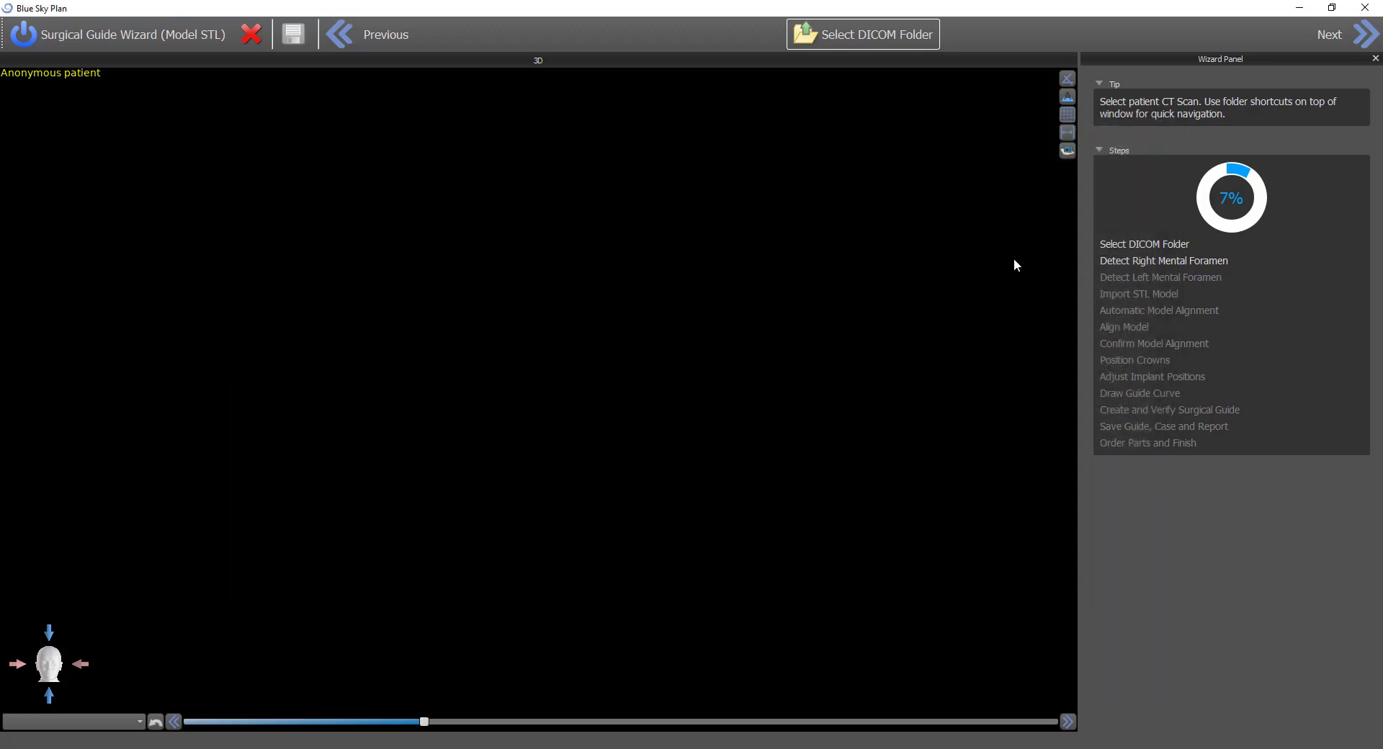
# Trim the top and one side of the volume of interest and render the 3D jaw
pyautogui.click(862, 34)
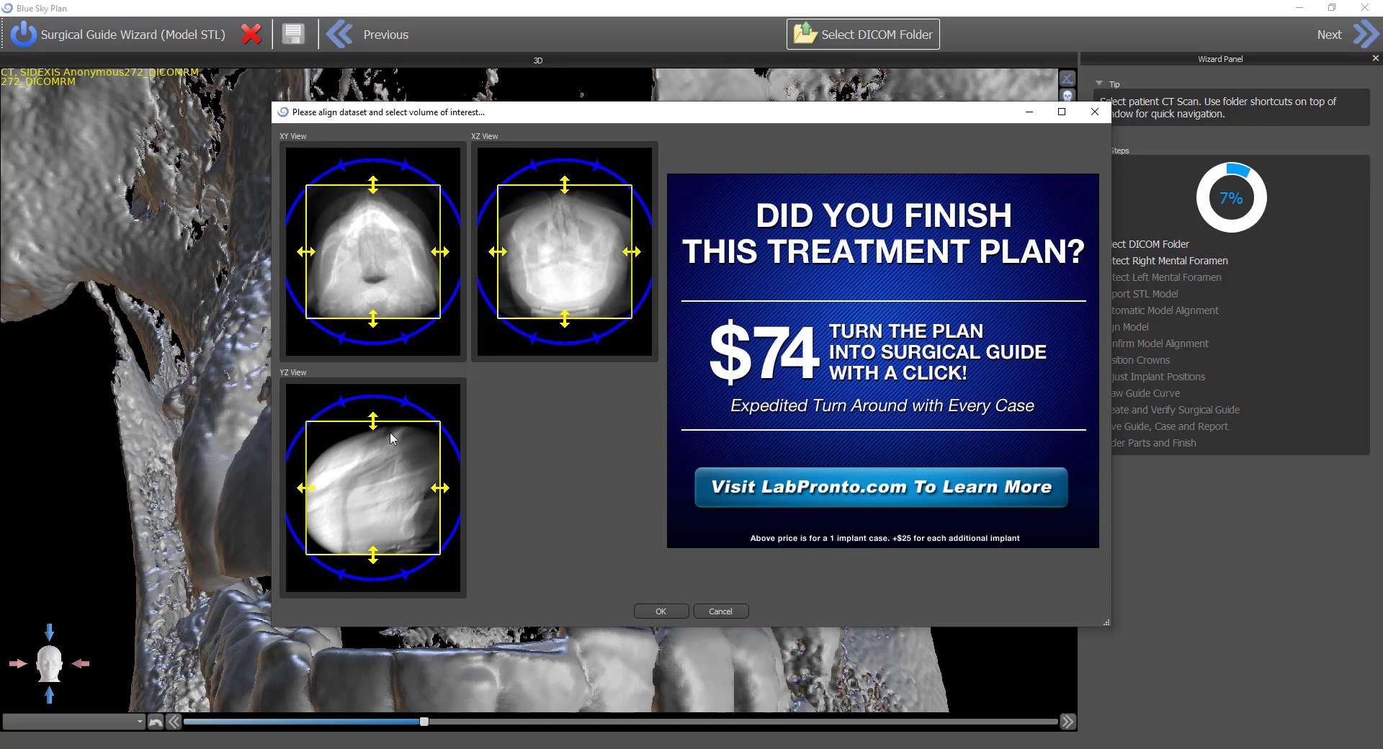
pyautogui.moveTo(372, 431)
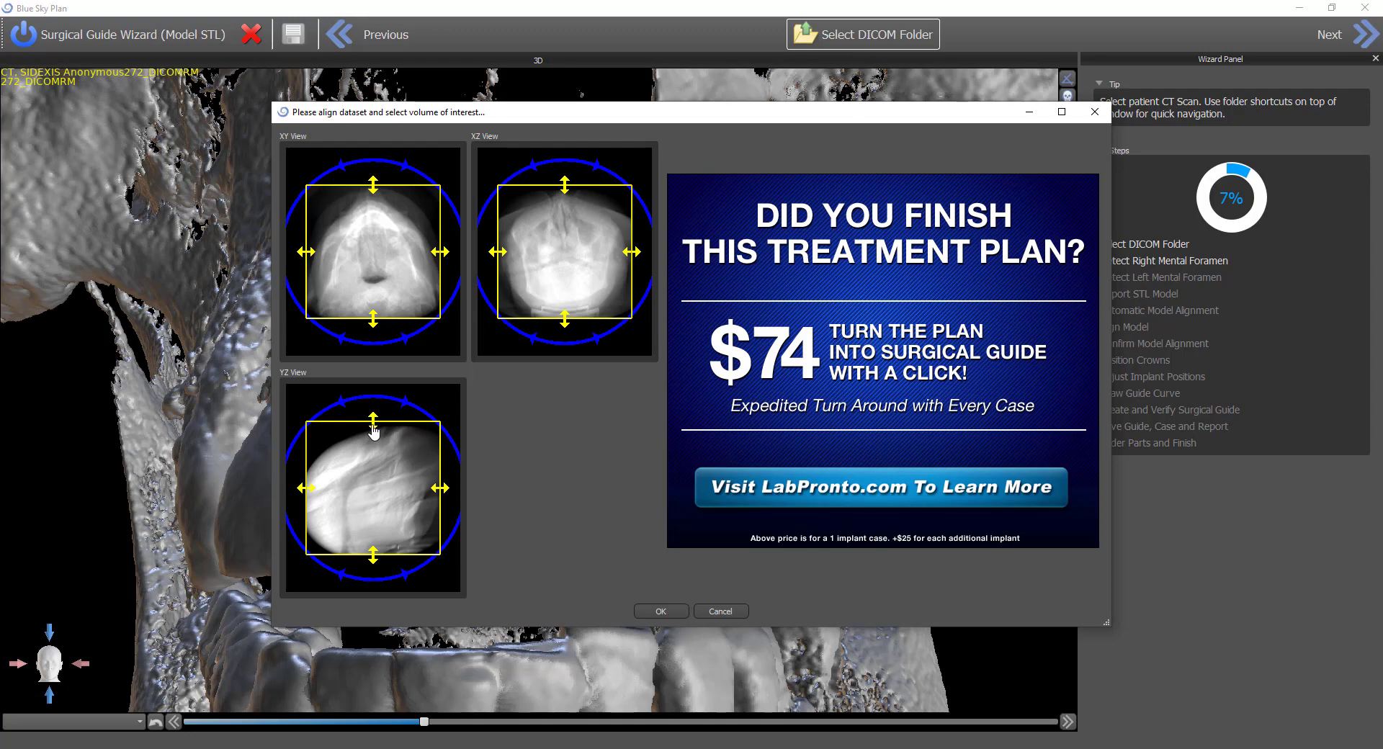
pyautogui.moveTo(372, 422); pyautogui.dragTo(372, 468)
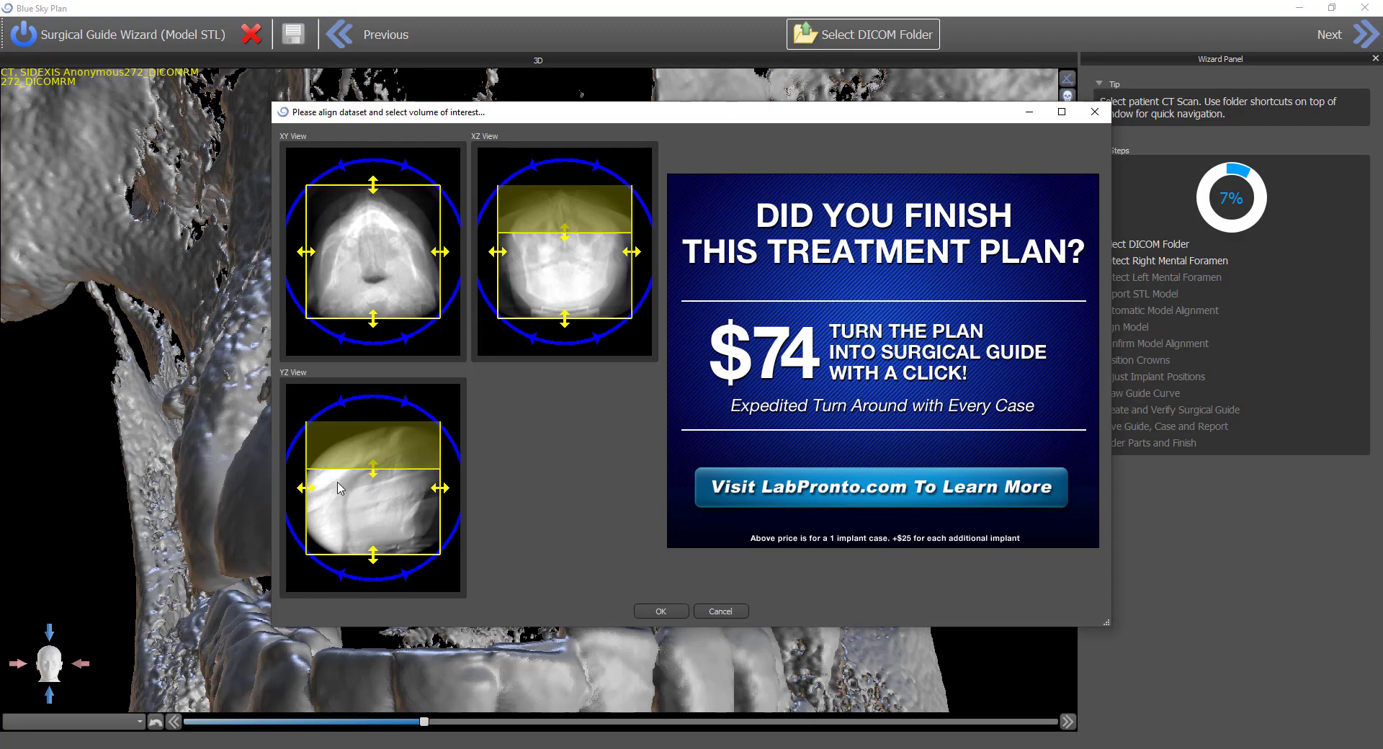
pyautogui.moveTo(340, 488); pyautogui.dragTo(344, 494)
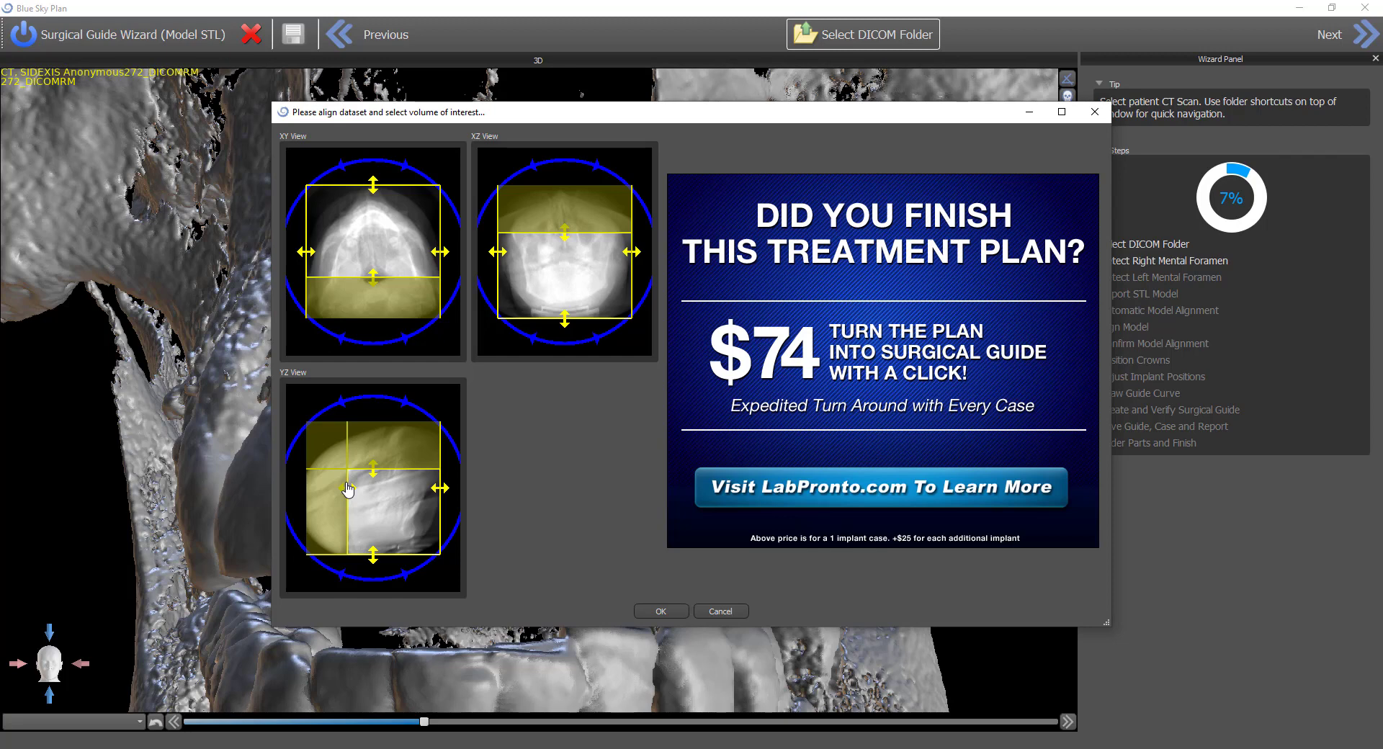
pyautogui.moveTo(435, 415)
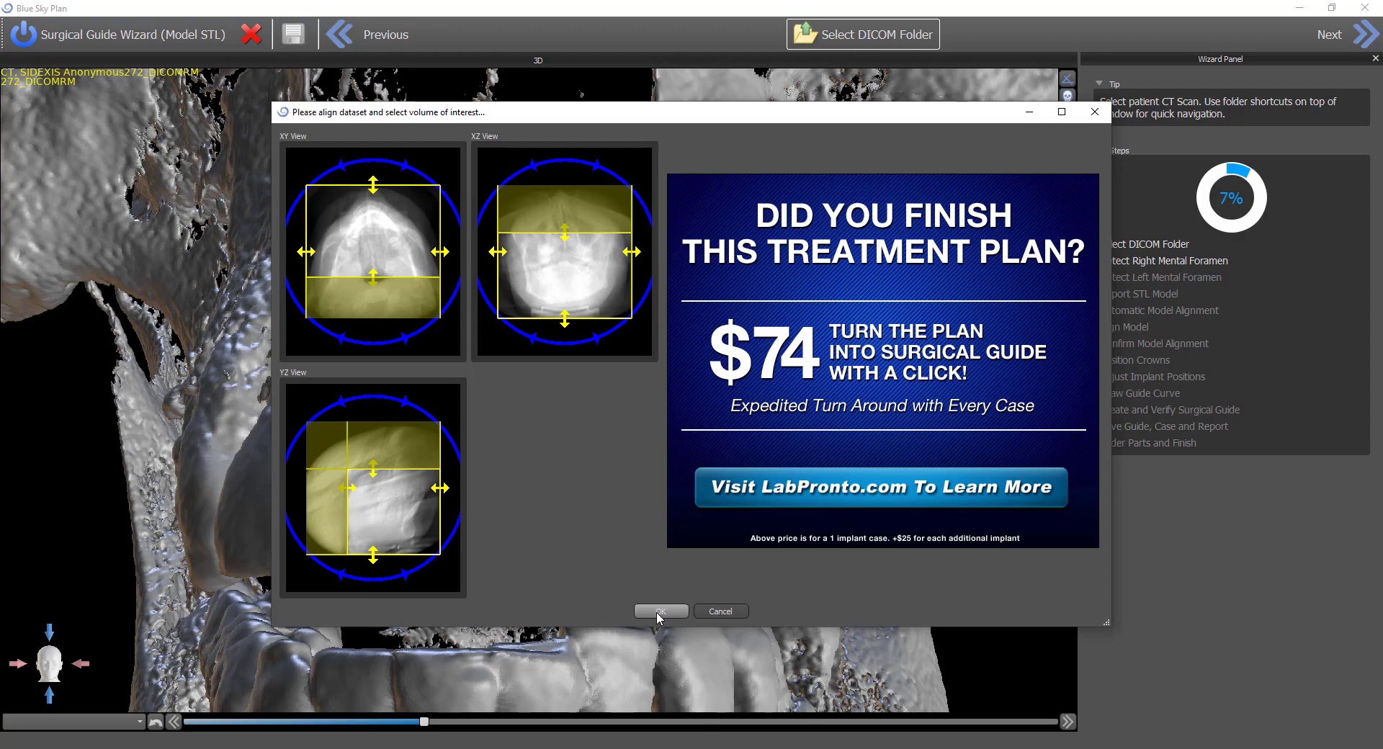
pyautogui.click(660, 611)
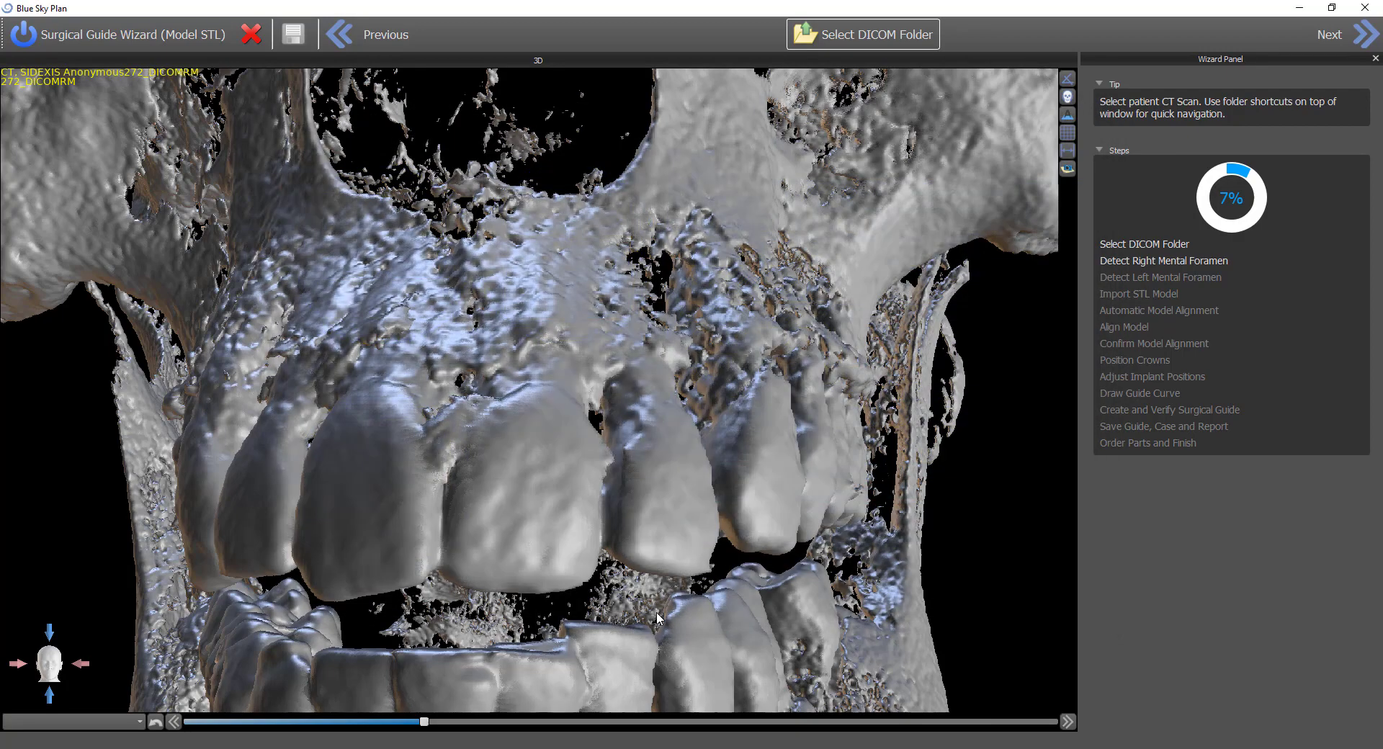
# Advance past Detect Right Mental Foramen without a nerve, raising the skip prompt
pyautogui.click(1330, 35)
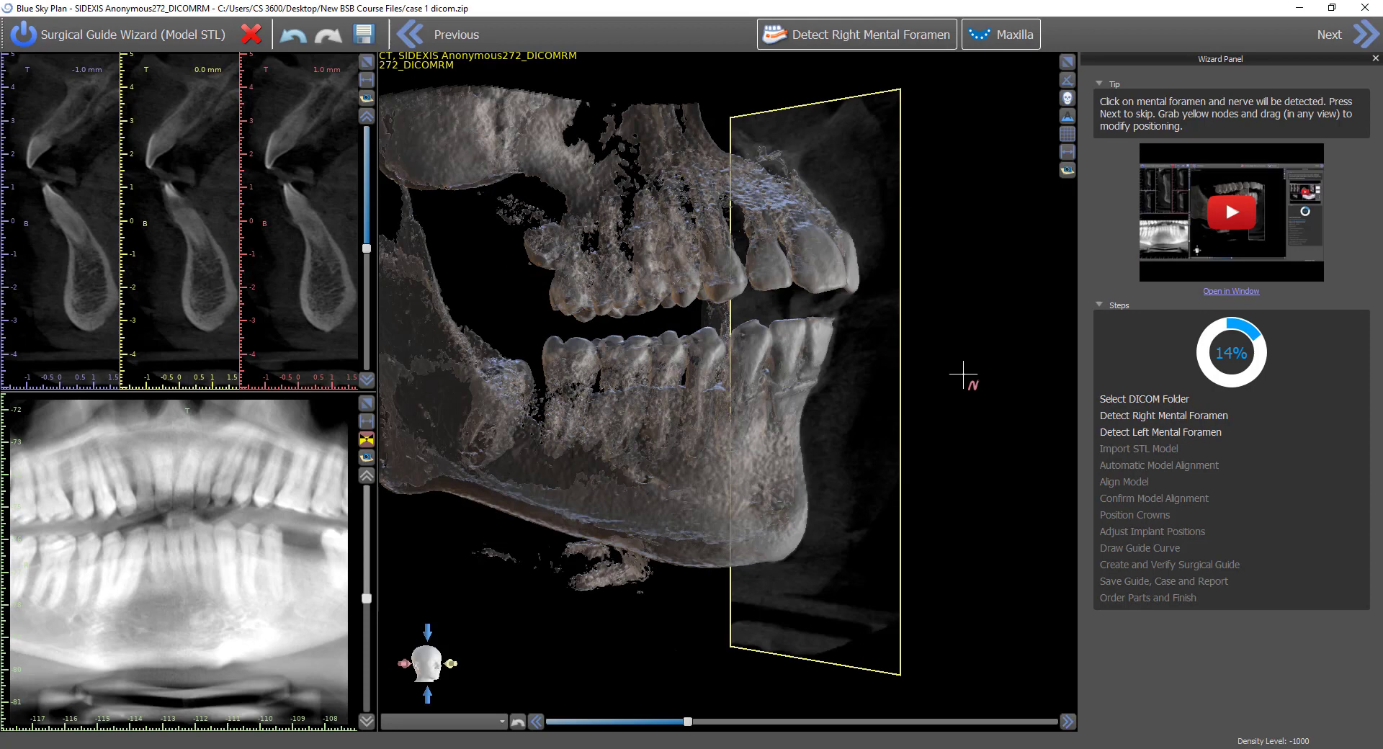
pyautogui.moveTo(961, 299)
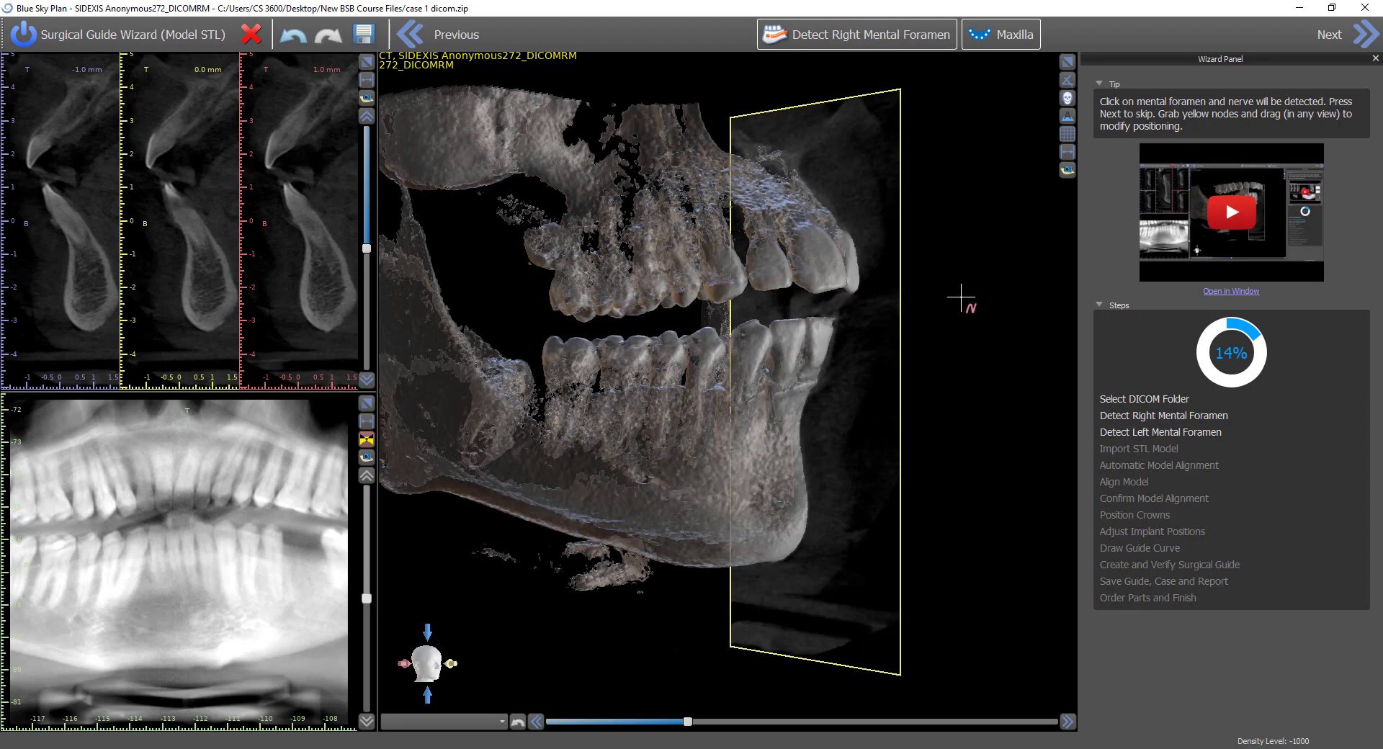
pyautogui.moveTo(869, 38)
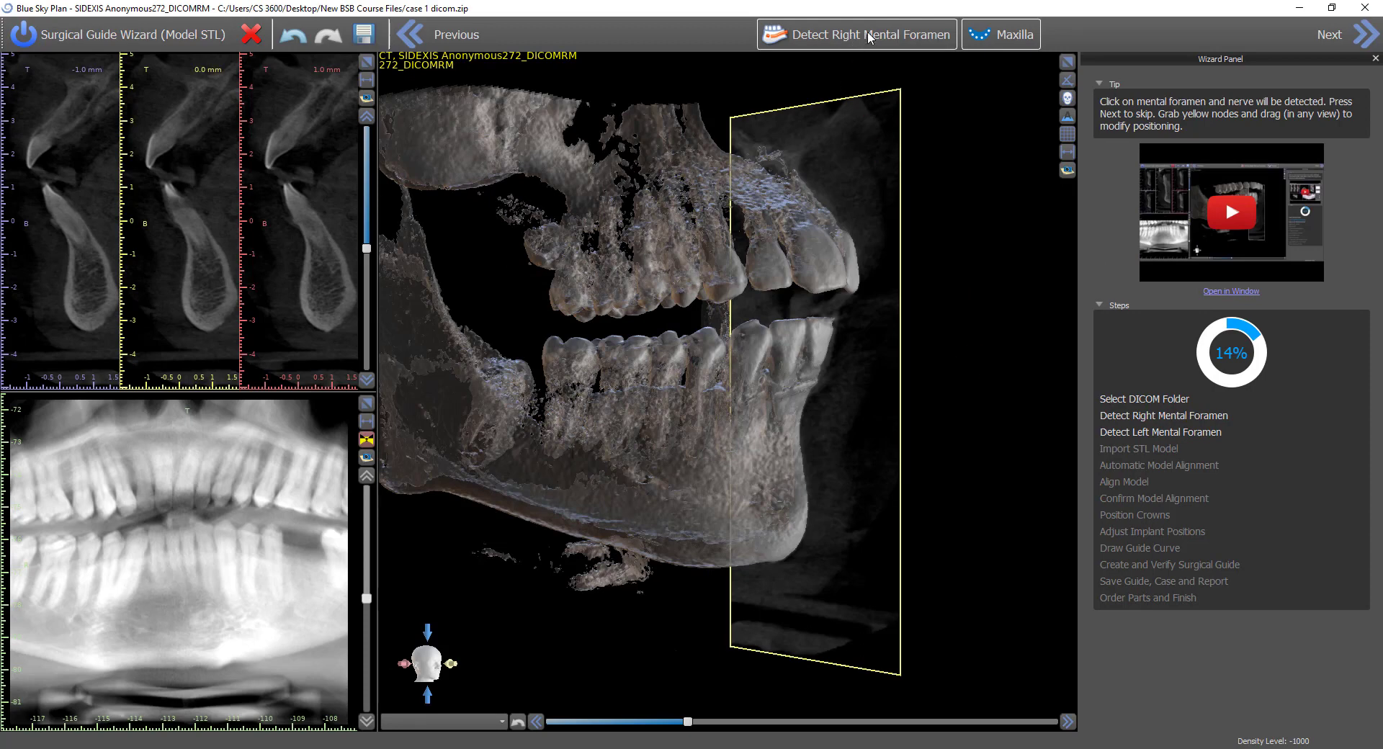
pyautogui.click(604, 308)
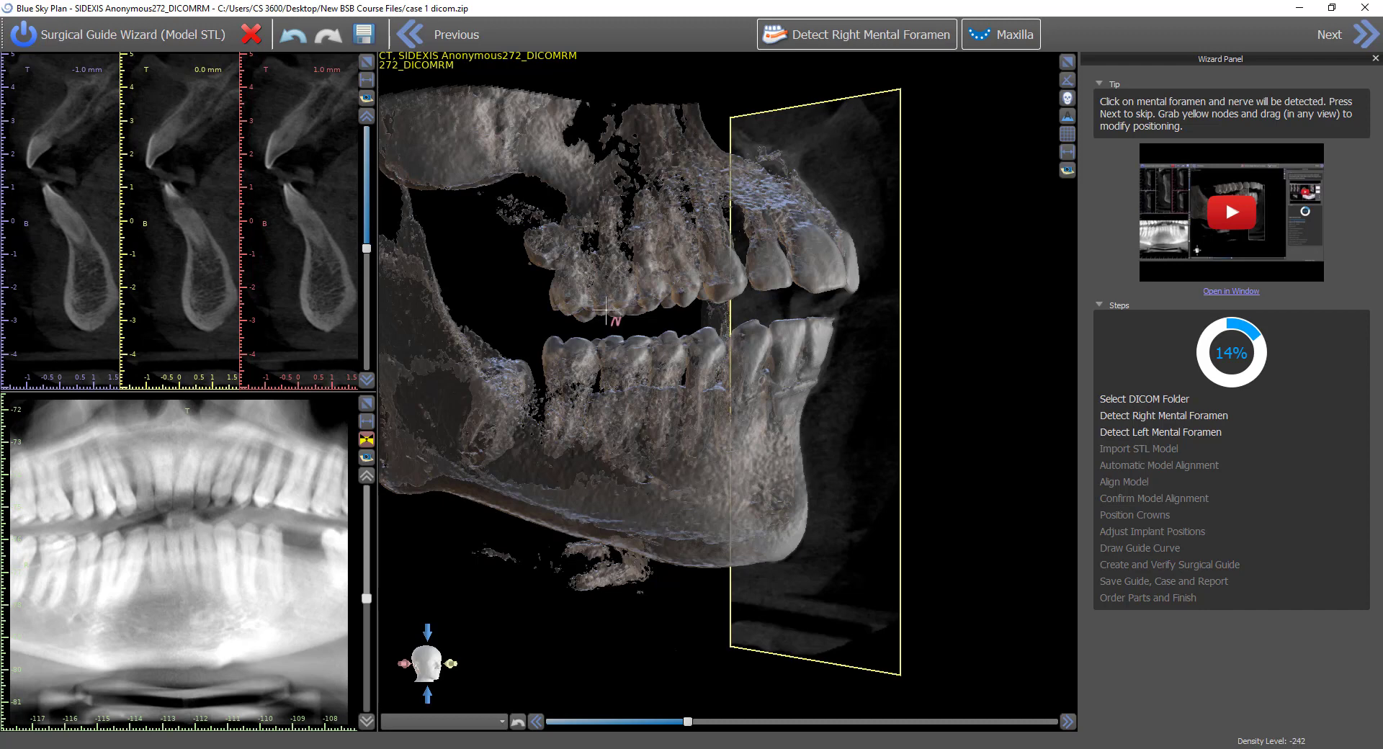
pyautogui.moveTo(847, 334)
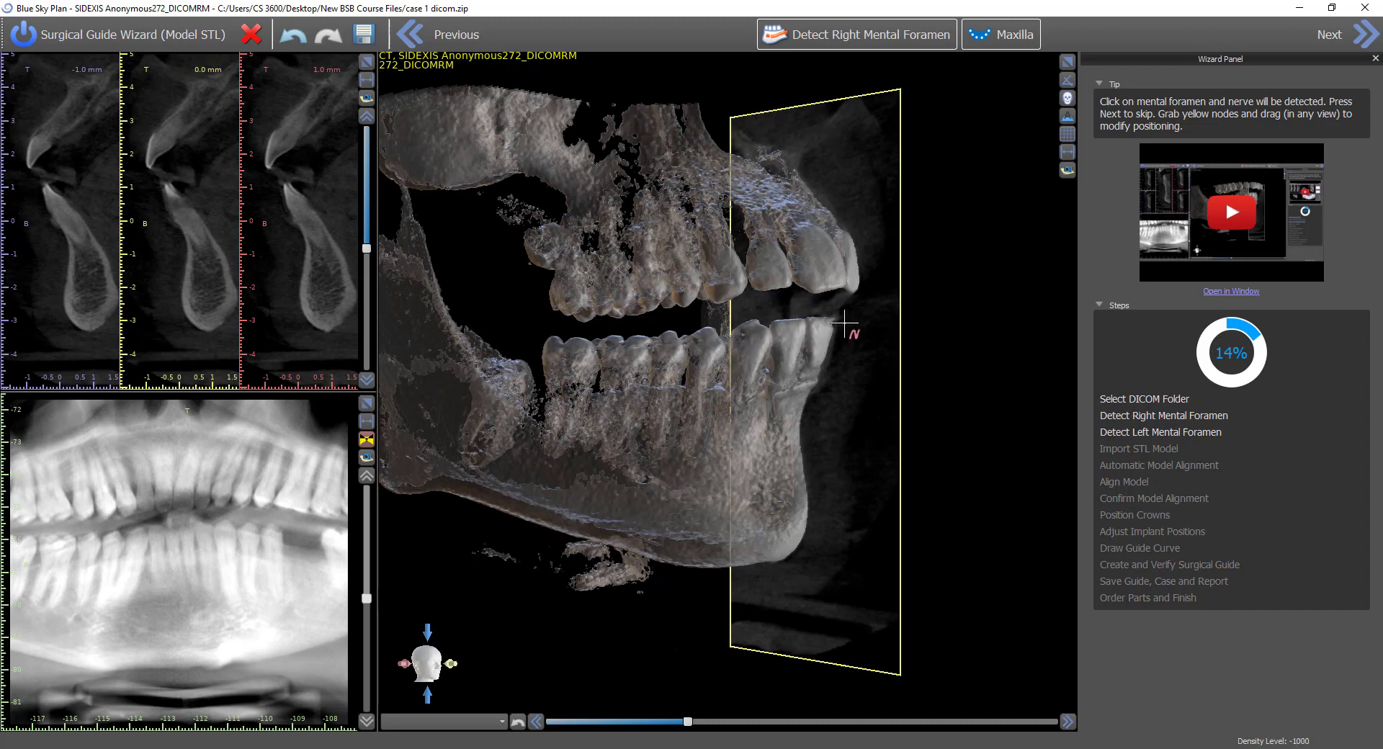
pyautogui.moveTo(572, 440)
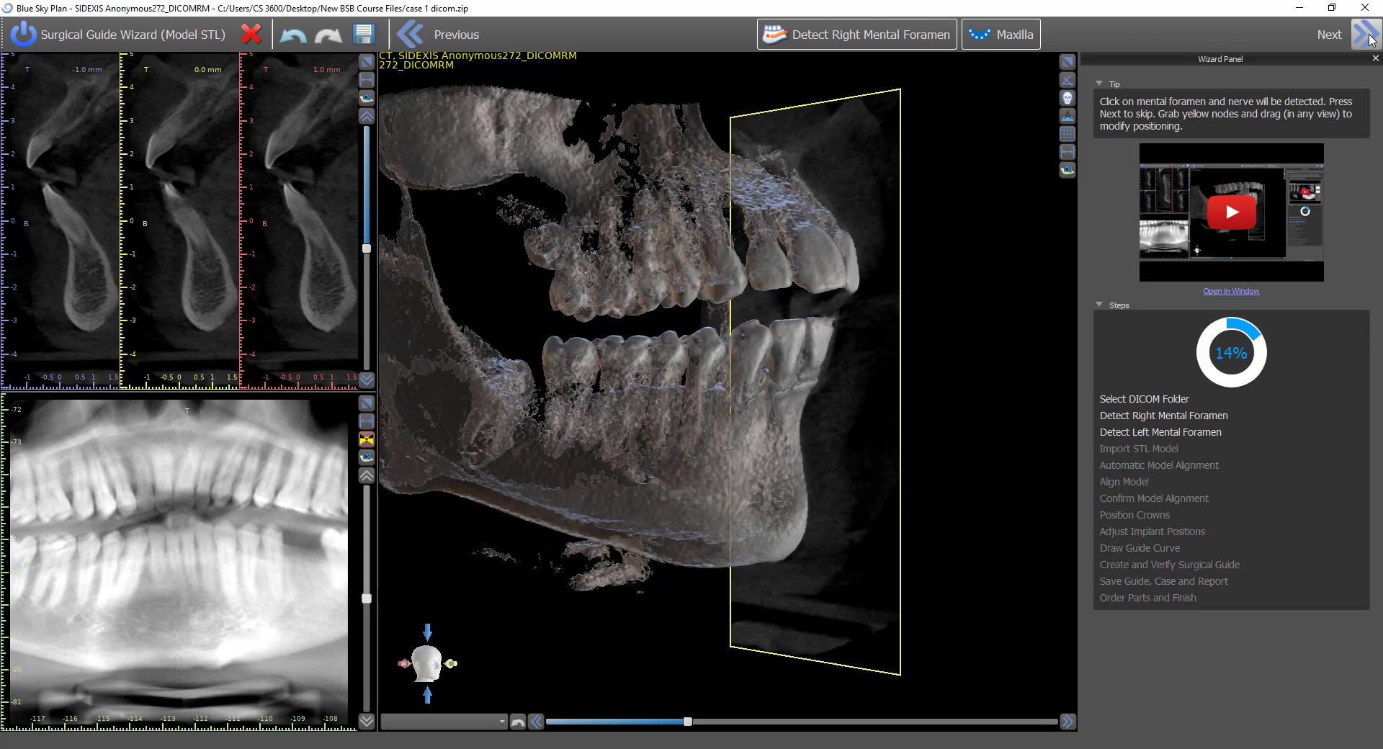
pyautogui.click(1330, 33)
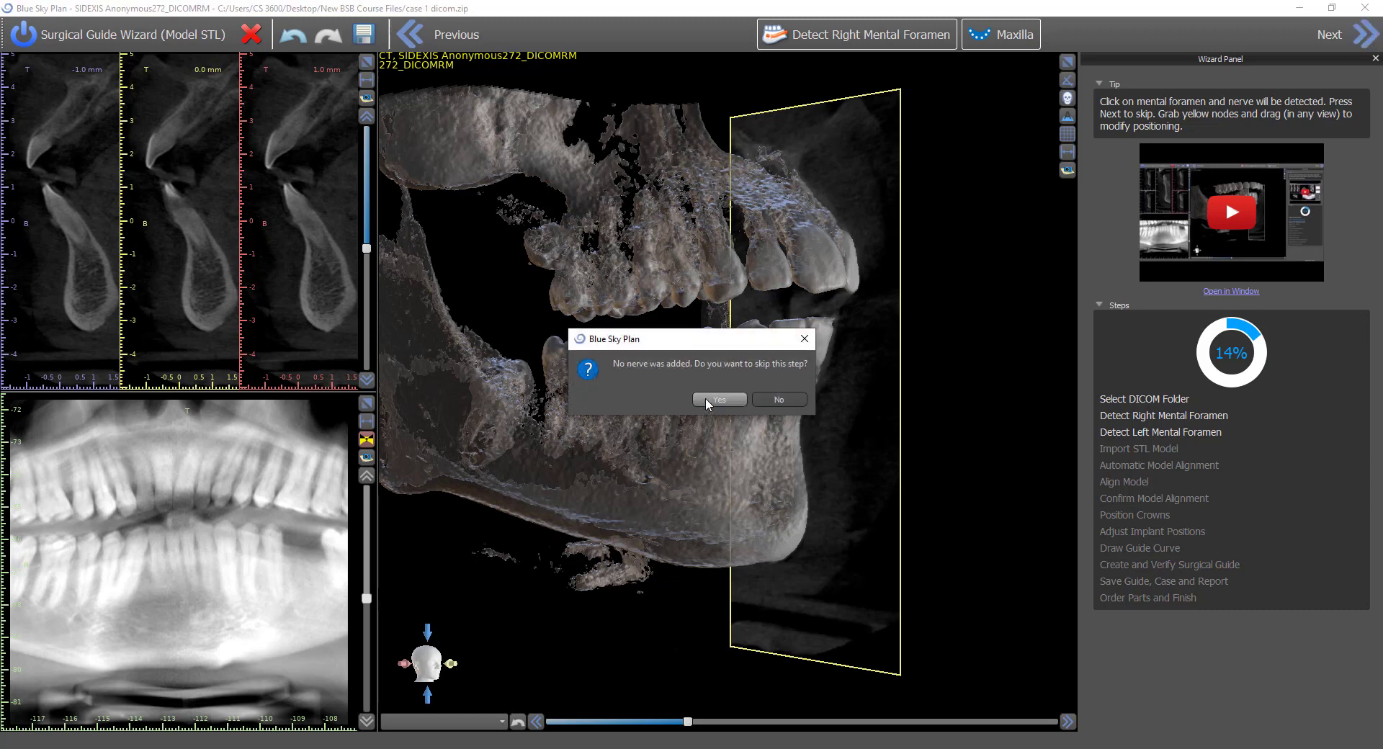
# Skip the right nerve, mark the left mental foramen to trace its canal, and continue
pyautogui.click(717, 399)
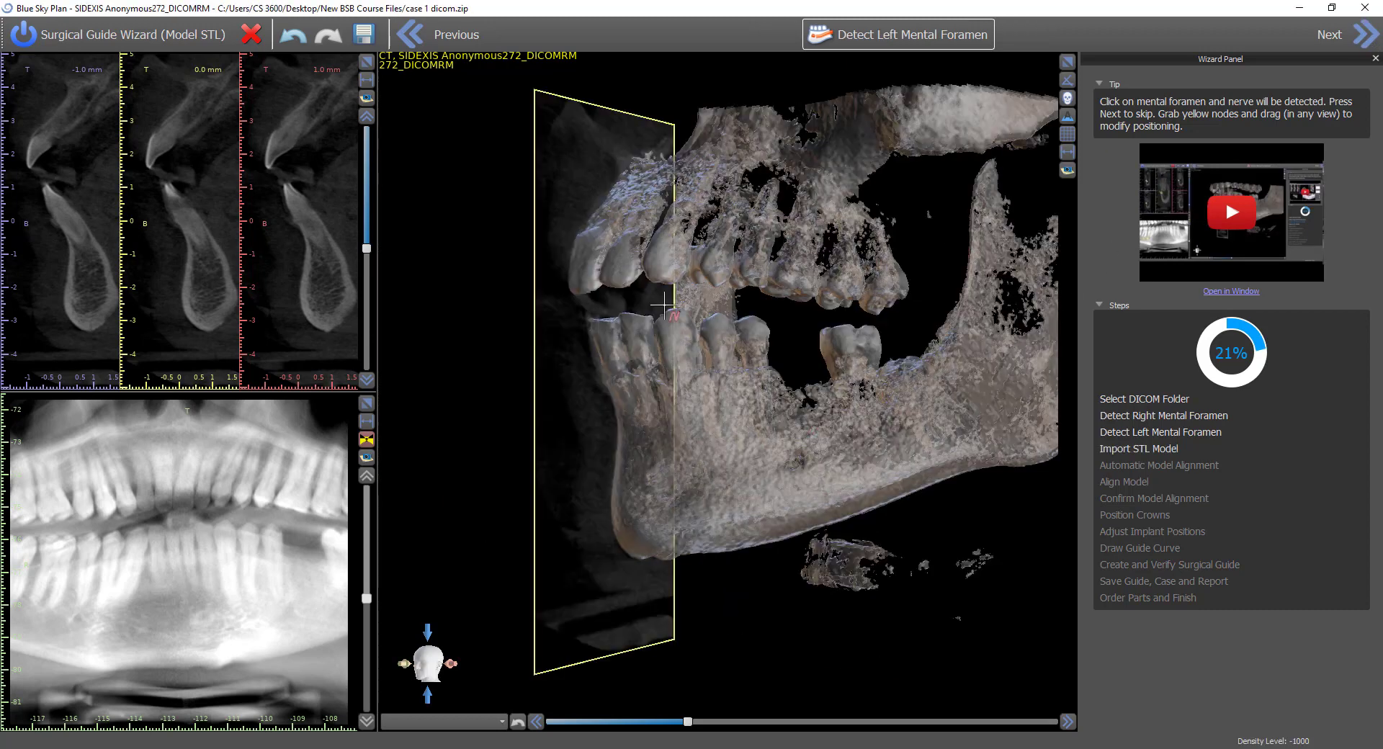
pyautogui.moveTo(824, 475)
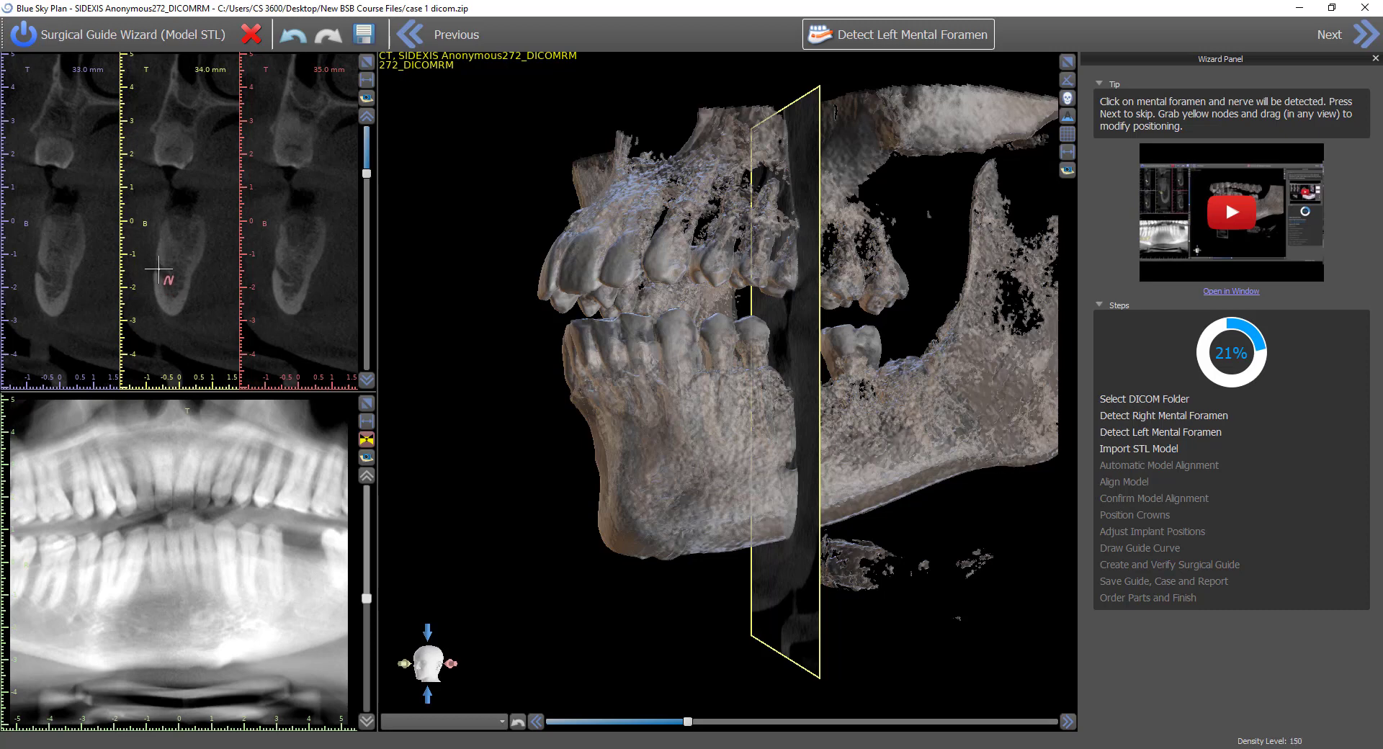
pyautogui.click(159, 269)
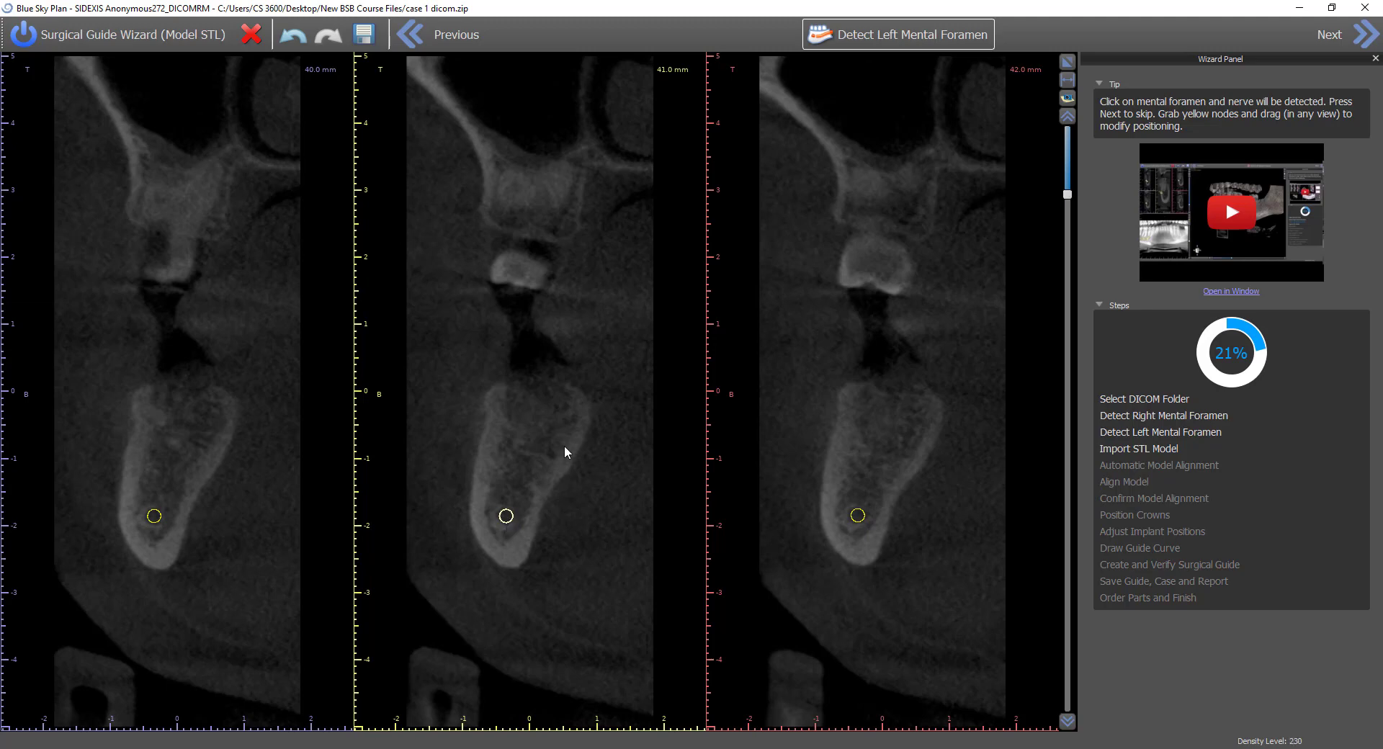
pyautogui.scroll(-3)
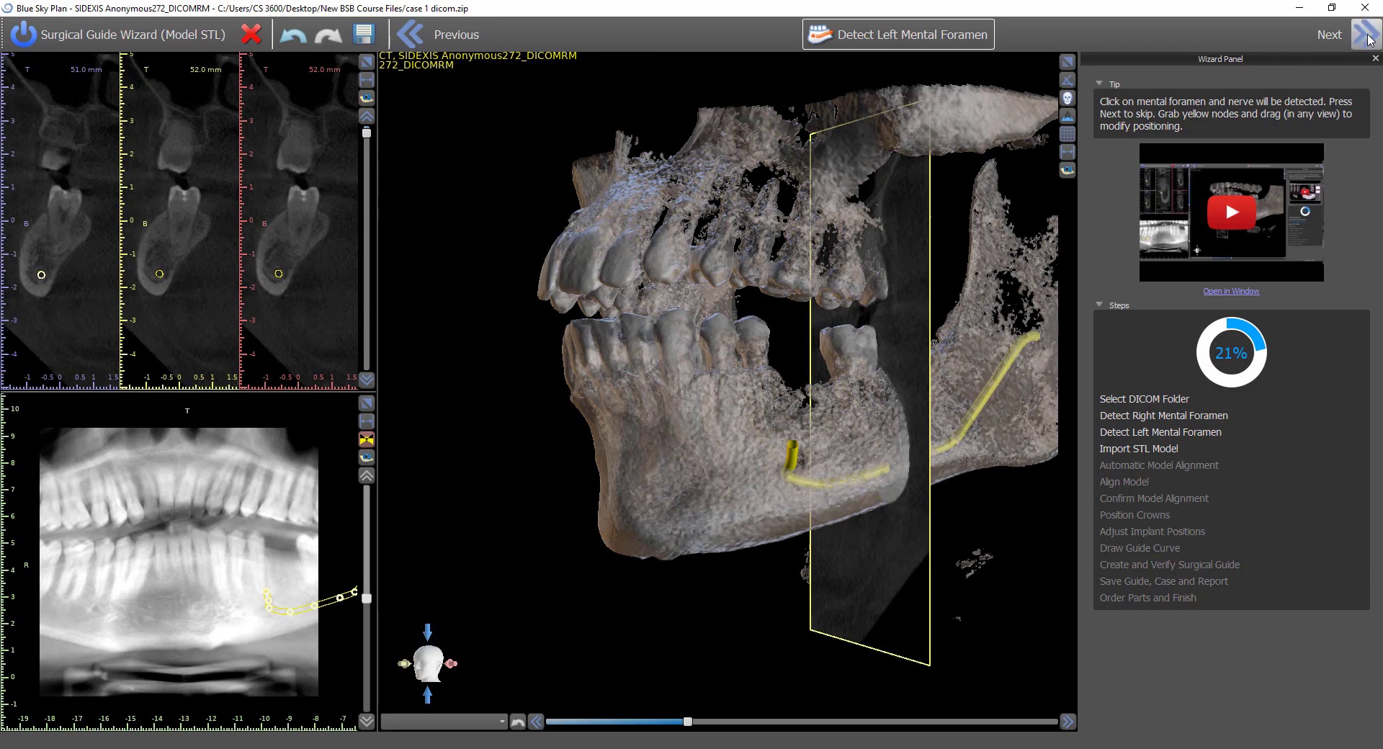
pyautogui.click(1328, 34)
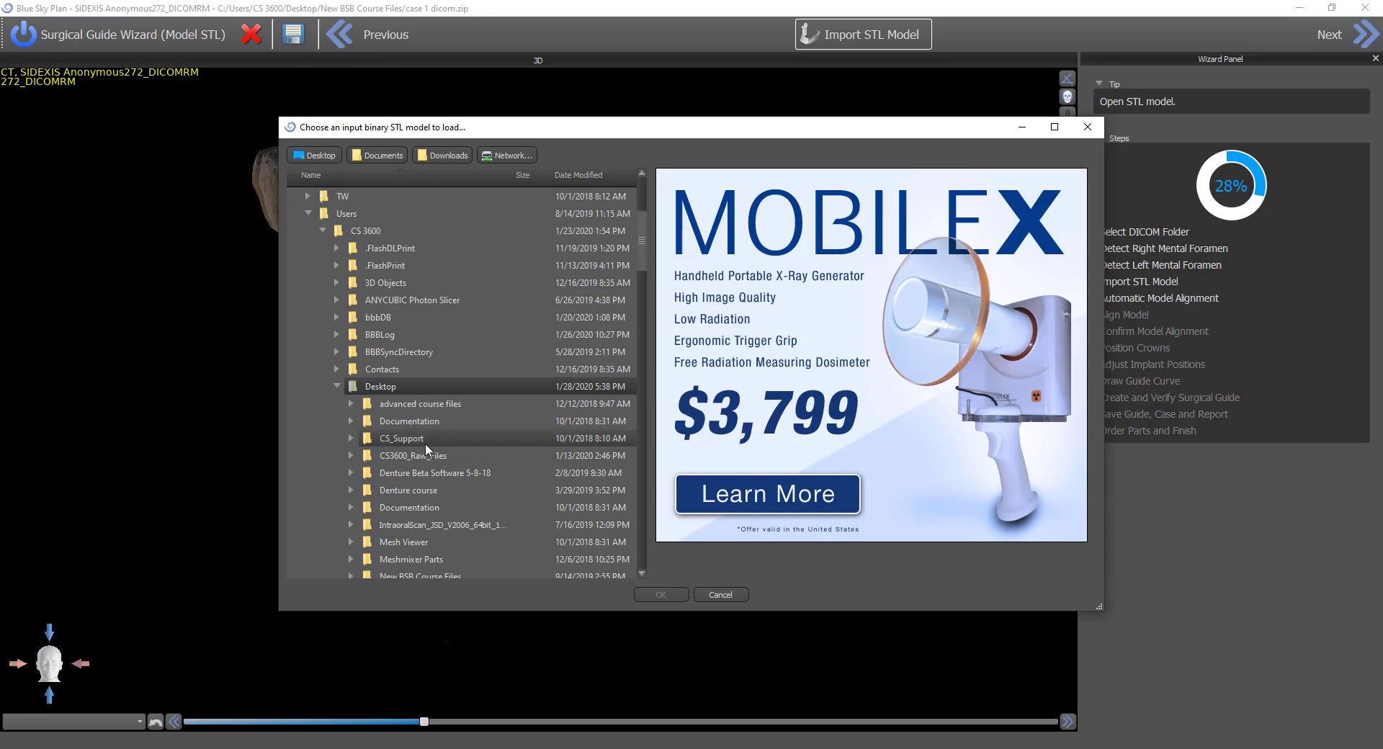
# Load case 1 gingiva stl.stl from New BSB Course Files as the model
pyautogui.scroll(-3)
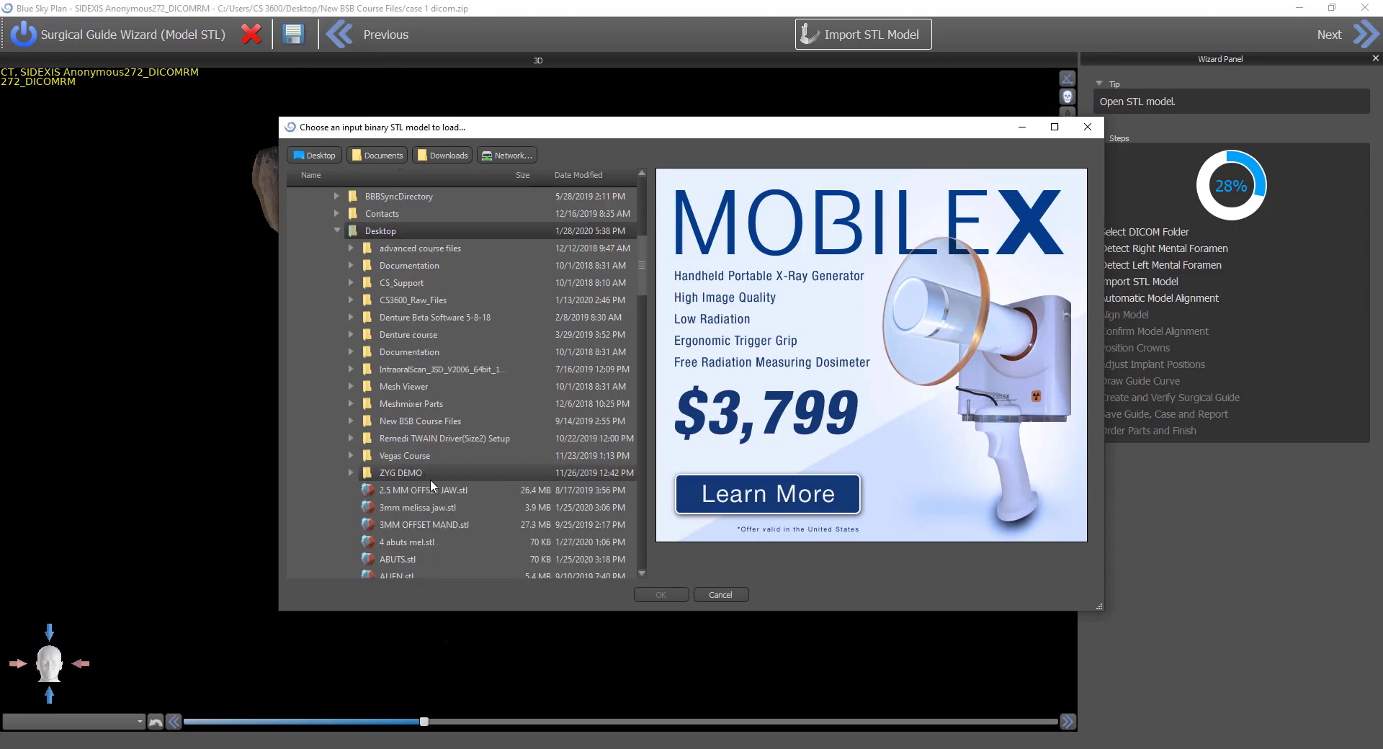
pyautogui.click(349, 421)
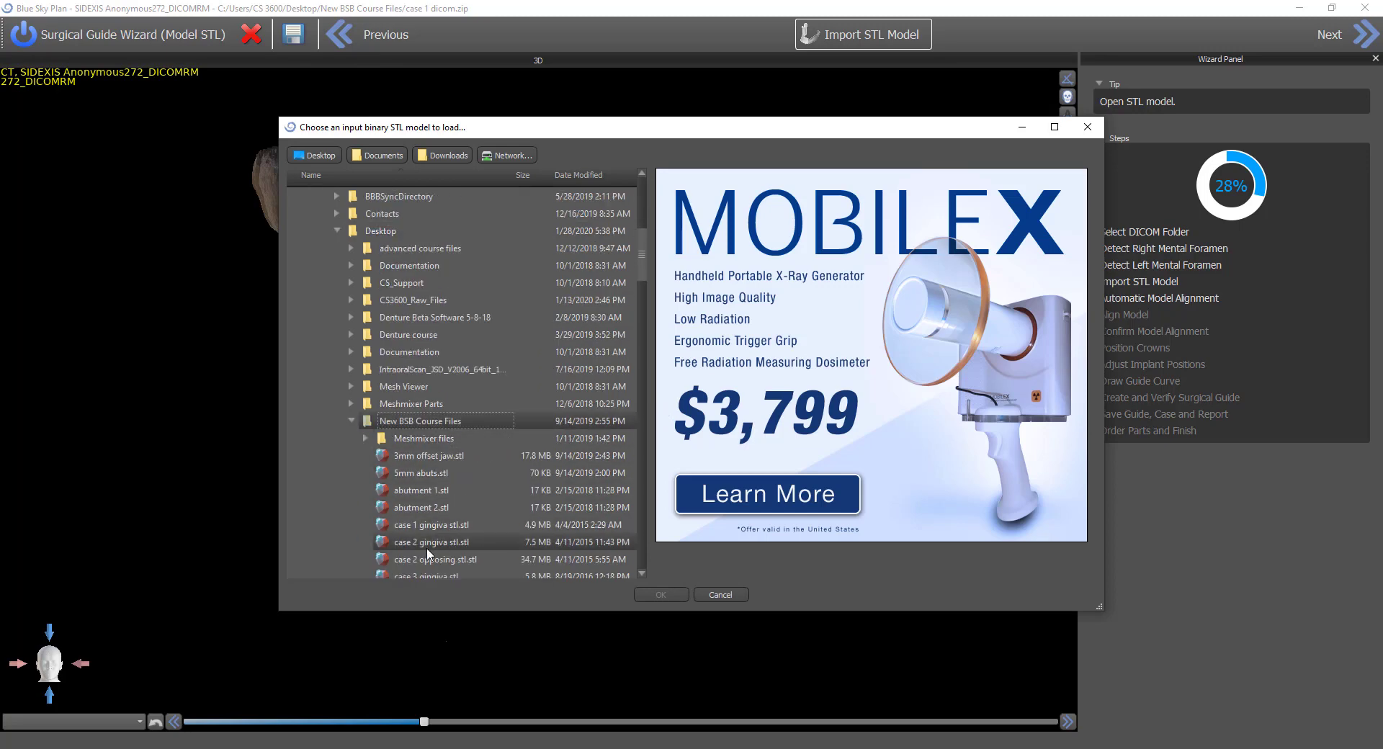
pyautogui.click(431, 525)
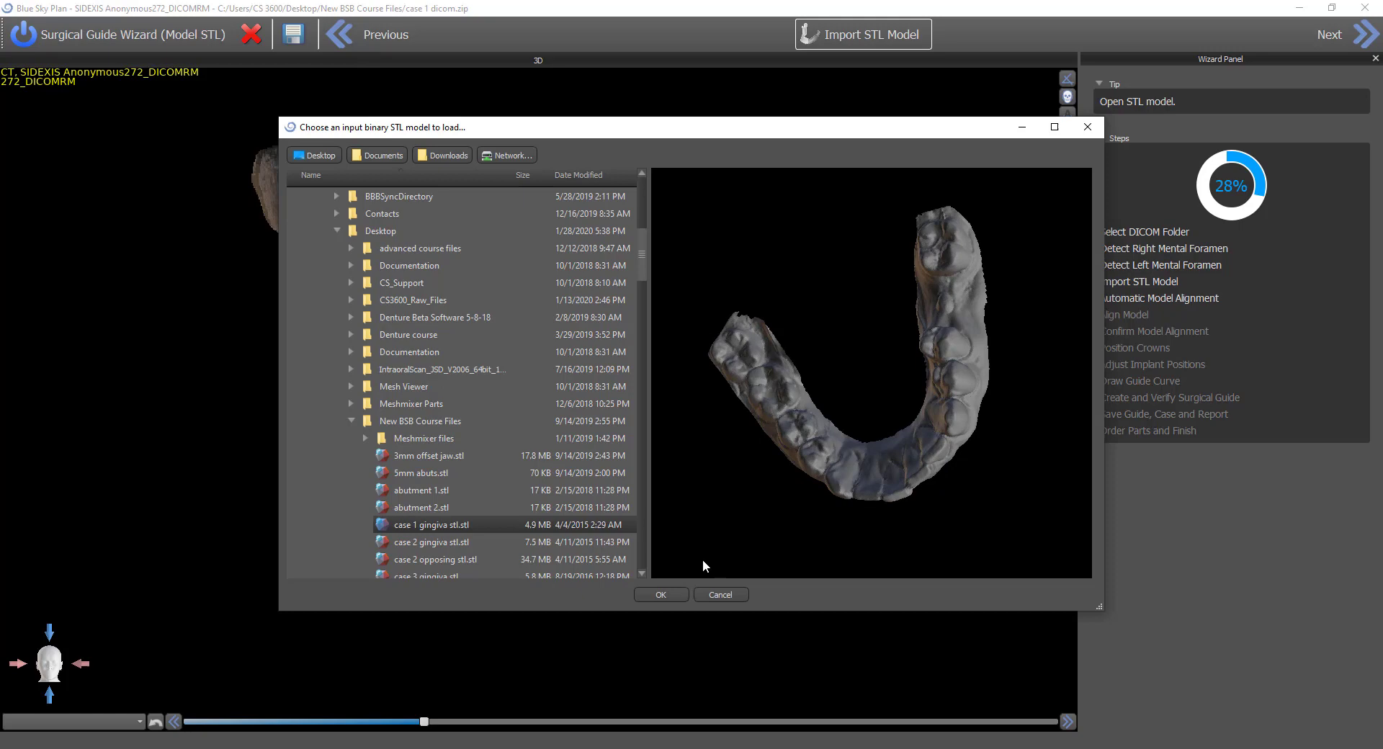
pyautogui.click(660, 593)
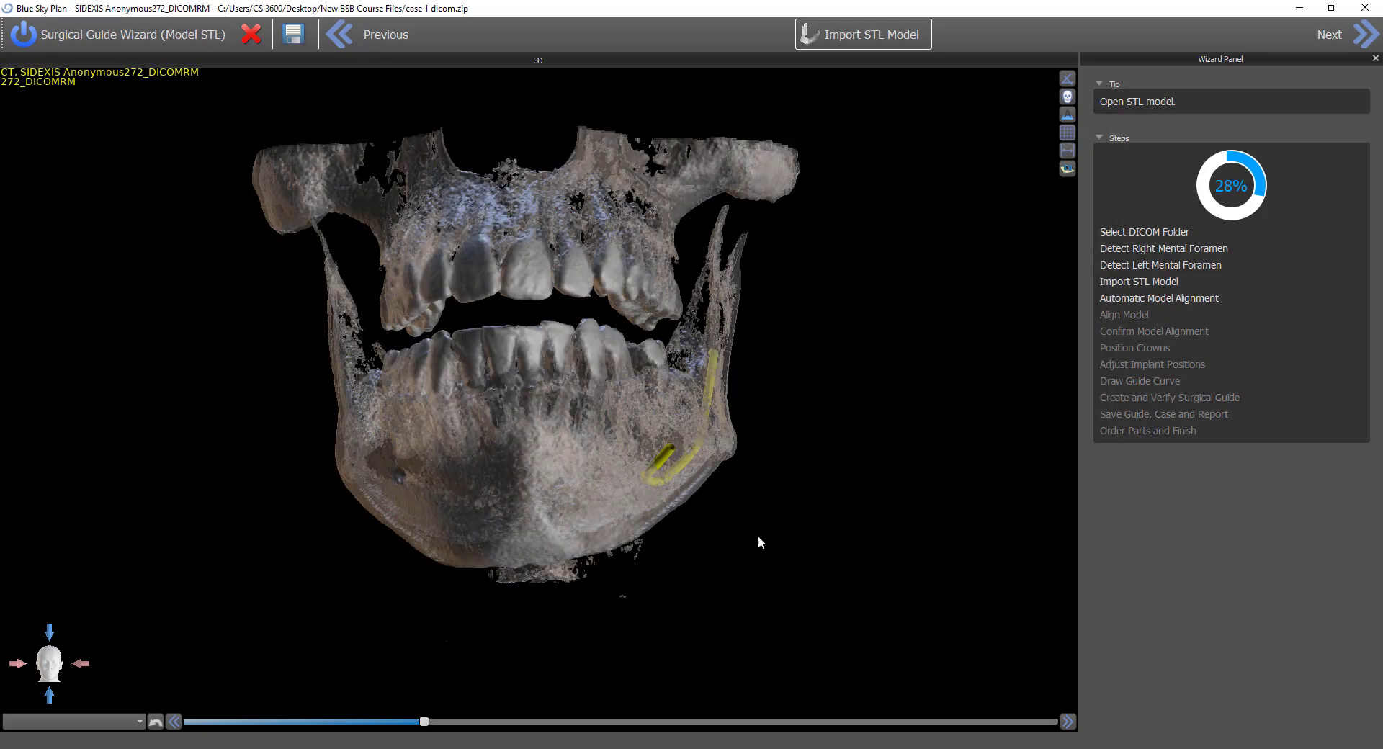
# Align the gingiva model to the Mandible and step through cross-section slices to check fit
pyautogui.click(1330, 33)
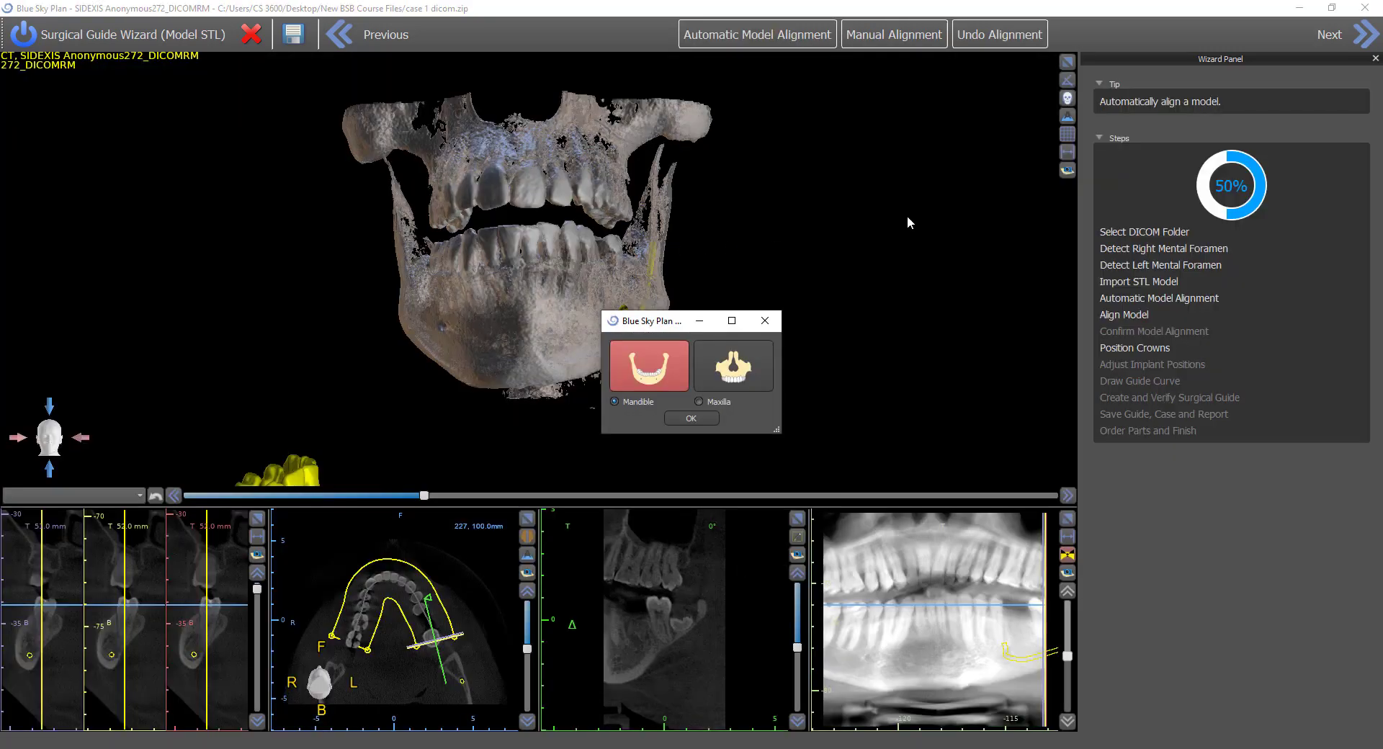
pyautogui.moveTo(813, 324)
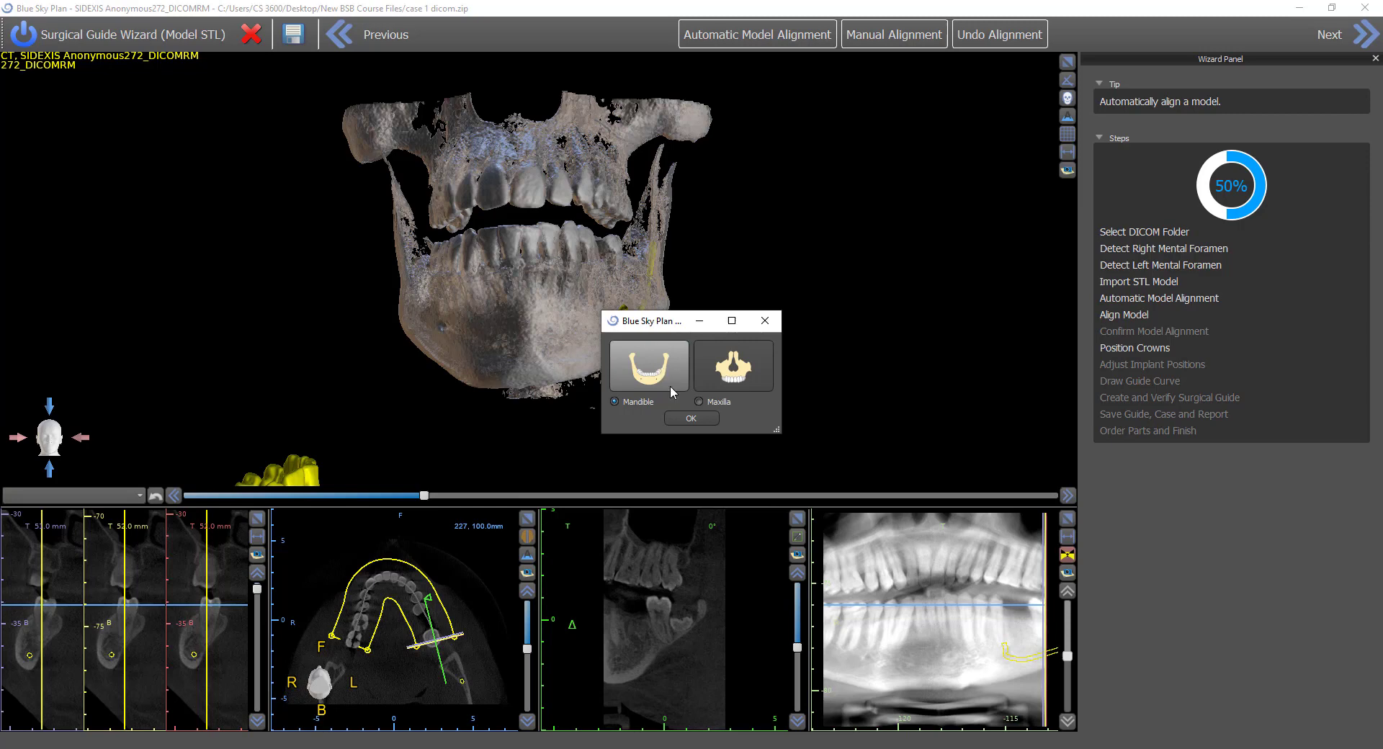
pyautogui.click(691, 418)
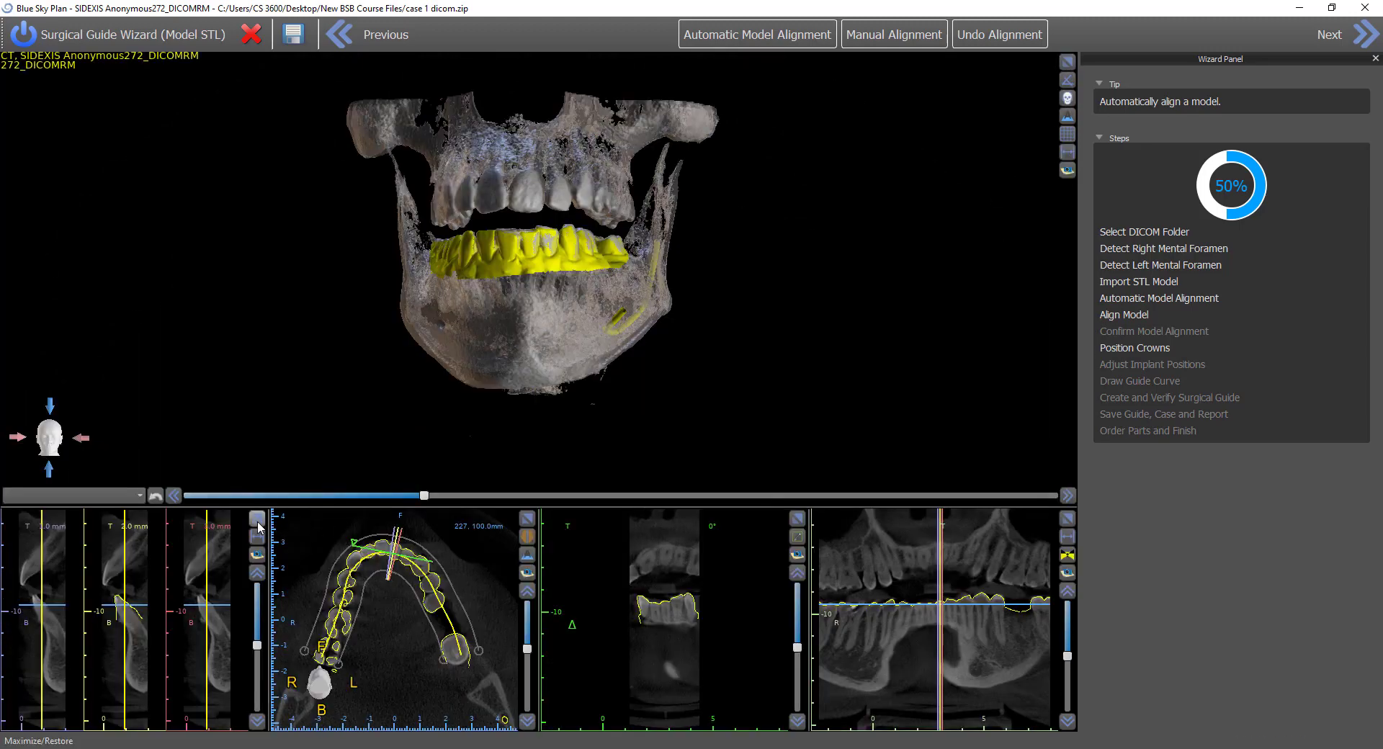
pyautogui.click(255, 518)
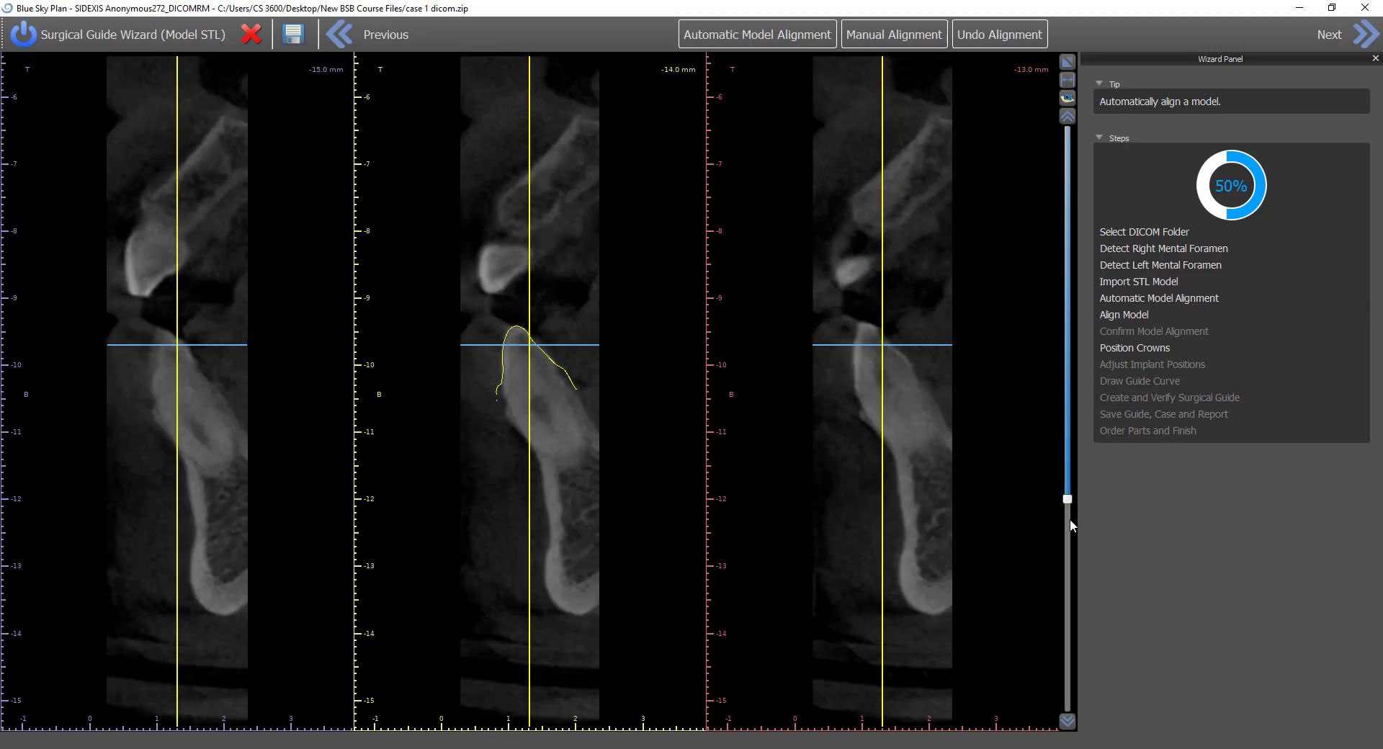
pyautogui.moveTo(1066, 498); pyautogui.dragTo(1067, 610)
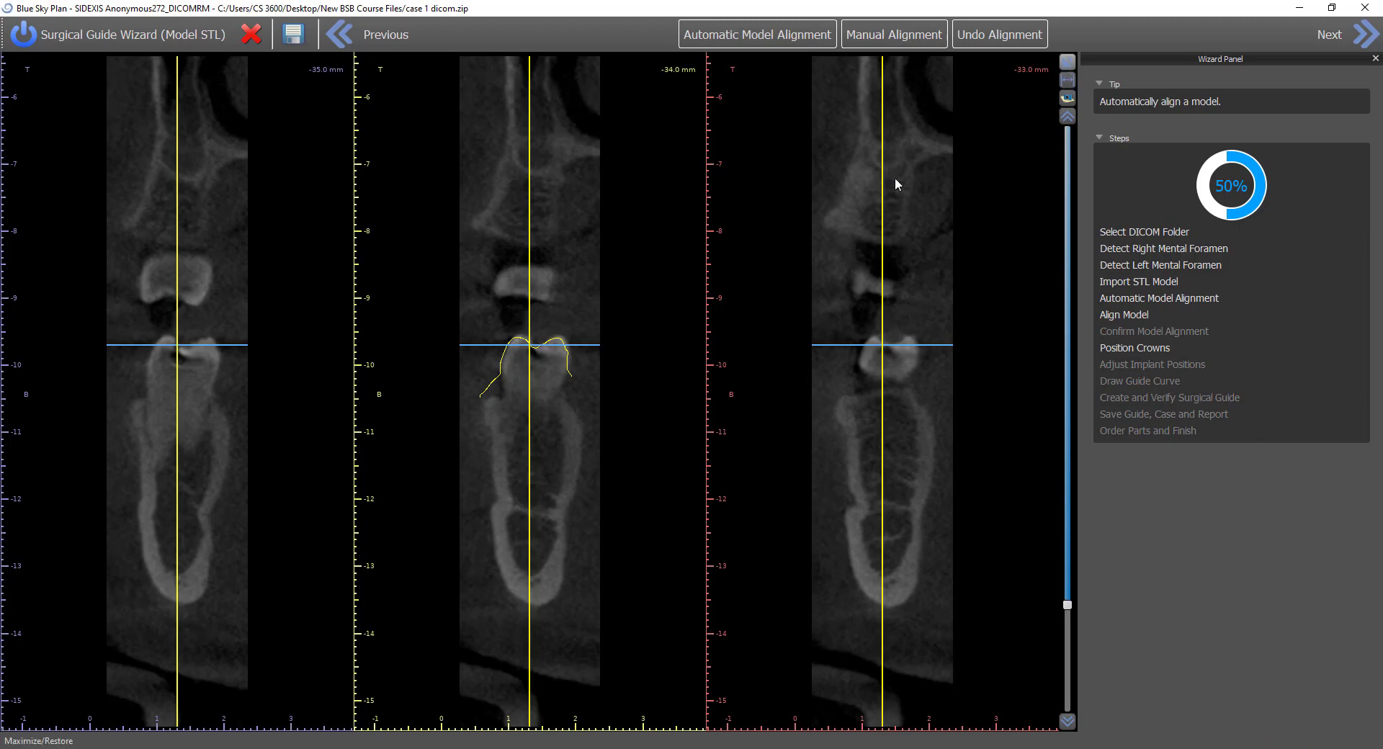
pyautogui.click(1330, 33)
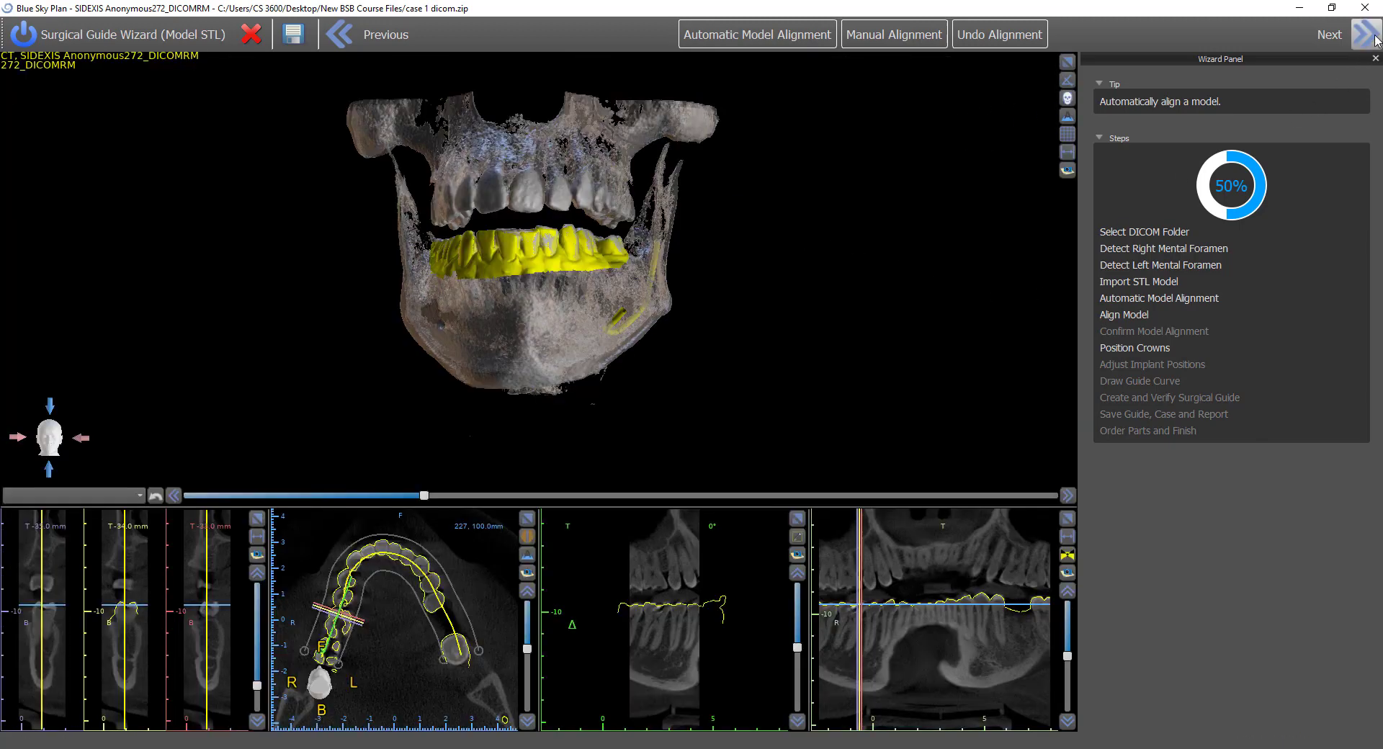
# Use the Mitch Hurst Flat Anatomy Library and select the Left Mandibular First Molar
pyautogui.click(1328, 33)
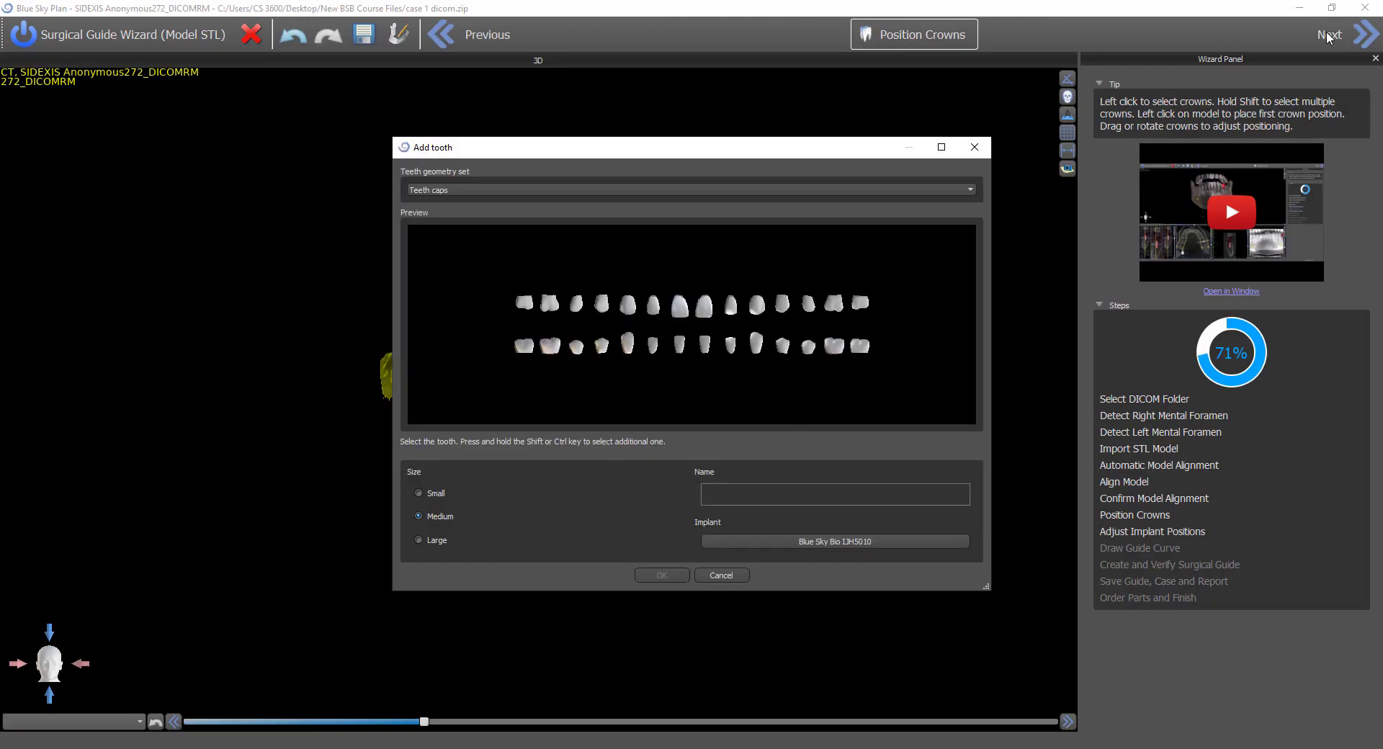
pyautogui.moveTo(564, 209)
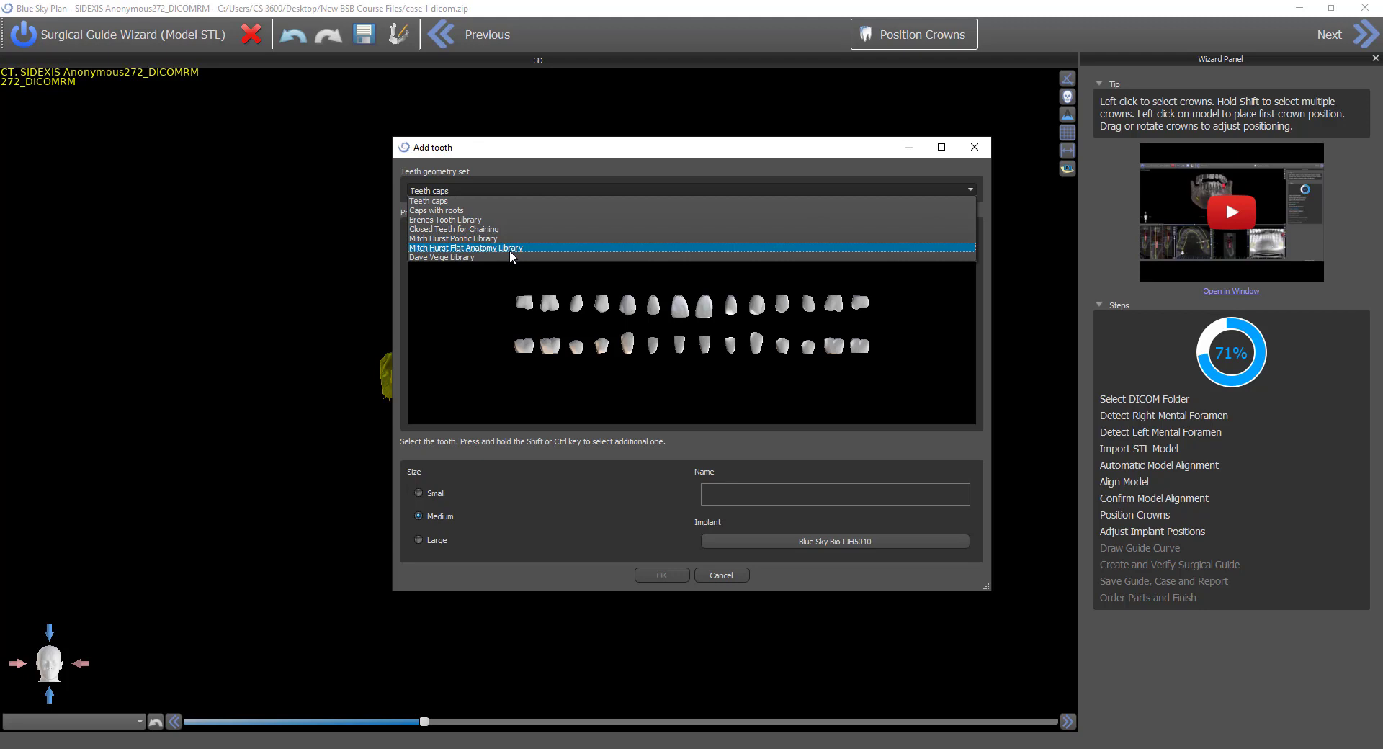
pyautogui.click(465, 248)
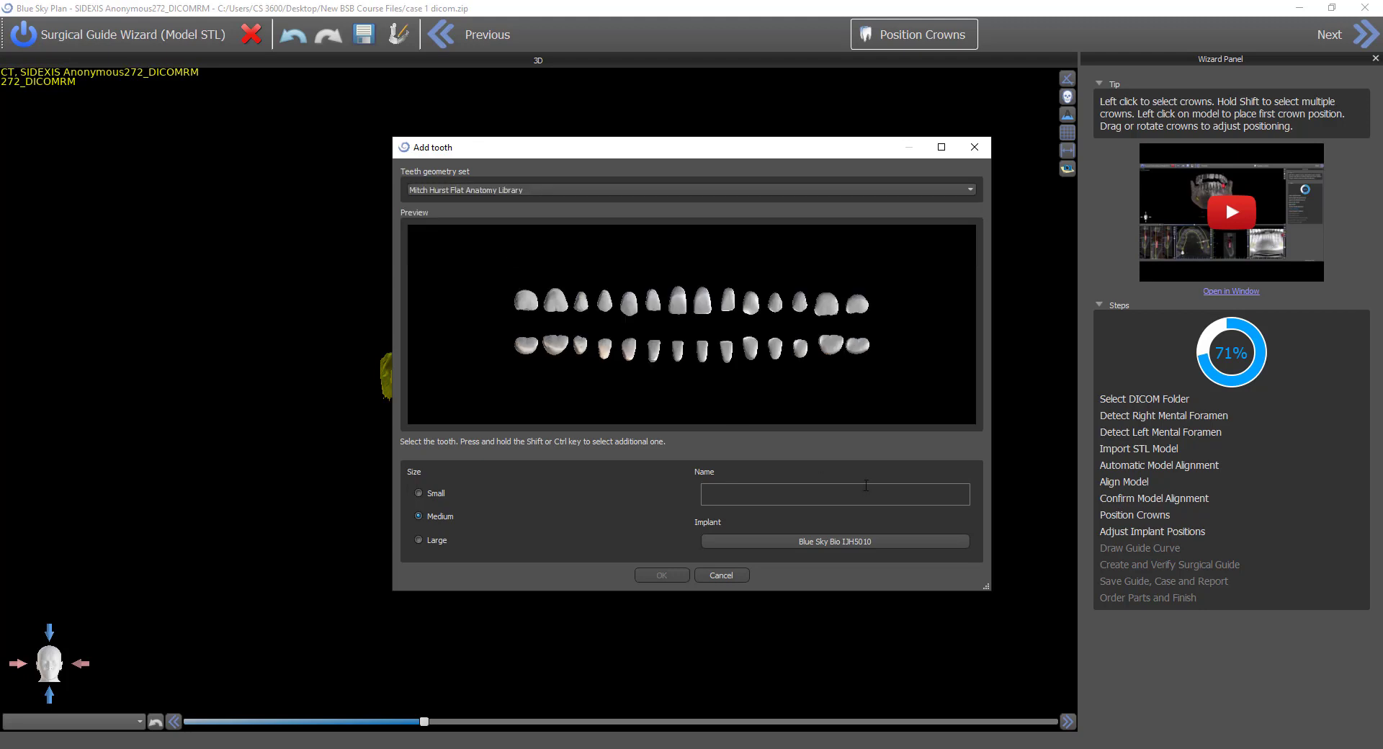
pyautogui.click(831, 344)
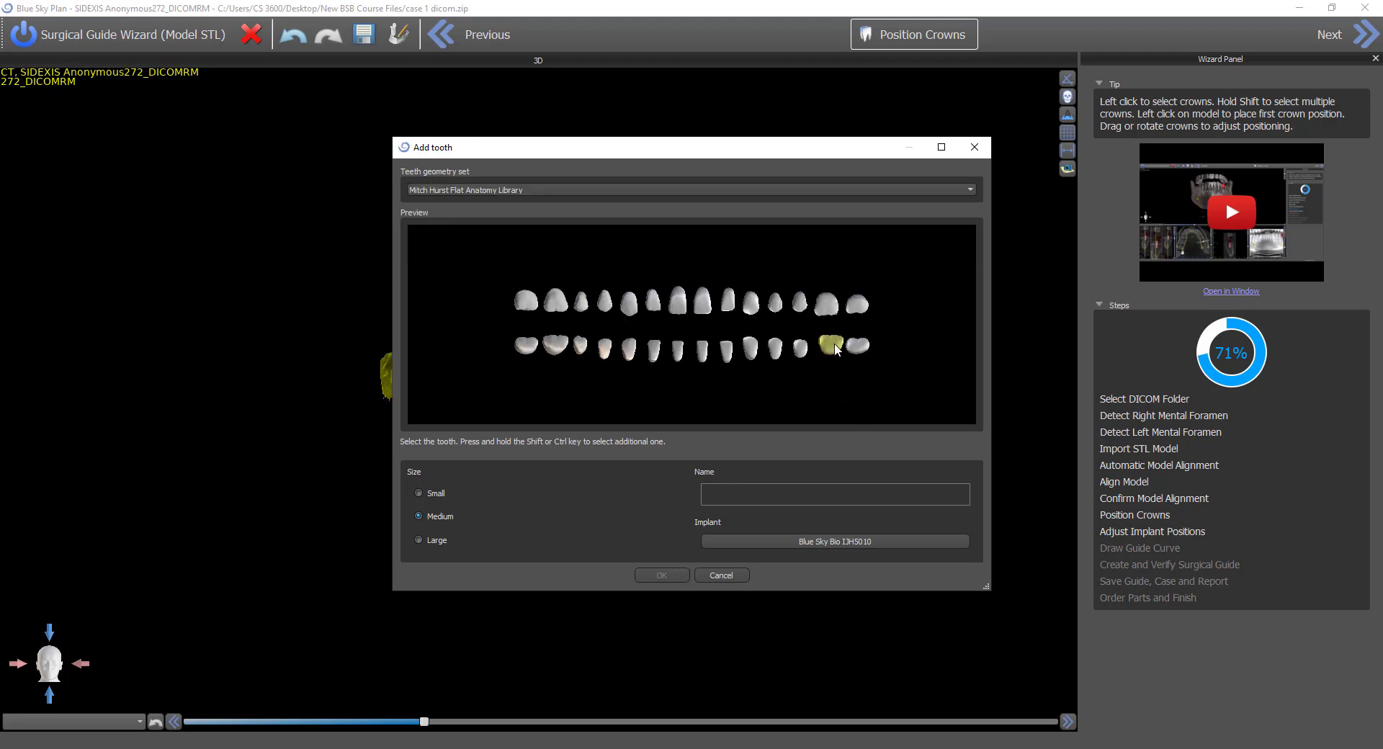
pyautogui.click(830, 344)
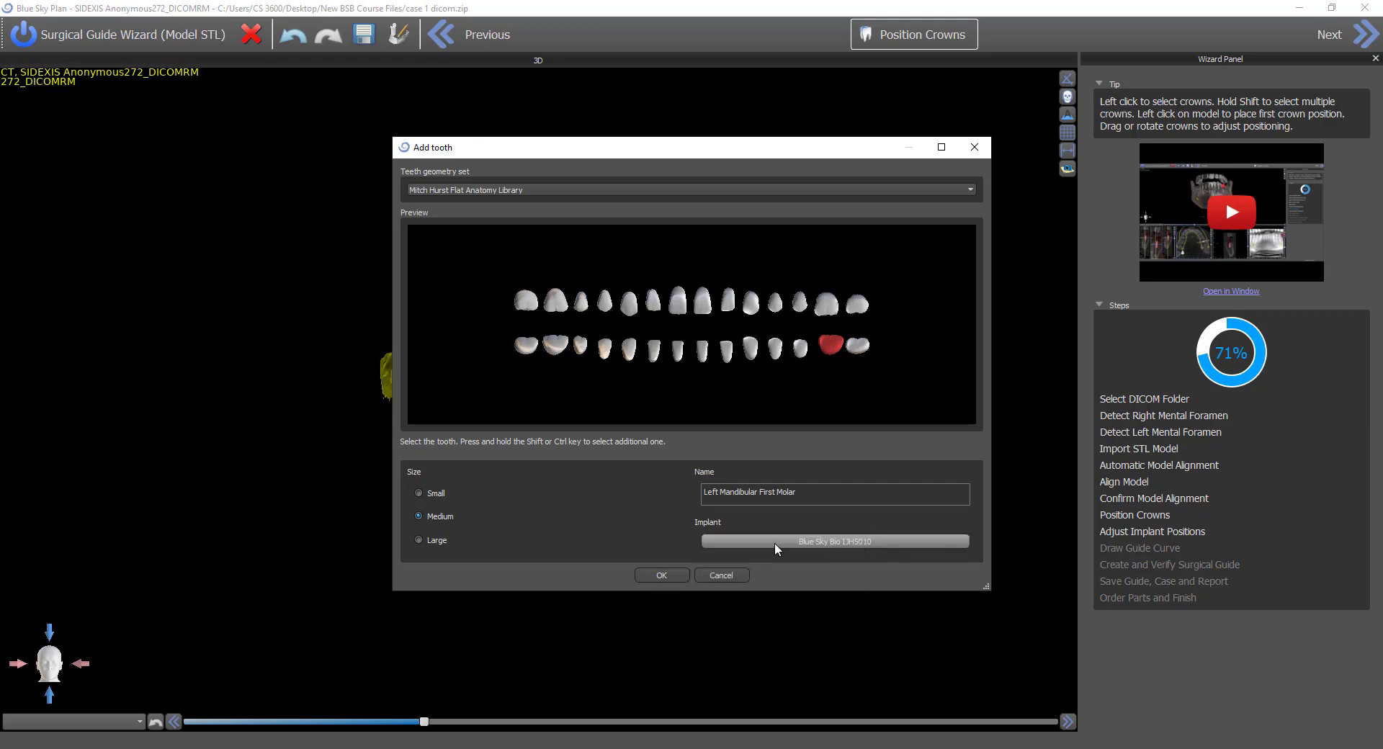
pyautogui.moveTo(810, 546)
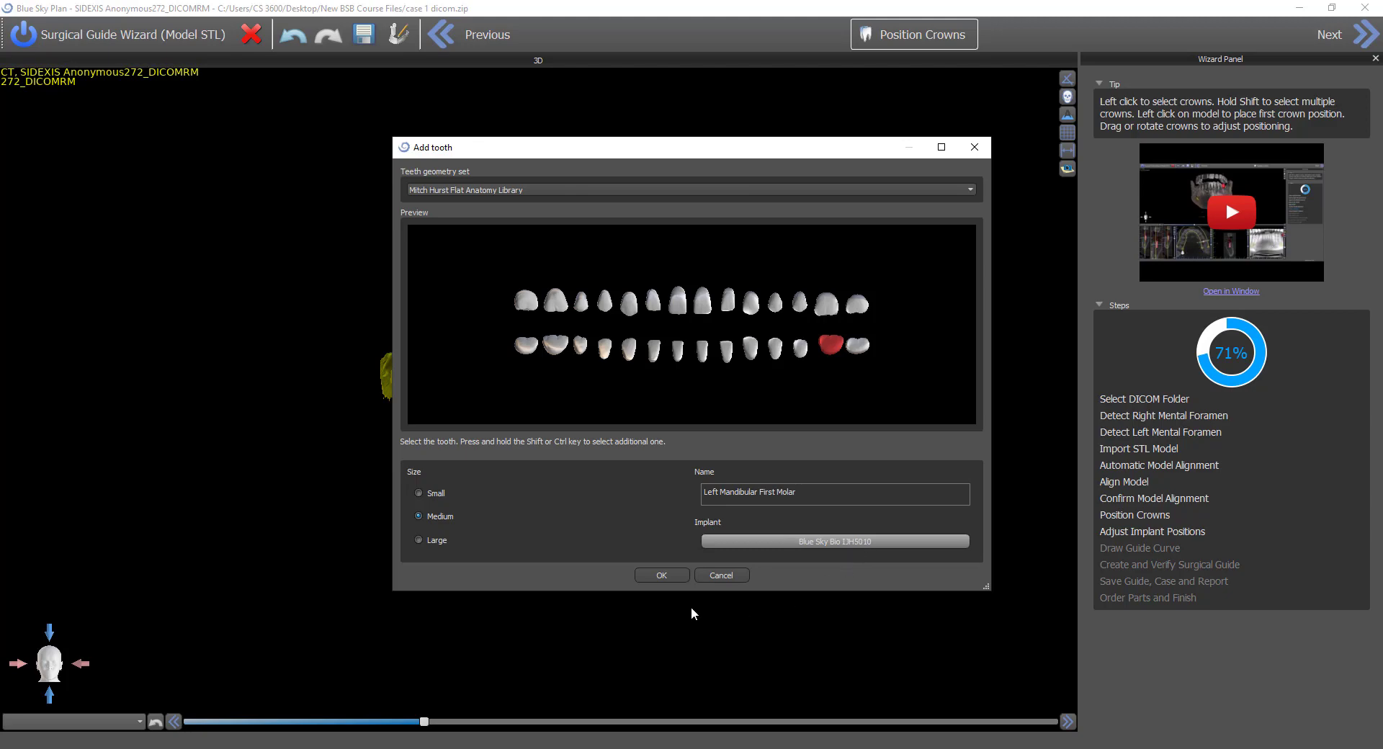
# Assign the BIO Max platform 5.00 UH5010 implant to this molar
pyautogui.click(834, 541)
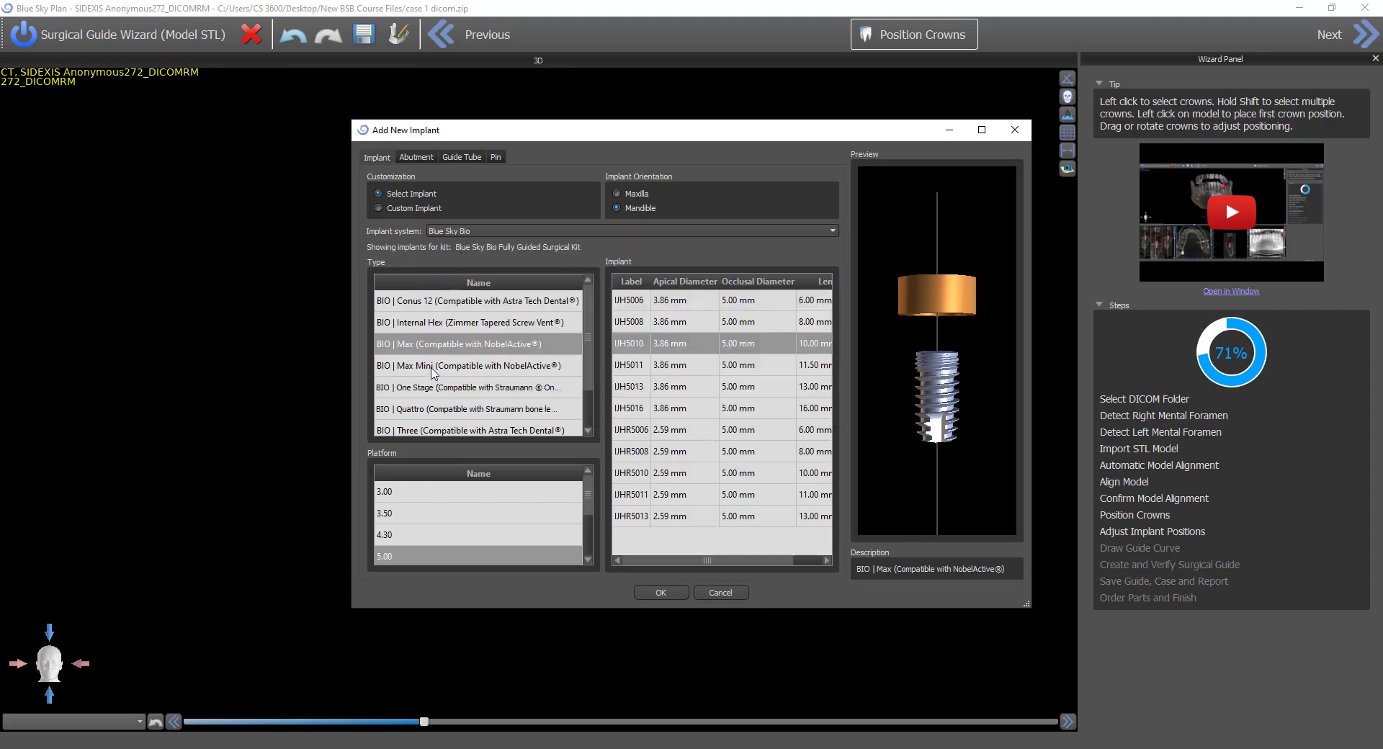
pyautogui.click(403, 556)
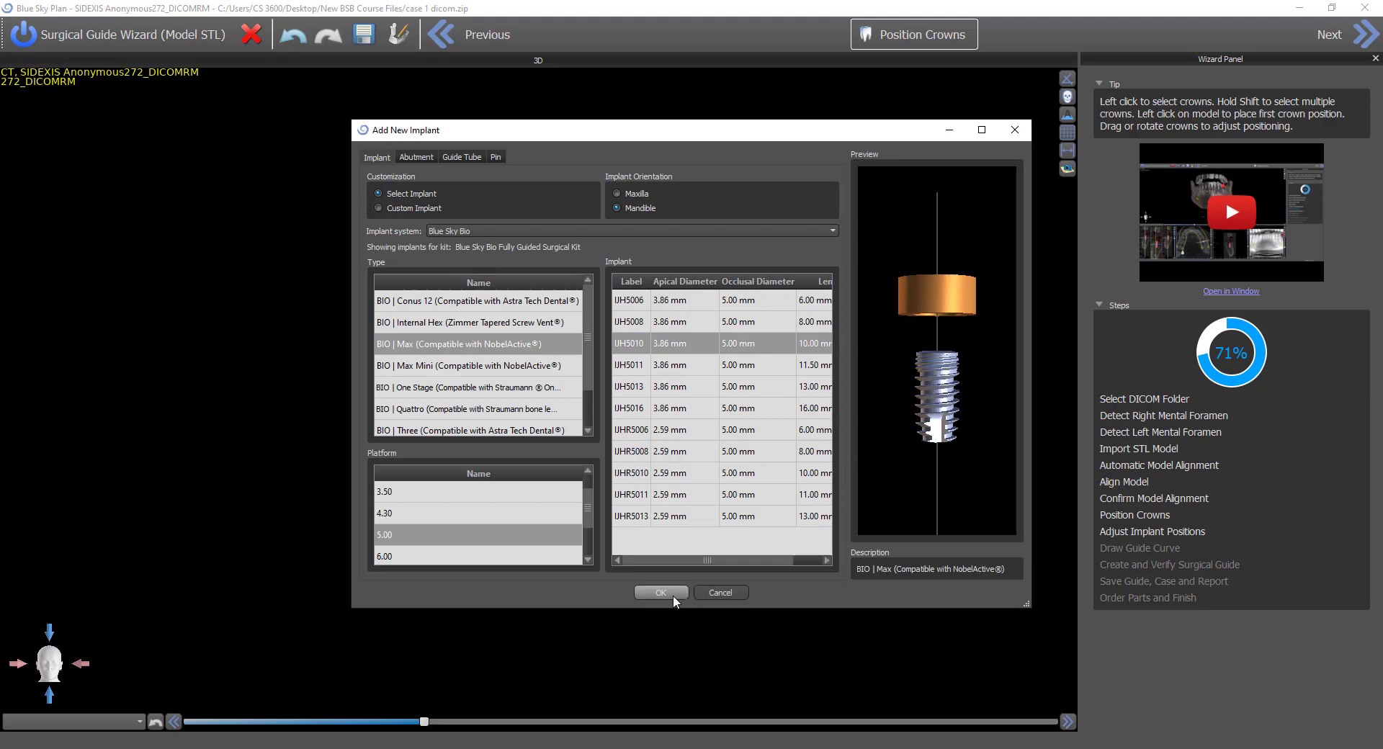
pyautogui.click(660, 592)
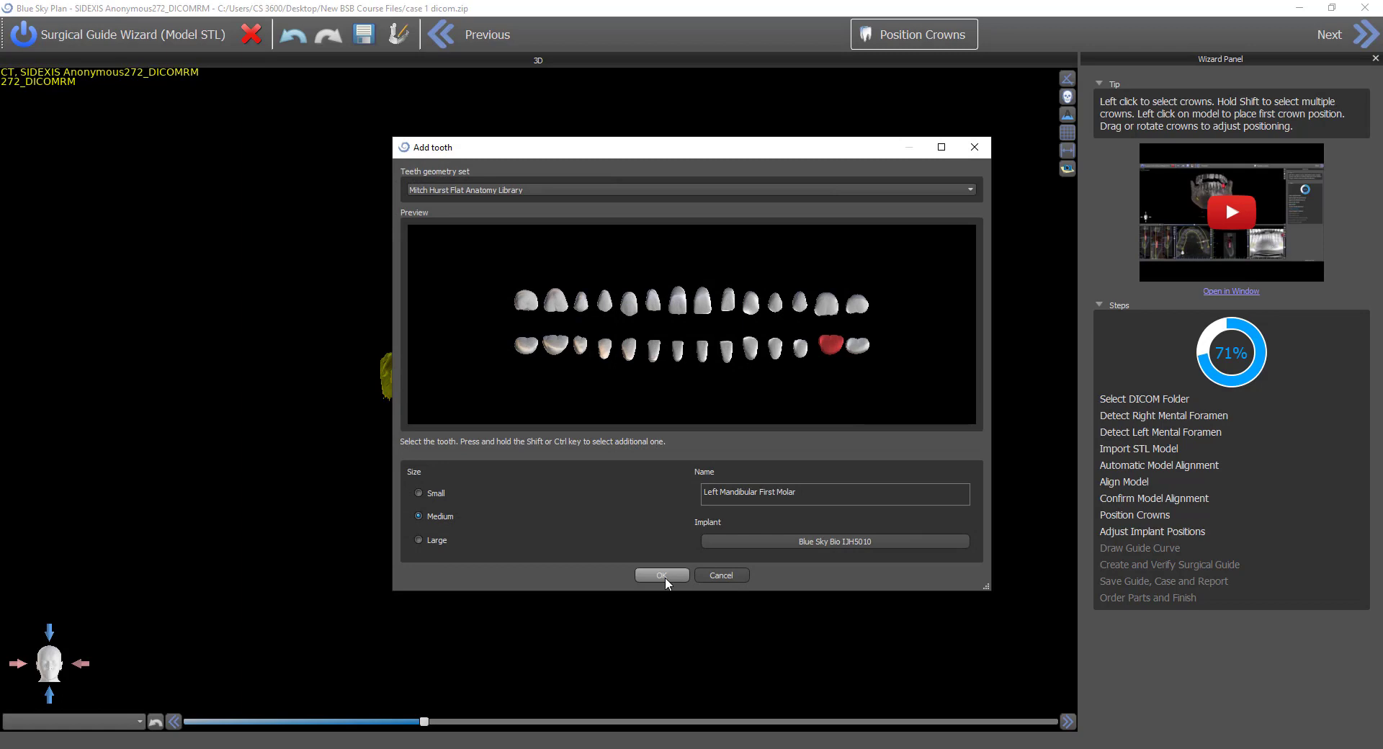
# Confirm Add tooth and place the molar crown with implant into the lower-left gap
pyautogui.click(662, 575)
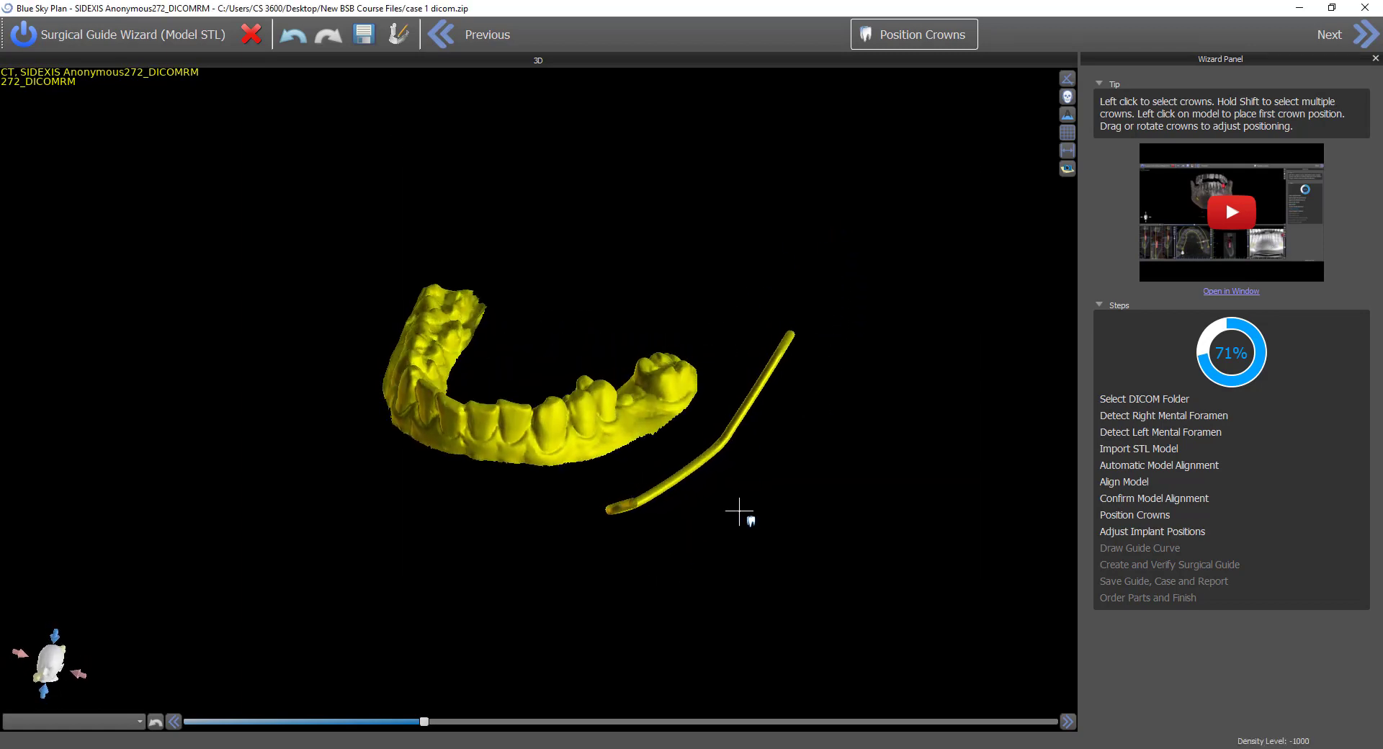
pyautogui.moveTo(732, 510); pyautogui.dragTo(415, 532)
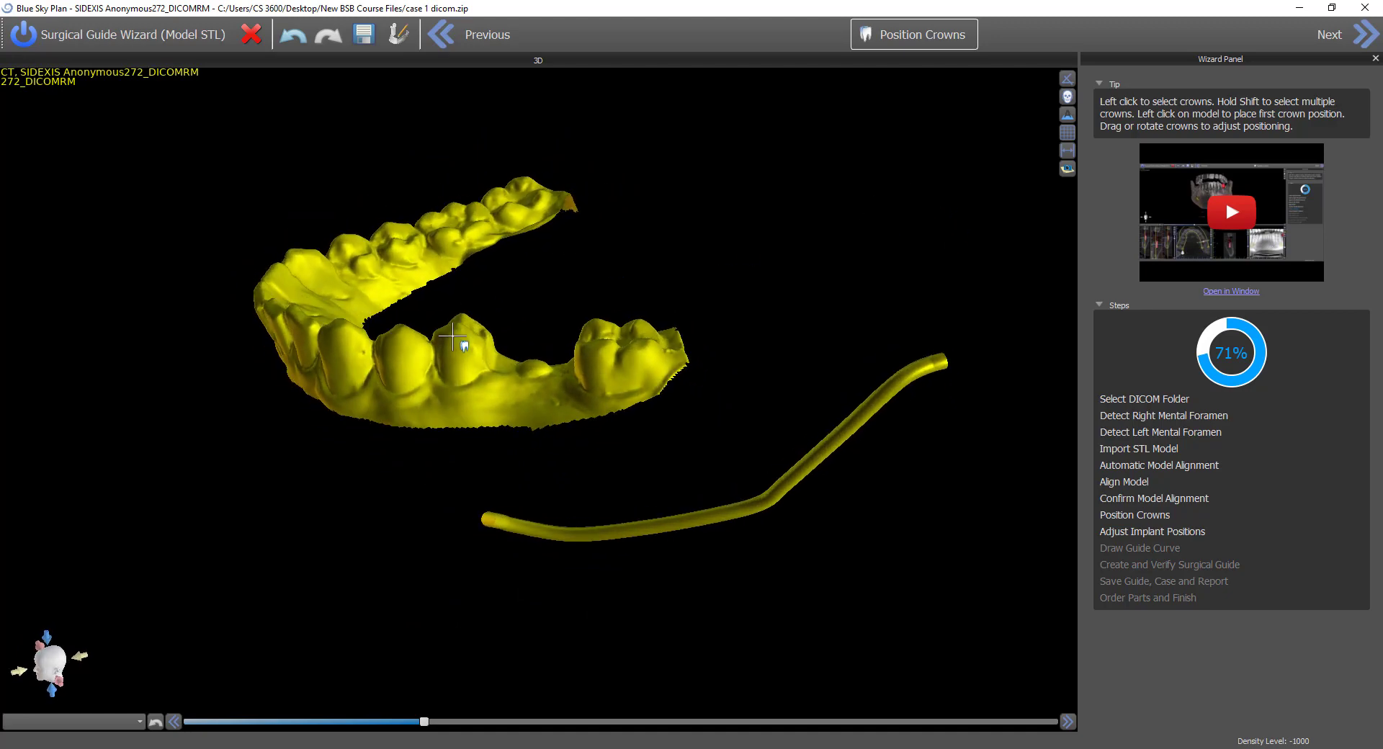
pyautogui.moveTo(454, 335); pyautogui.dragTo(552, 145)
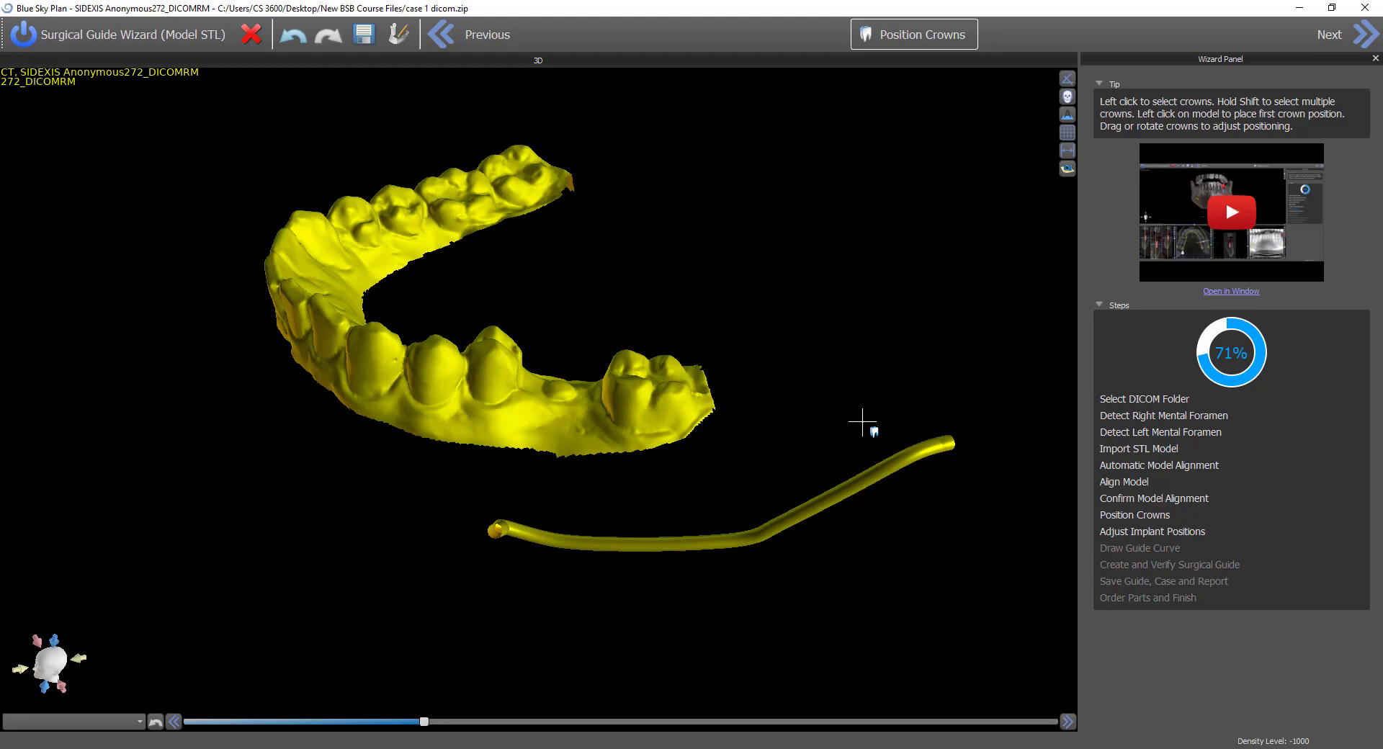
pyautogui.moveTo(863, 421); pyautogui.dragTo(578, 313)
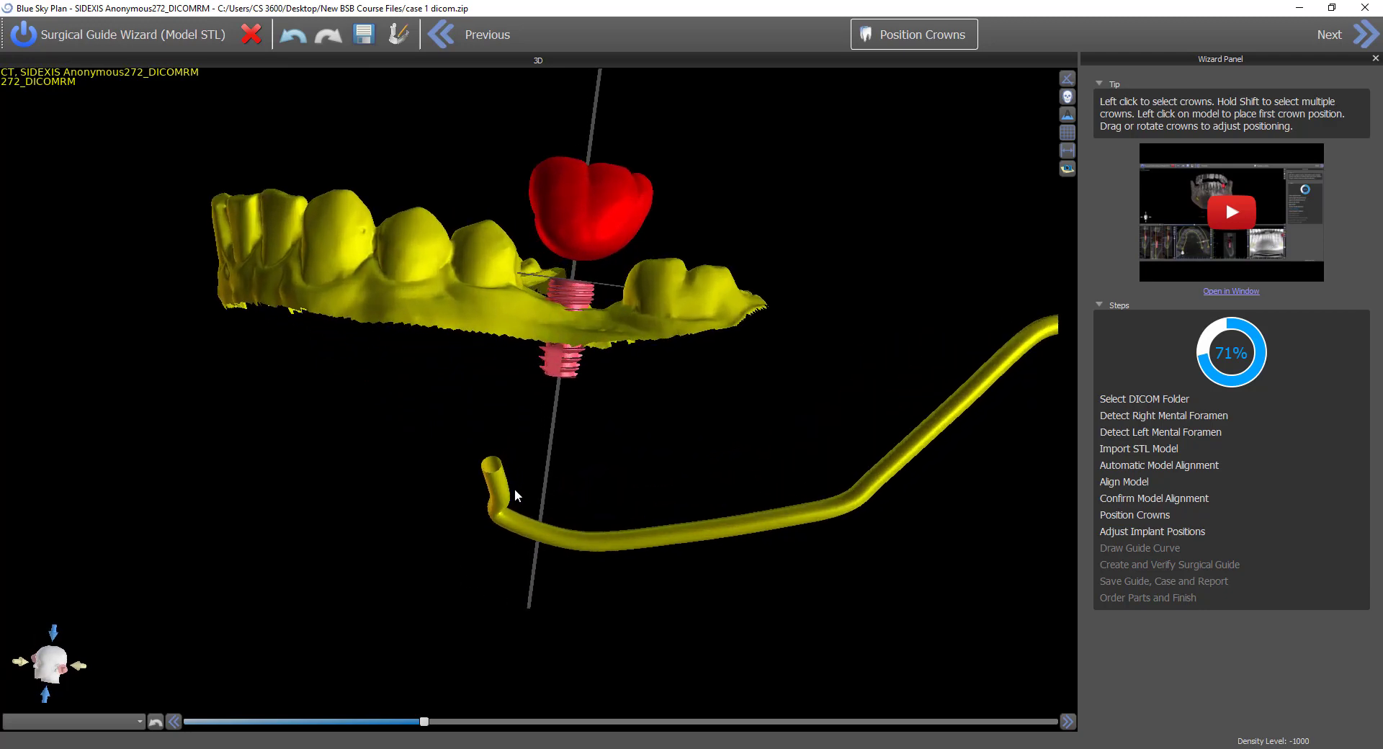
# Reposition the crown in the occlusal view, then advance to Adjust Implant Positions
pyautogui.click(586, 212)
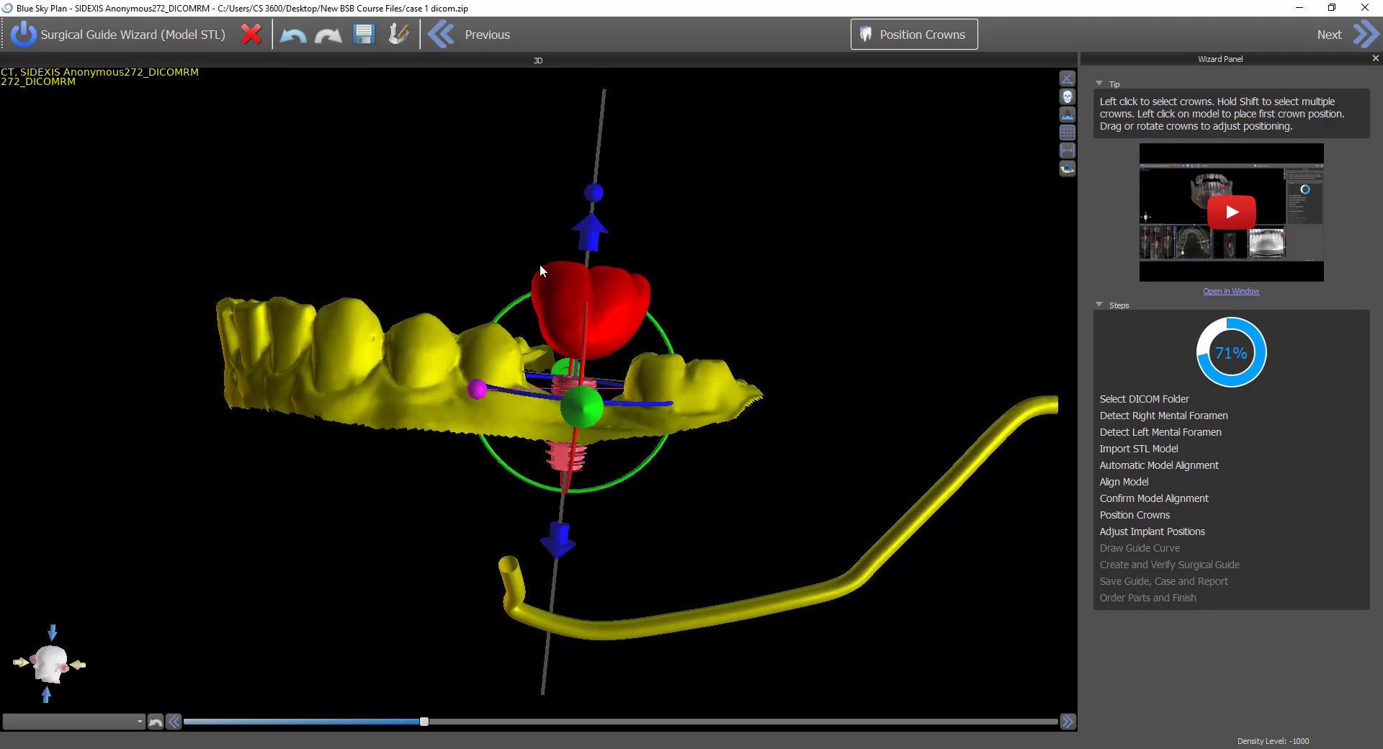
pyautogui.moveTo(591, 228)
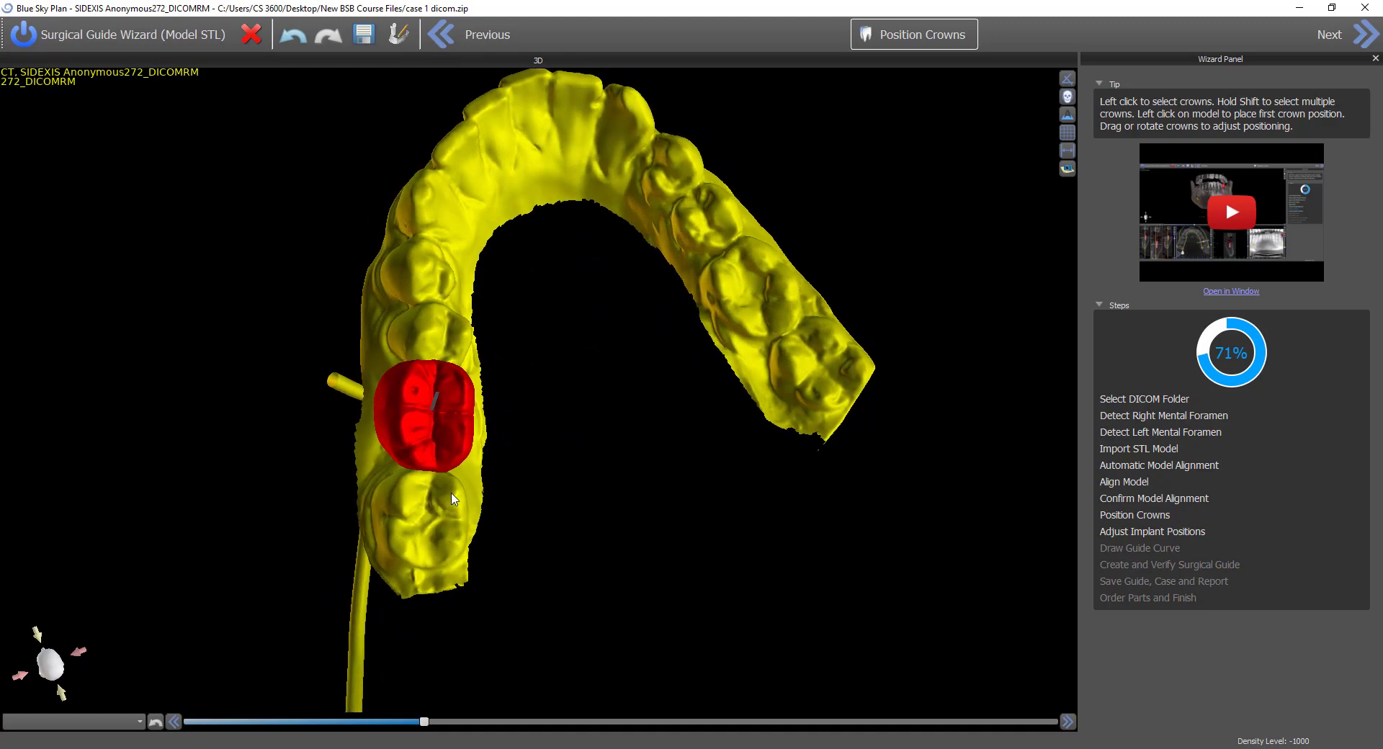
pyautogui.click(427, 419)
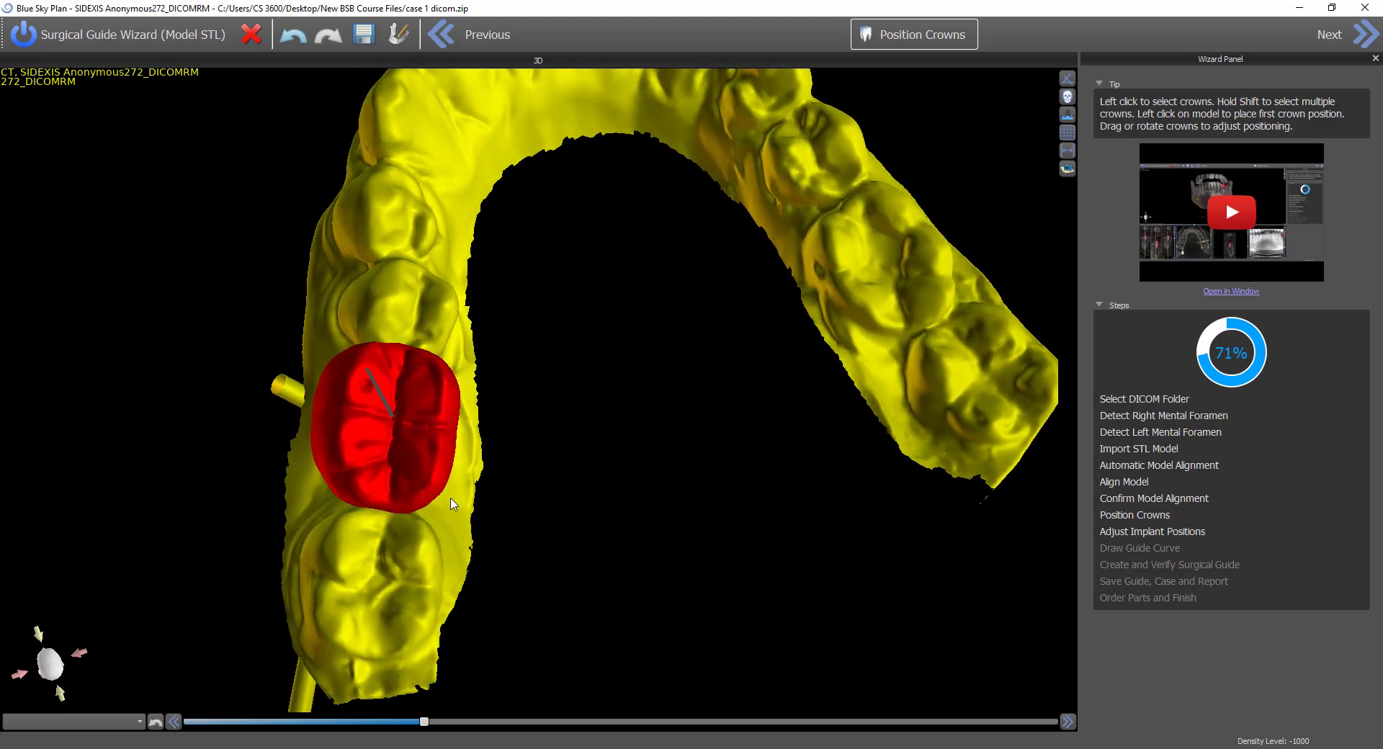
pyautogui.click(392, 423)
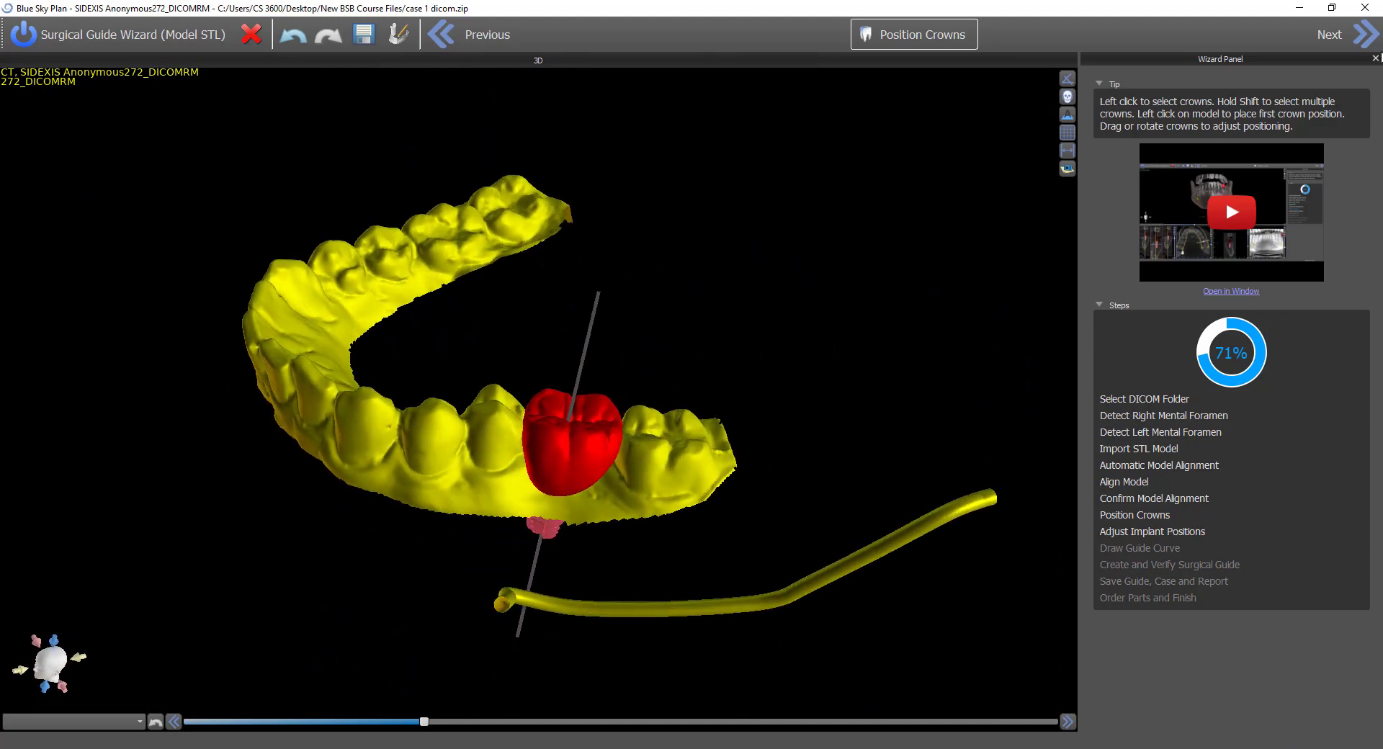
pyautogui.click(1363, 34)
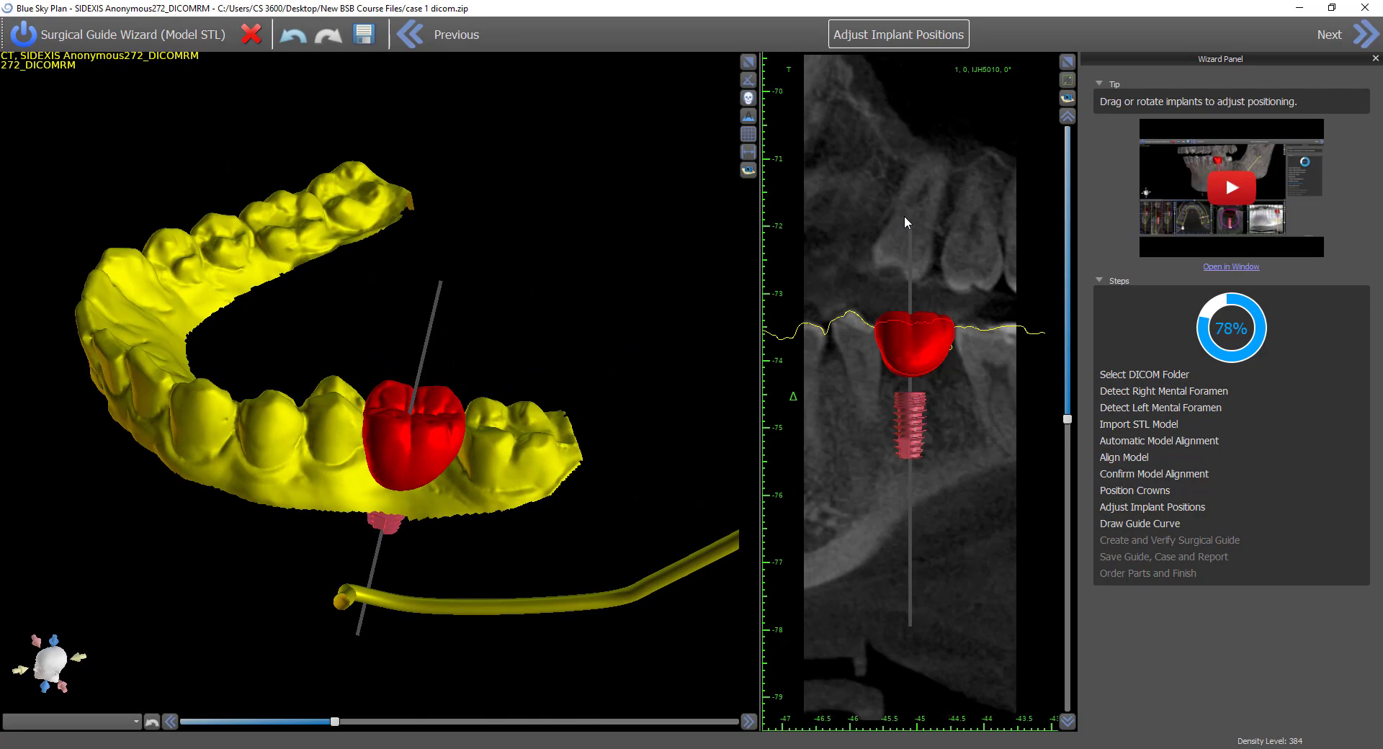
# Widen the CT cross-section panel and select the implant to show its rotation handles
pyautogui.click(910, 405)
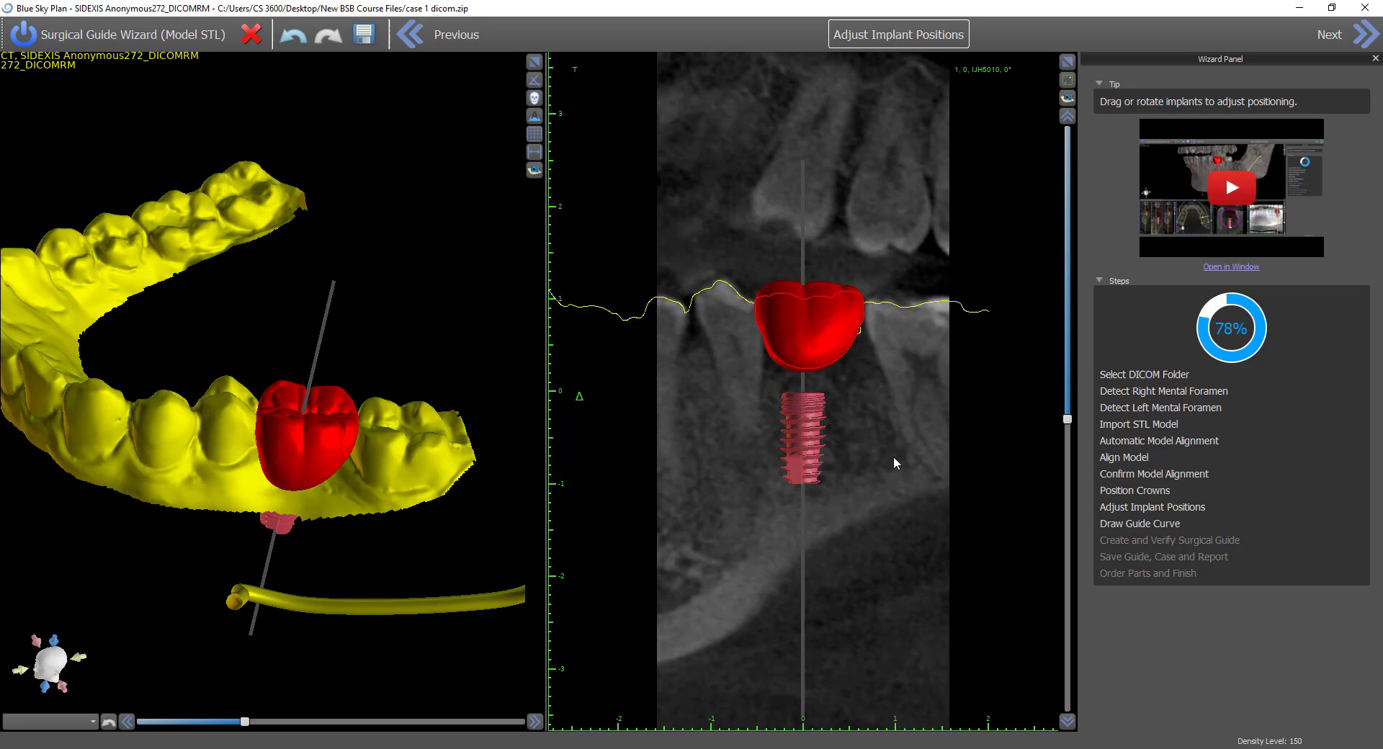
pyautogui.click(801, 433)
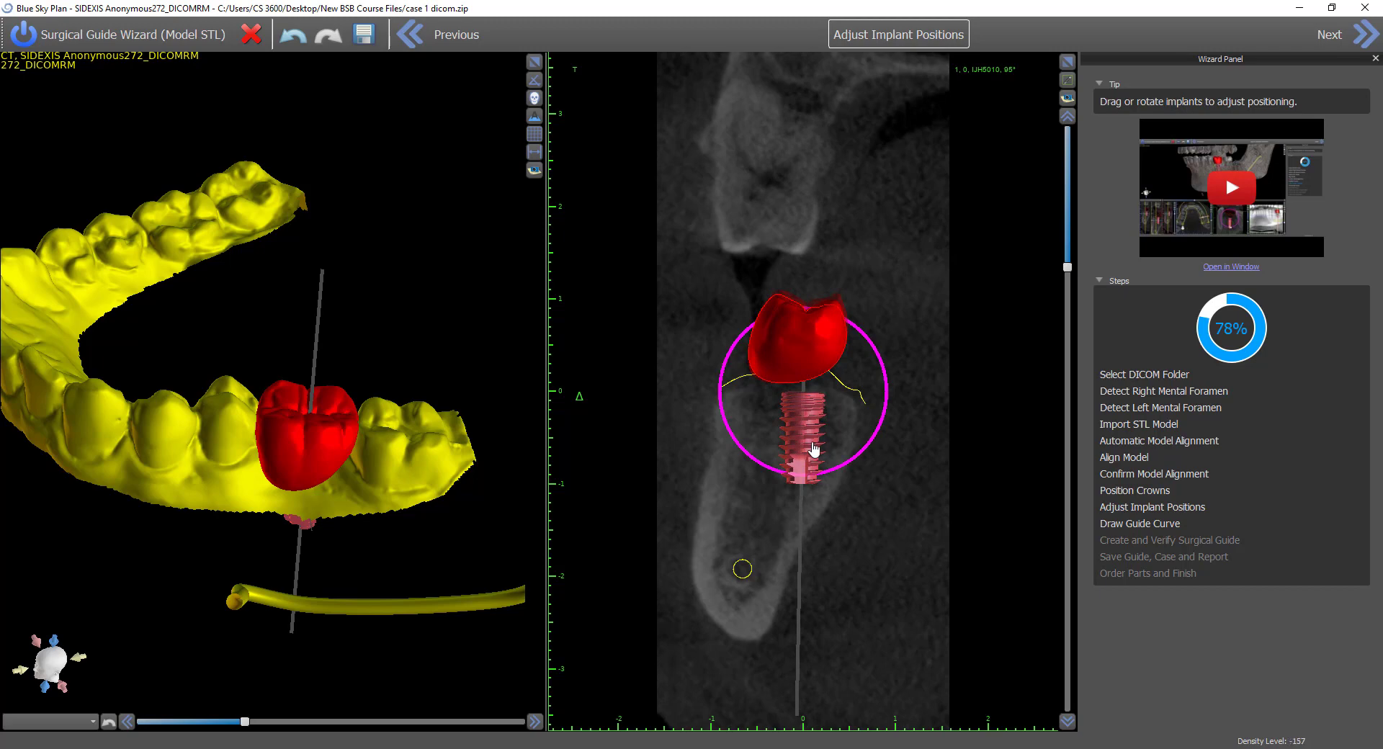
# Turn the slice upright and tilt the implant back to vertical within the jawbone
pyautogui.moveTo(812, 448); pyautogui.dragTo(873, 439)
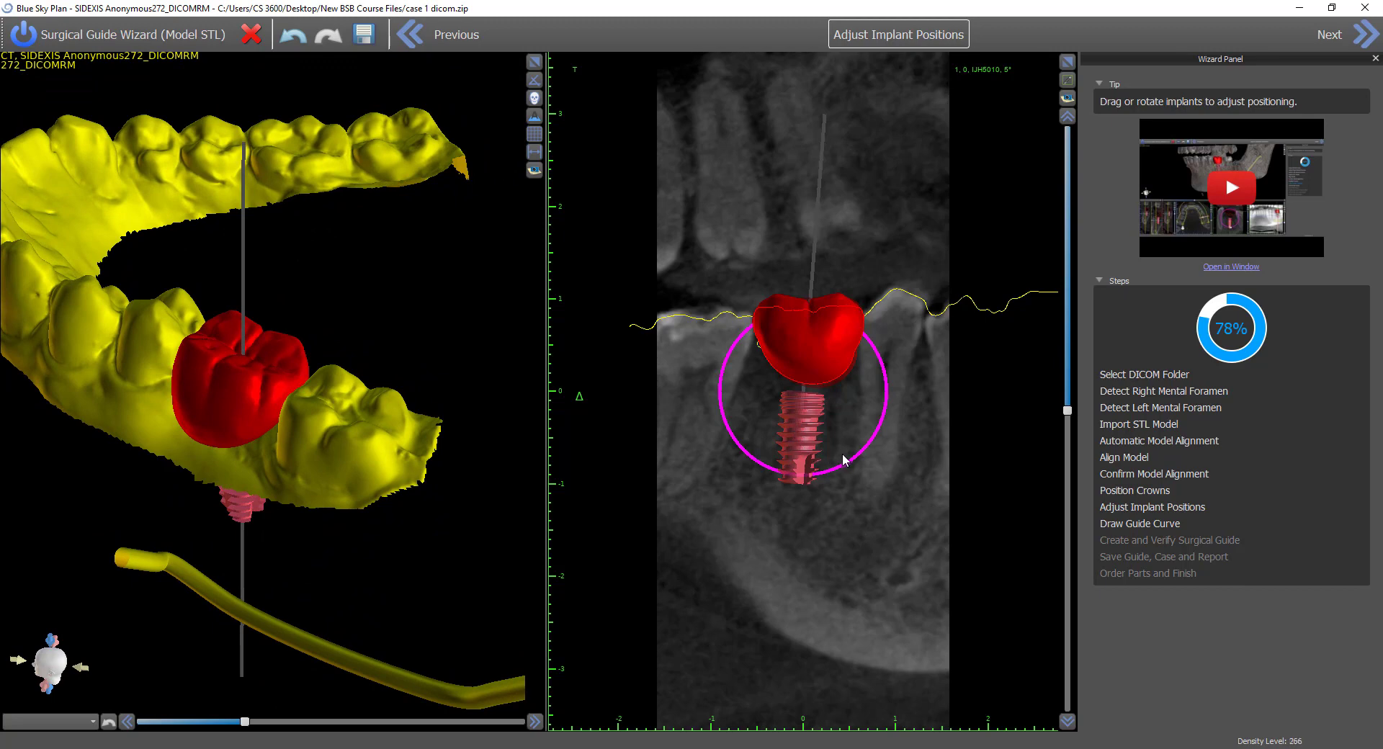
pyautogui.moveTo(847, 458); pyautogui.dragTo(878, 449)
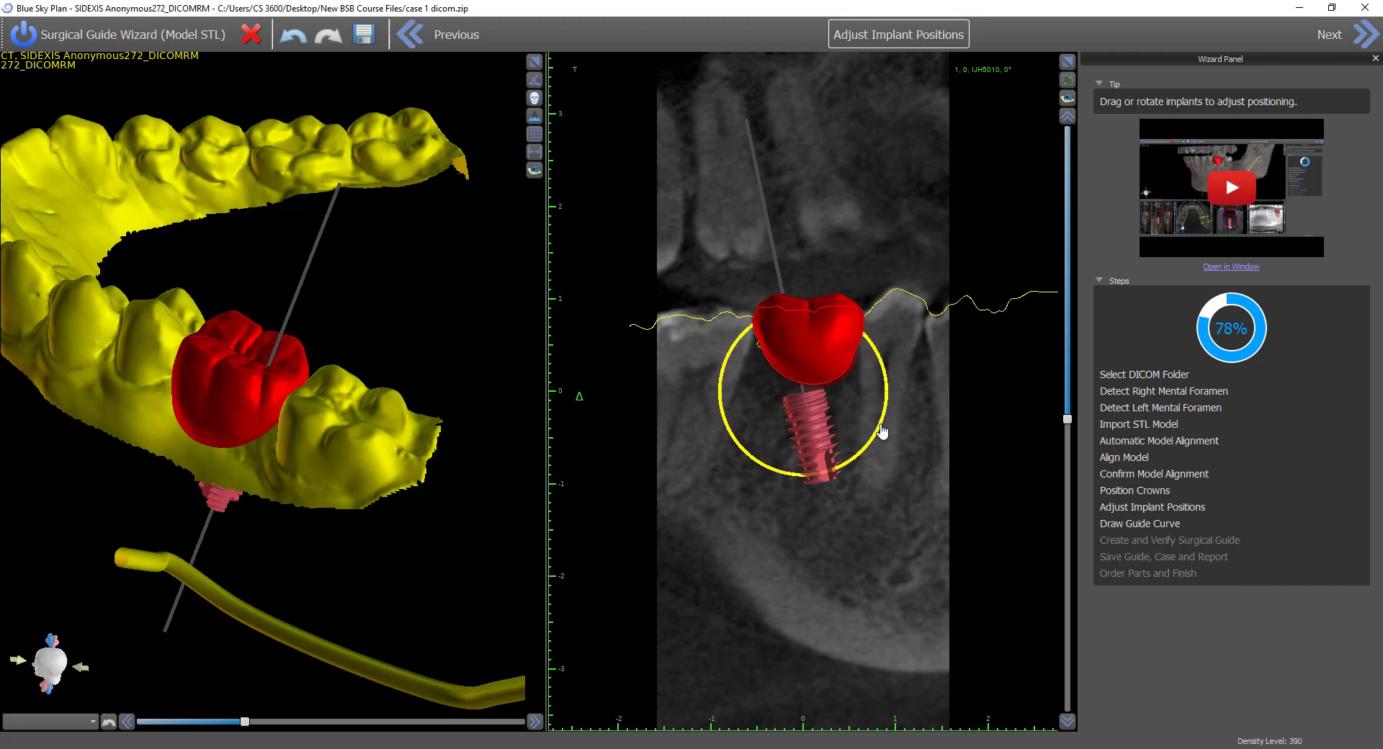
pyautogui.moveTo(882, 432); pyautogui.dragTo(875, 445)
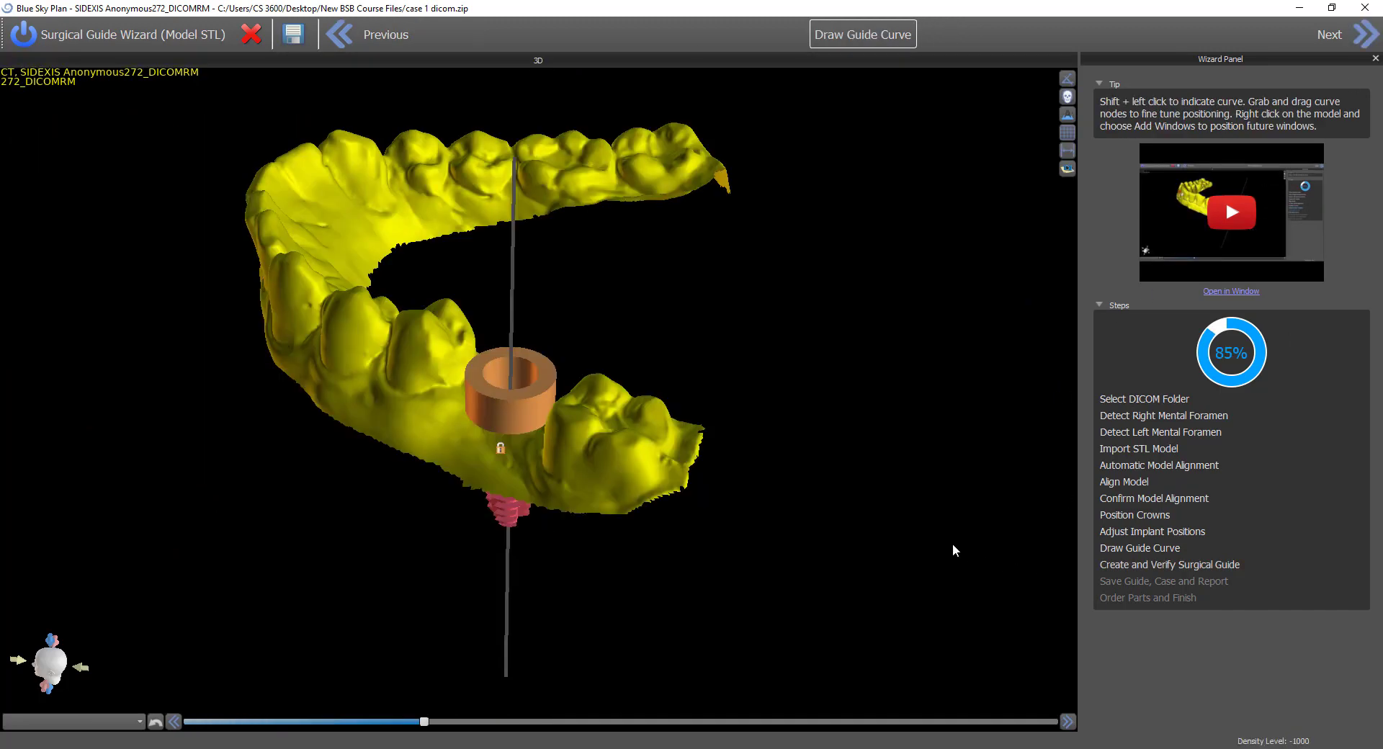
pyautogui.moveTo(780, 592)
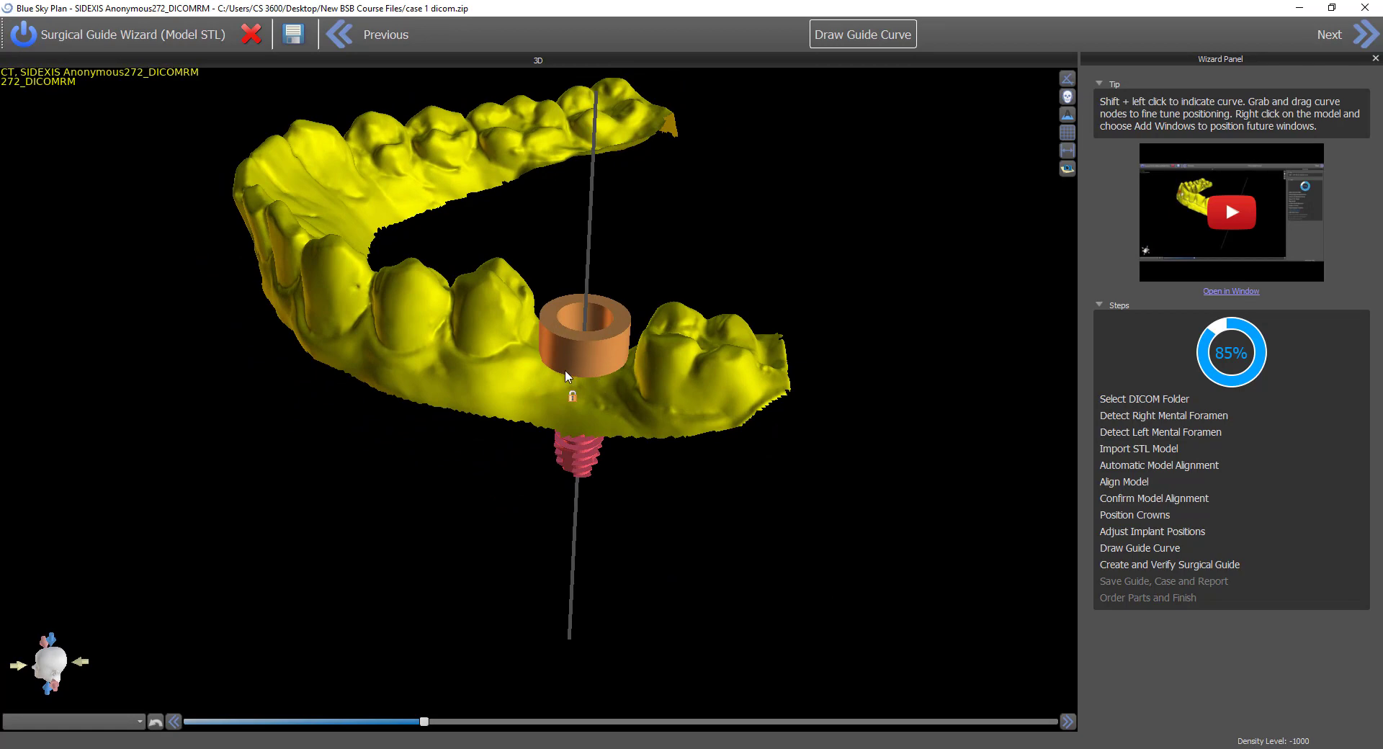
pyautogui.moveTo(581, 371)
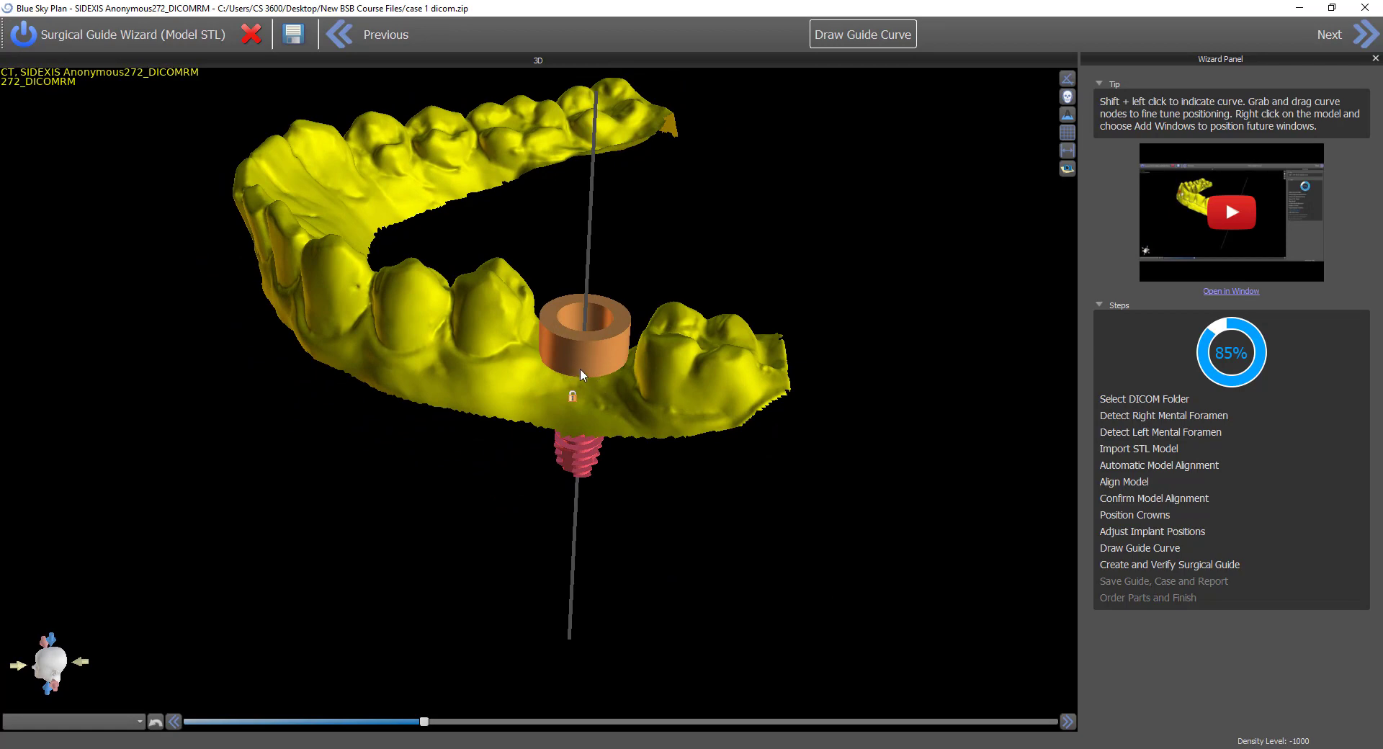
pyautogui.moveTo(698, 378)
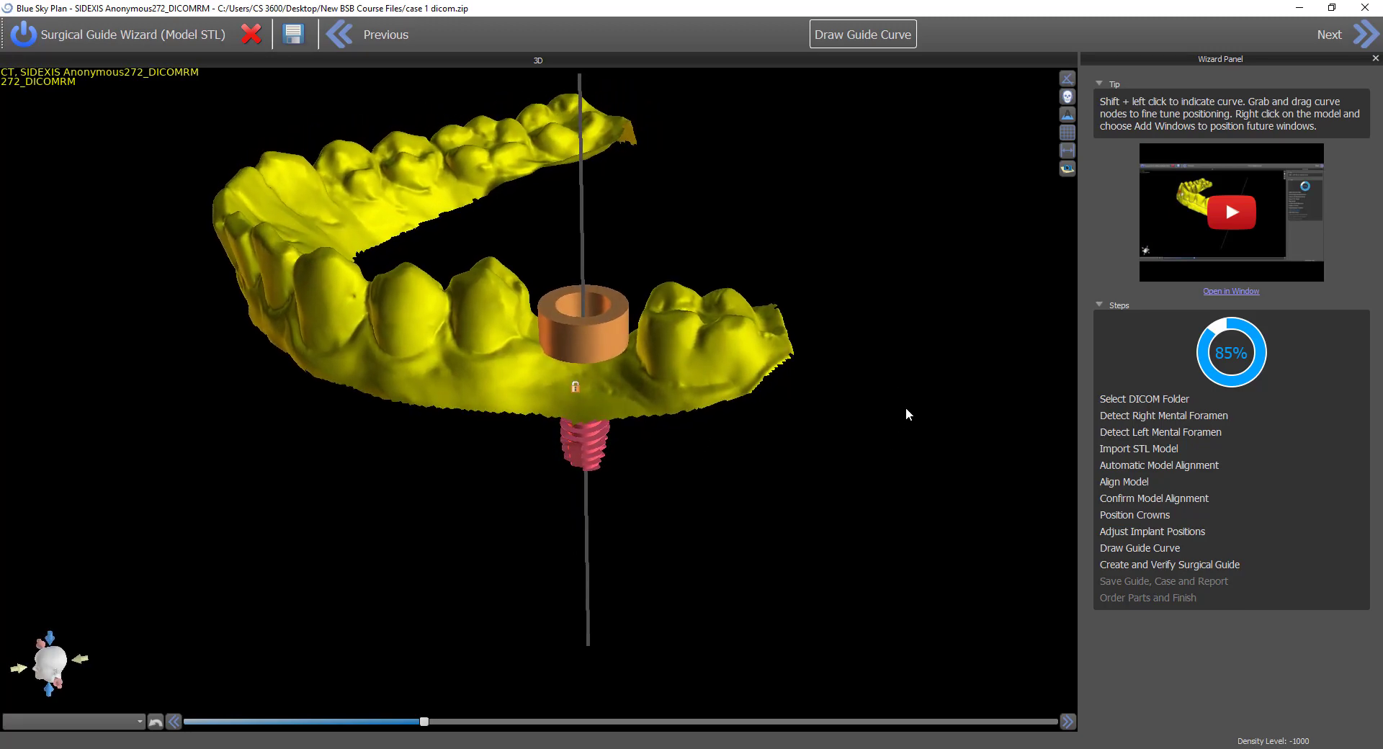
pyautogui.moveTo(802, 430)
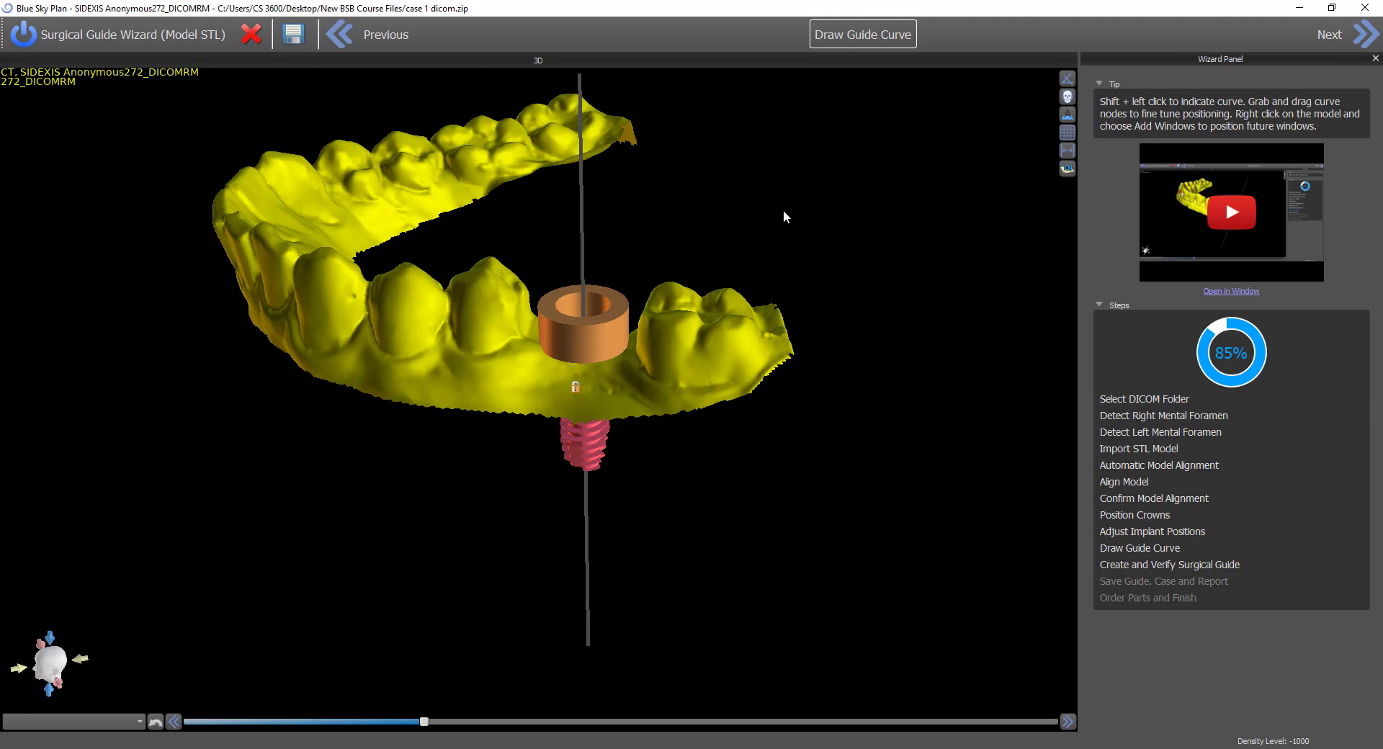
pyautogui.moveTo(764, 335)
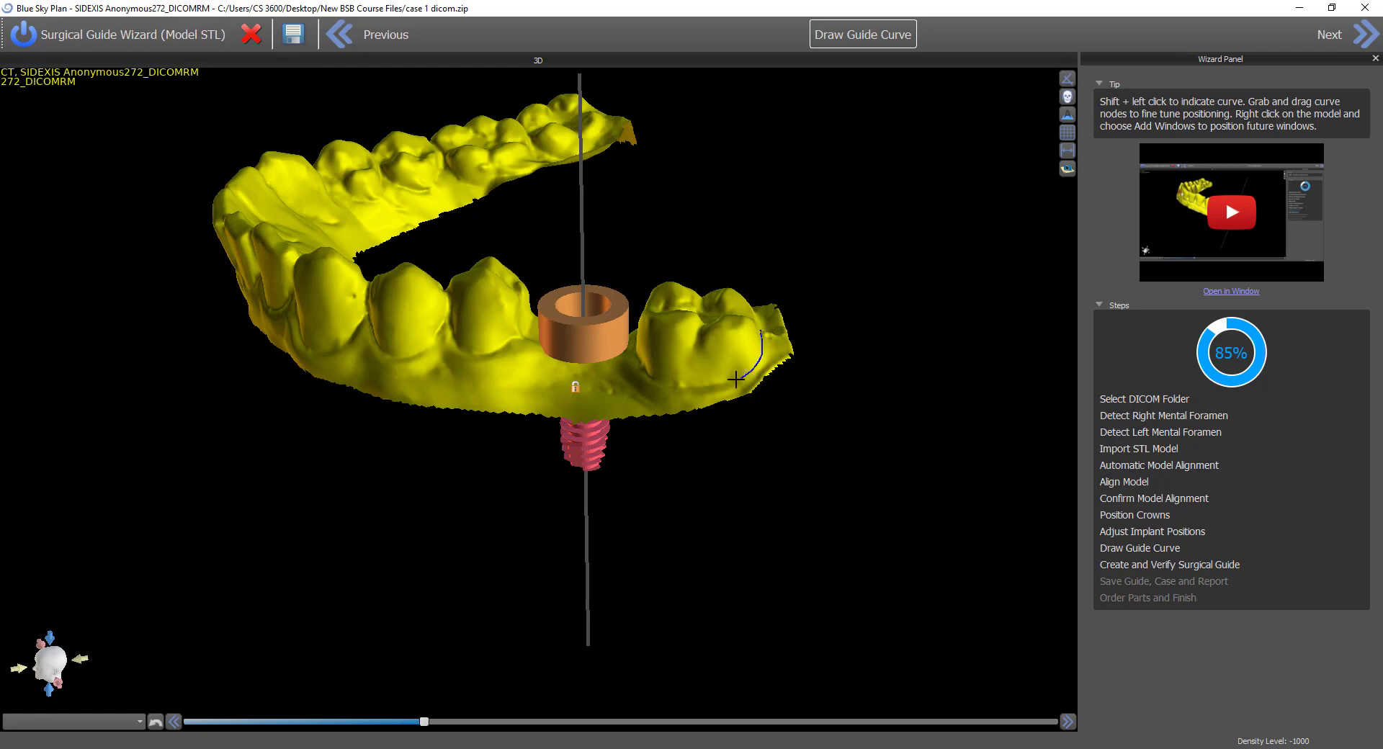
# Mark guide-curve points along the lower arch around the sleeve, orbiting to check each side
pyautogui.click(504, 362)
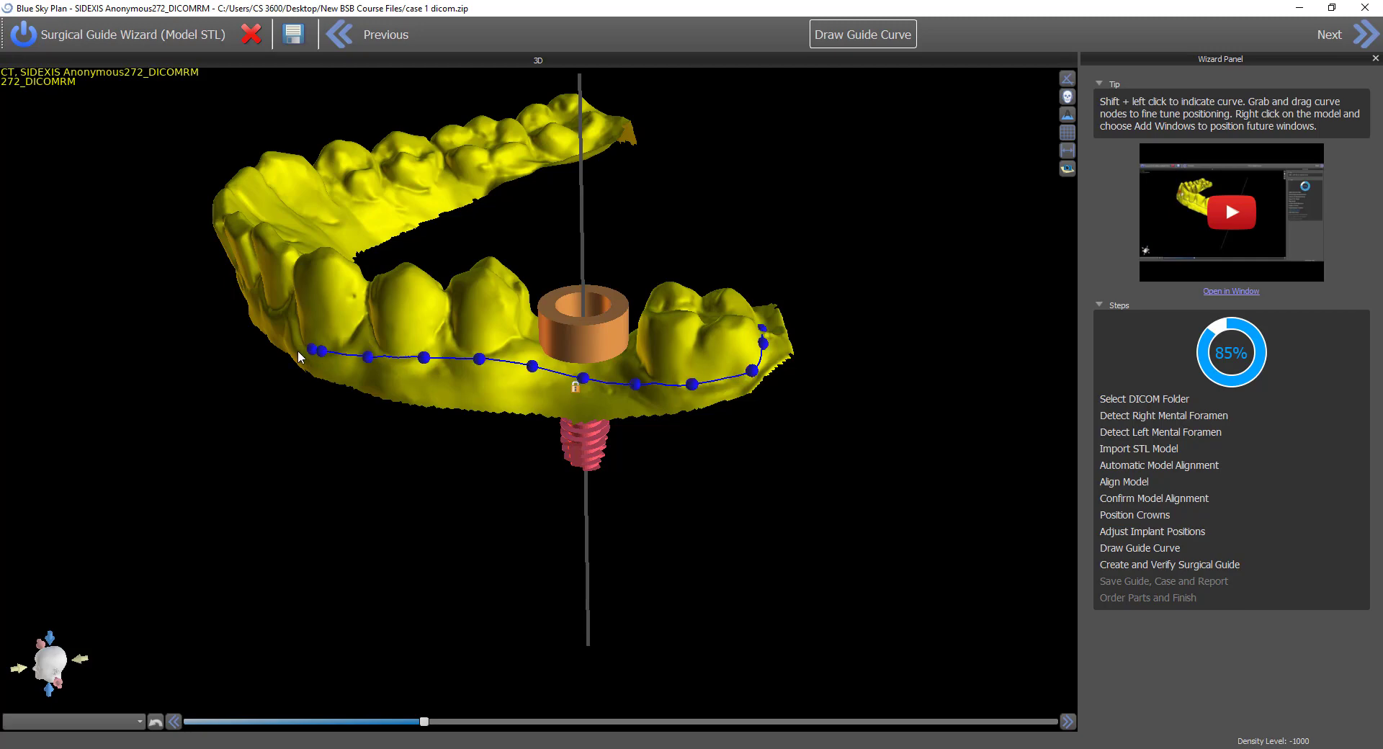
pyautogui.moveTo(278, 493)
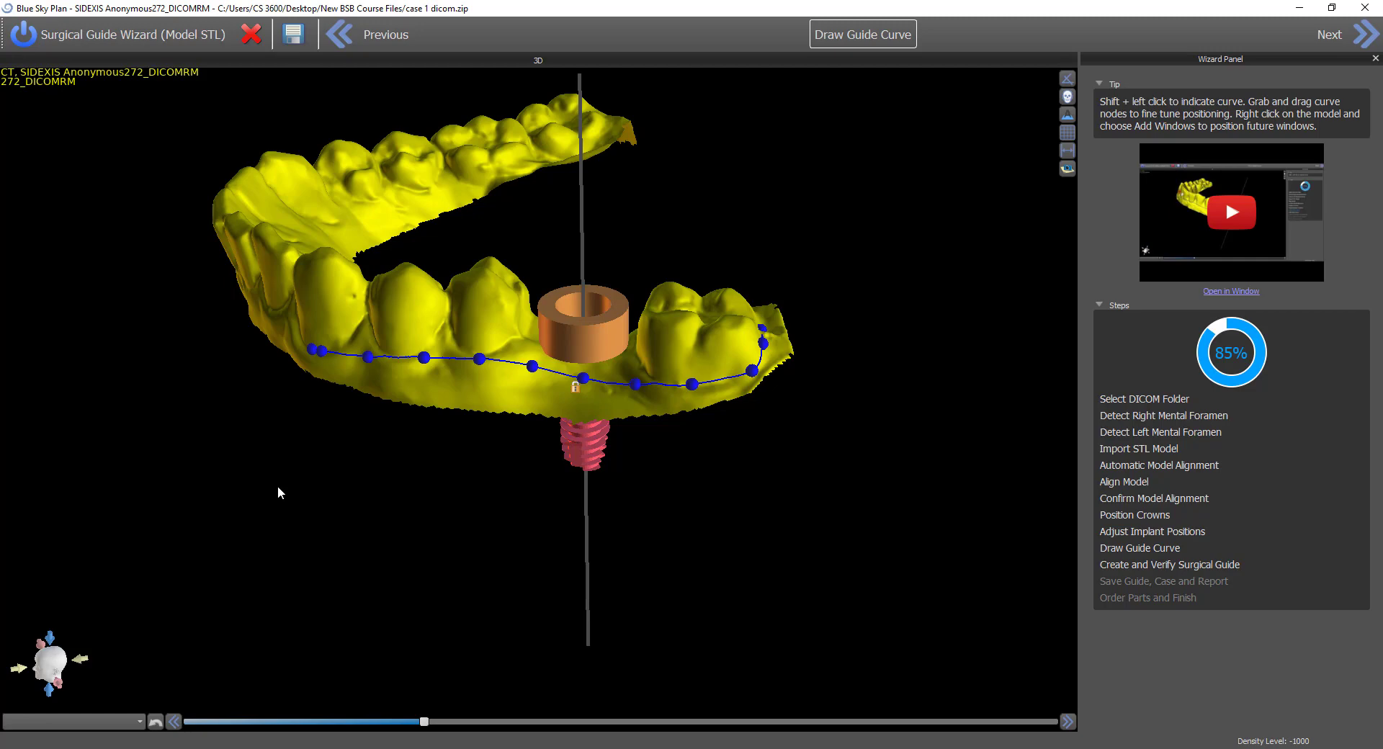
pyautogui.moveTo(275, 610)
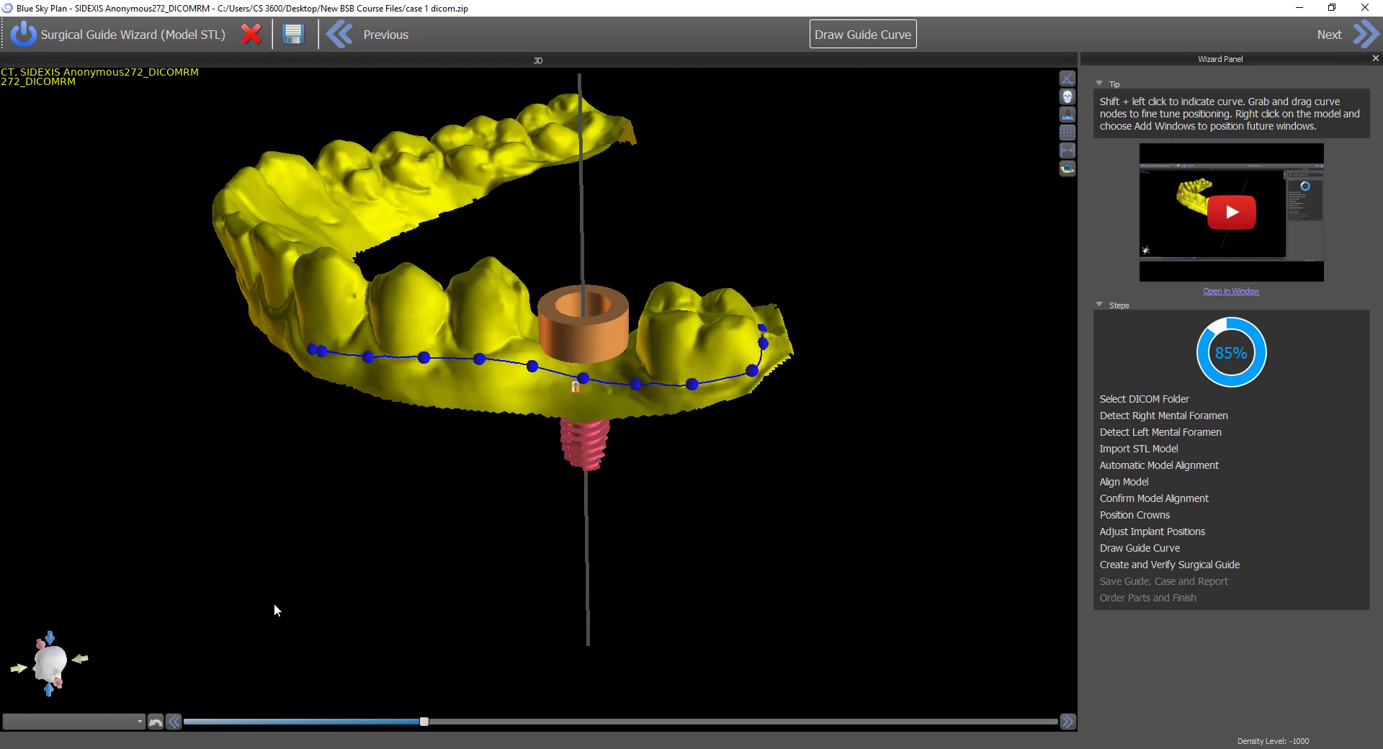
pyautogui.moveTo(279, 610); pyautogui.dragTo(631, 598)
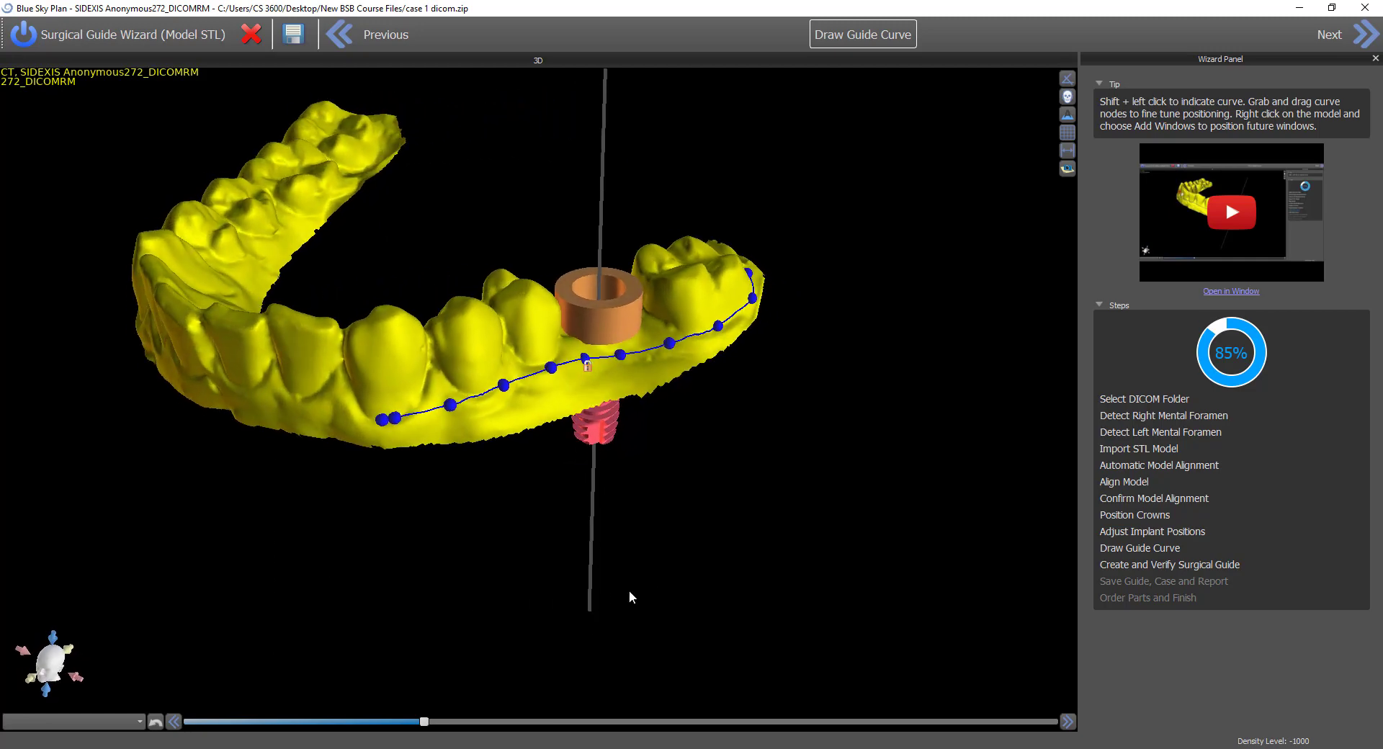
pyautogui.moveTo(631, 598); pyautogui.dragTo(427, 555)
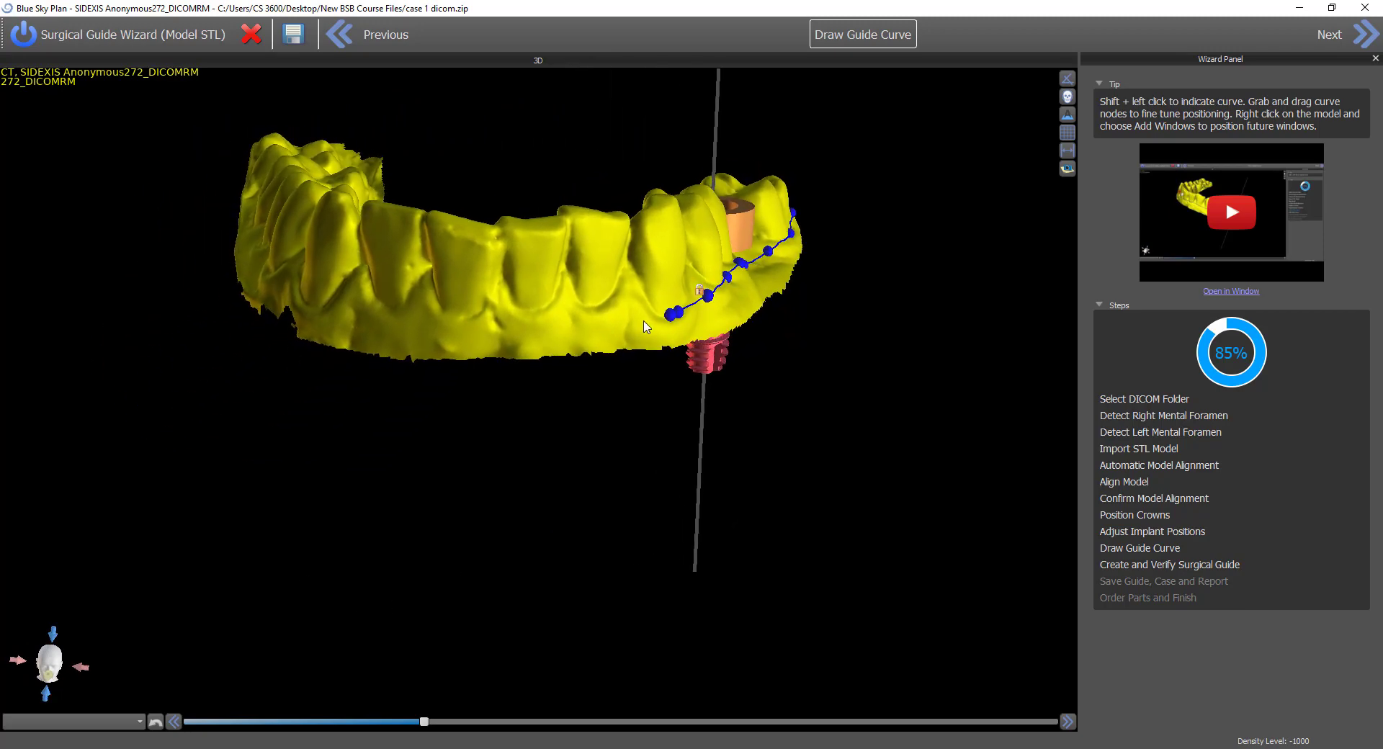
pyautogui.click(542, 323)
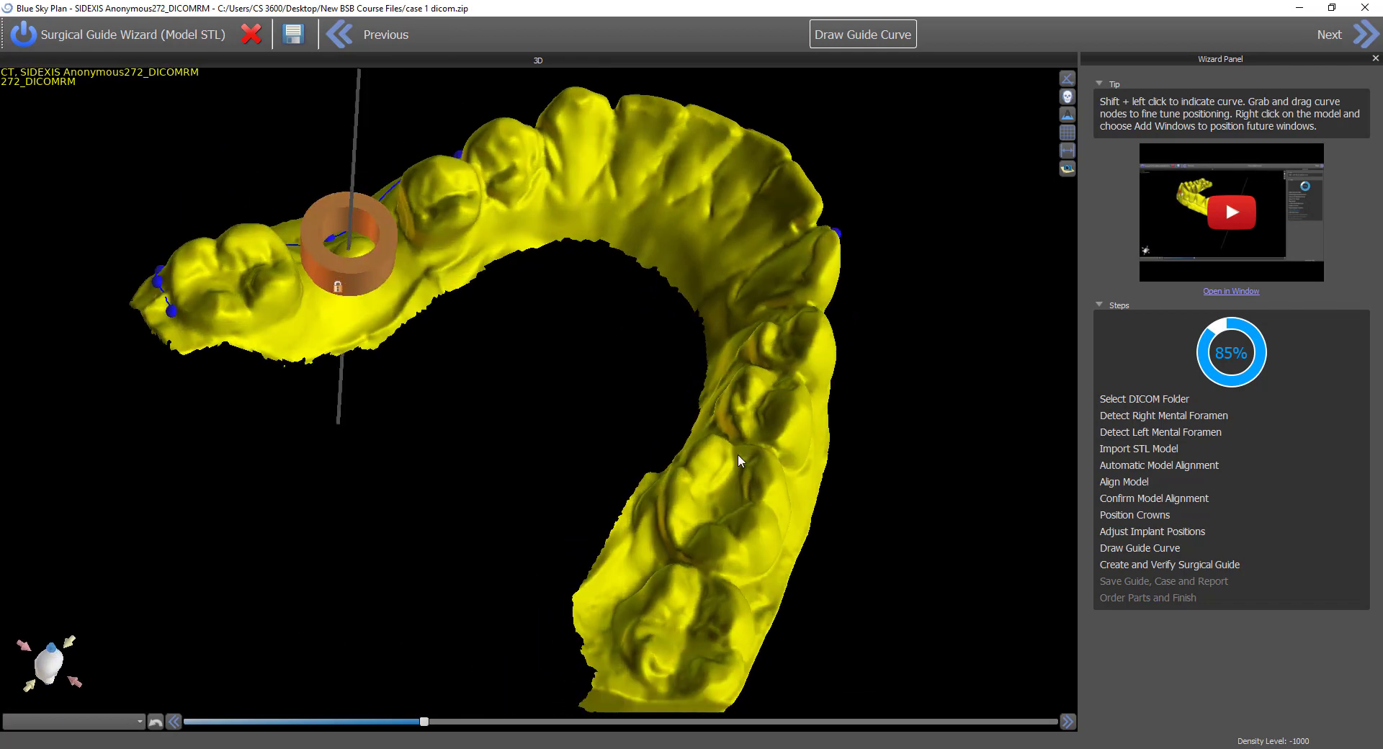
pyautogui.moveTo(739, 462); pyautogui.dragTo(536, 494)
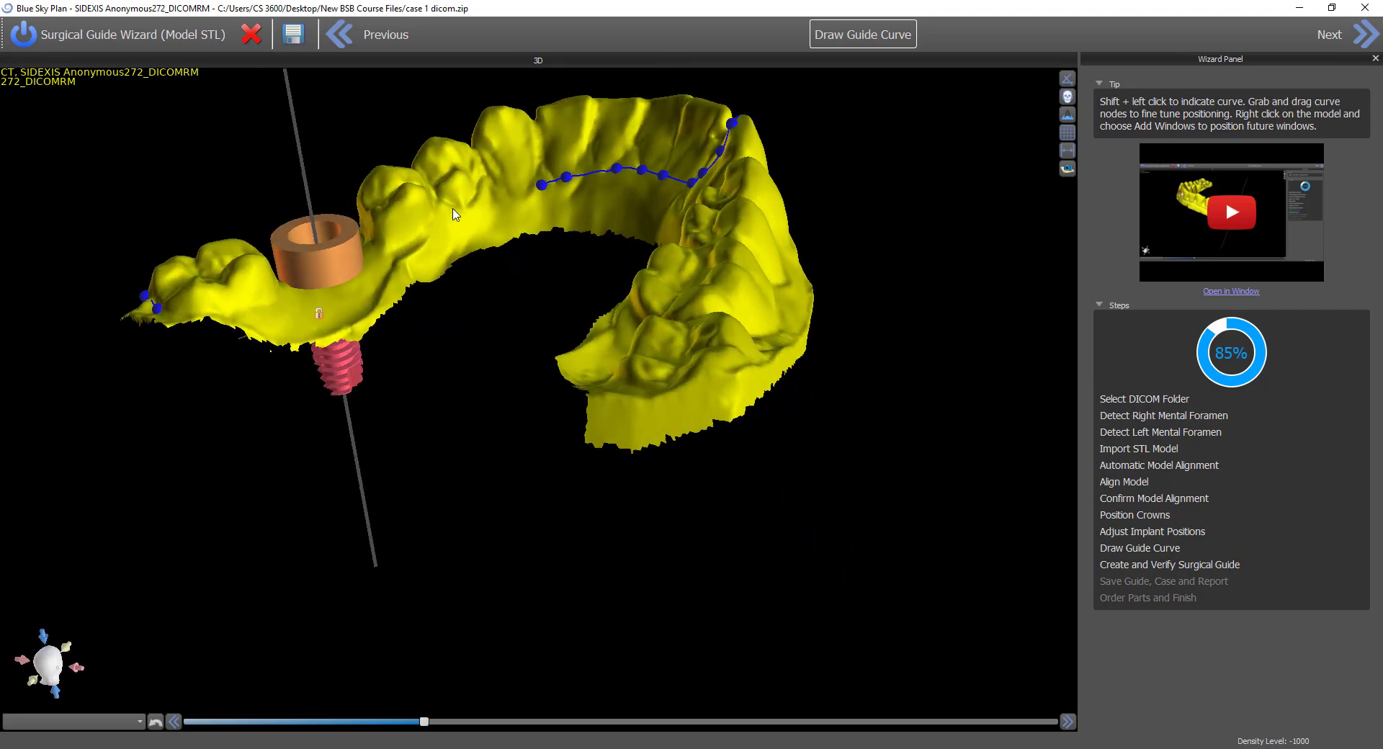
pyautogui.moveTo(490, 205)
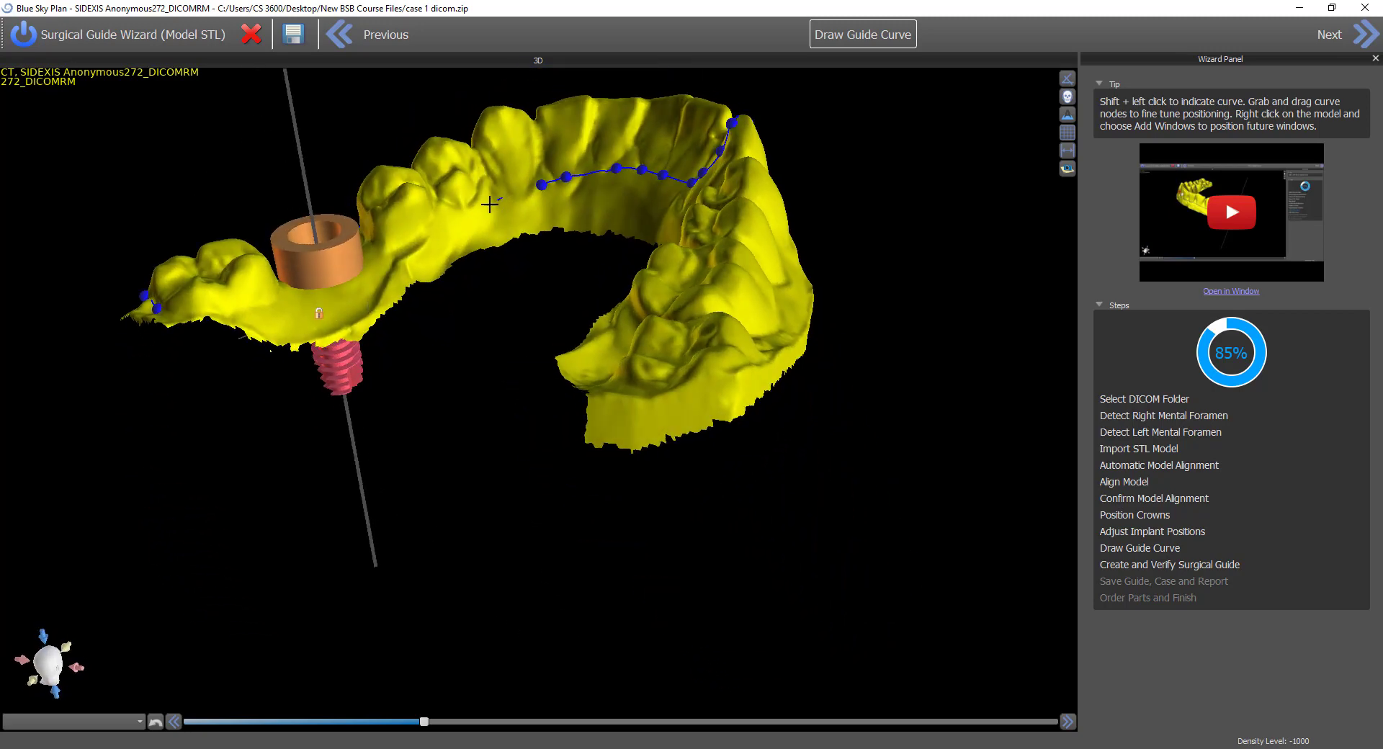
pyautogui.click(282, 298)
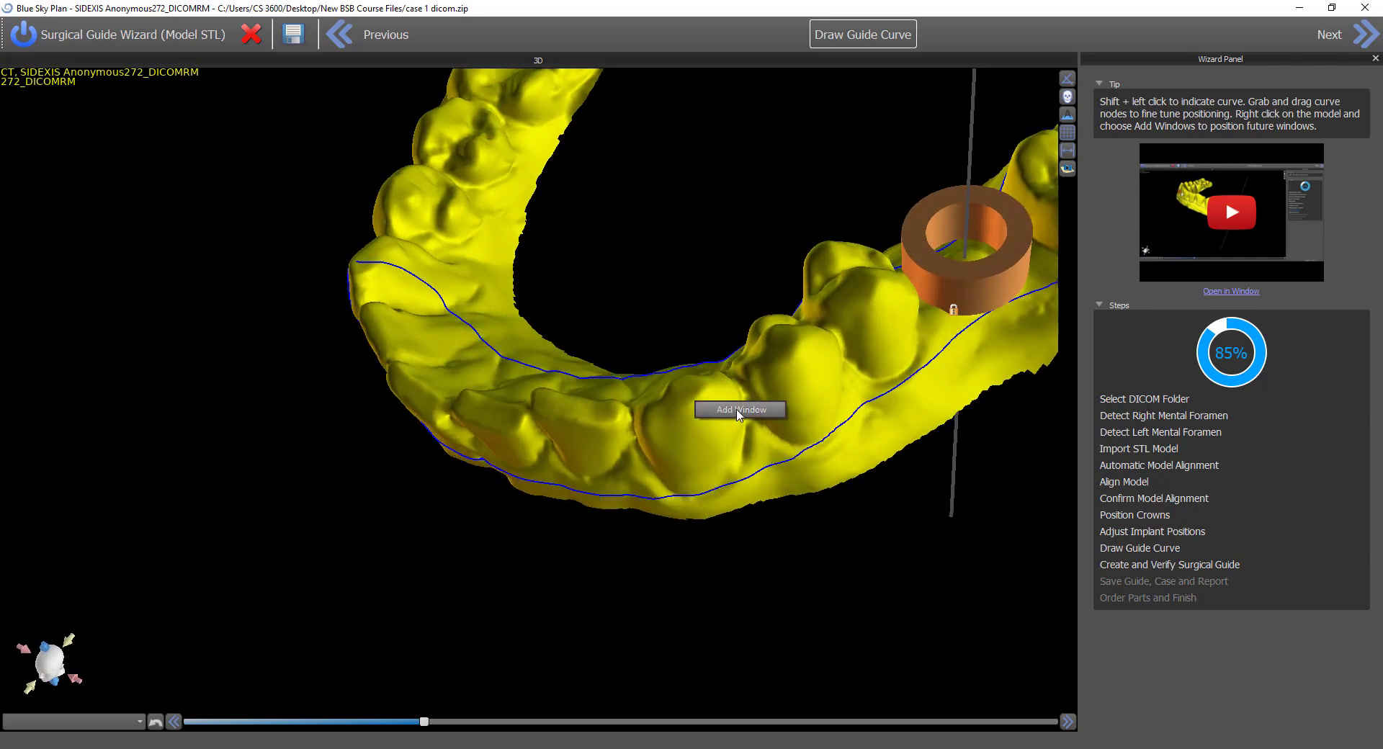
# Add a viewing window block onto the lower model beside the sleeve
pyautogui.click(739, 409)
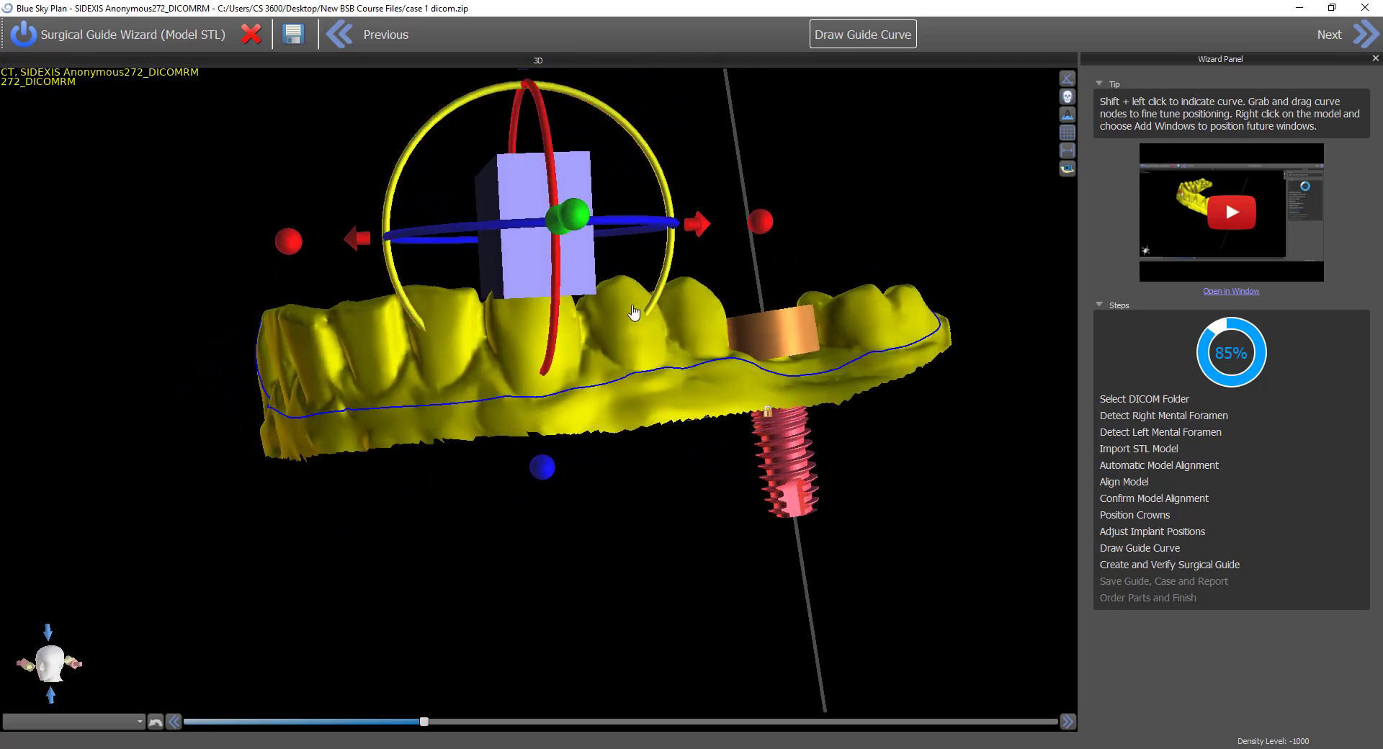
pyautogui.moveTo(562, 385)
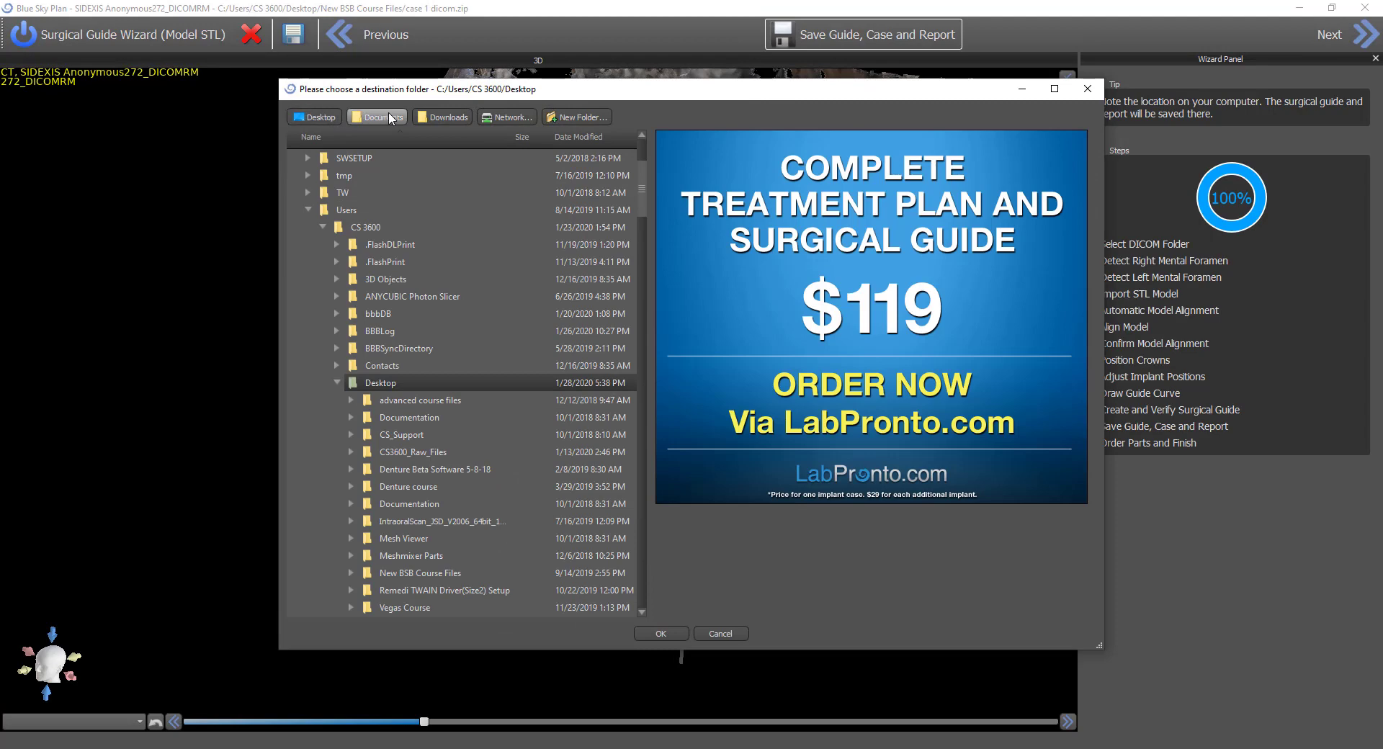
# Save the files to Documents, skipping case approval and lab sending
pyautogui.click(376, 117)
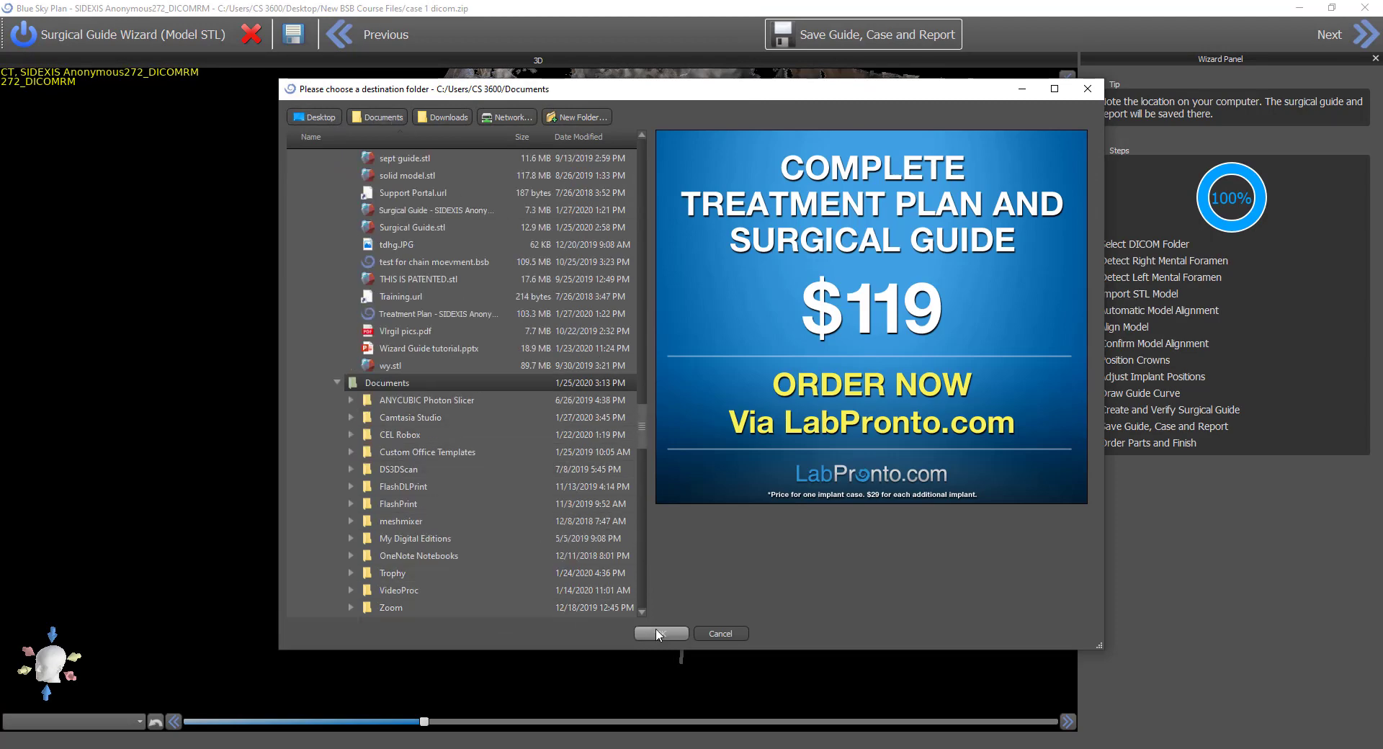
pyautogui.click(660, 634)
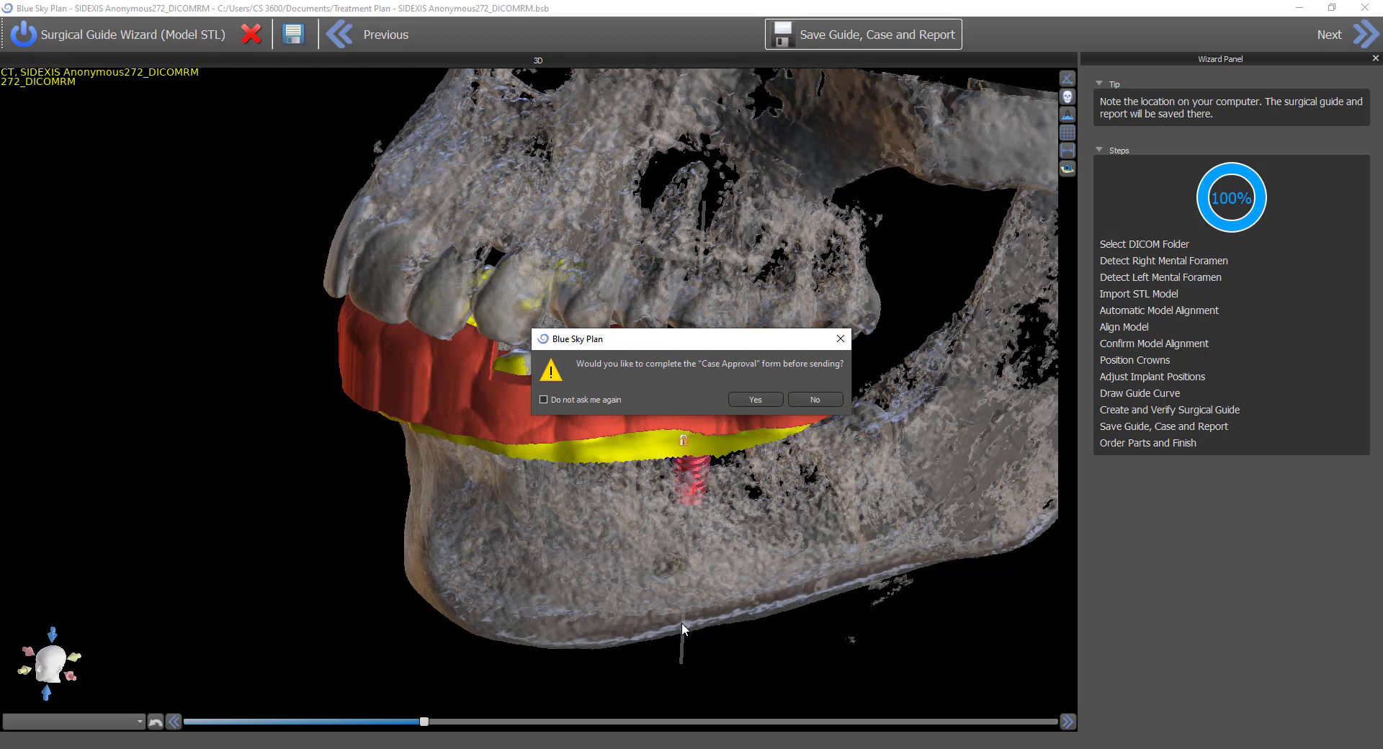
pyautogui.moveTo(792, 374)
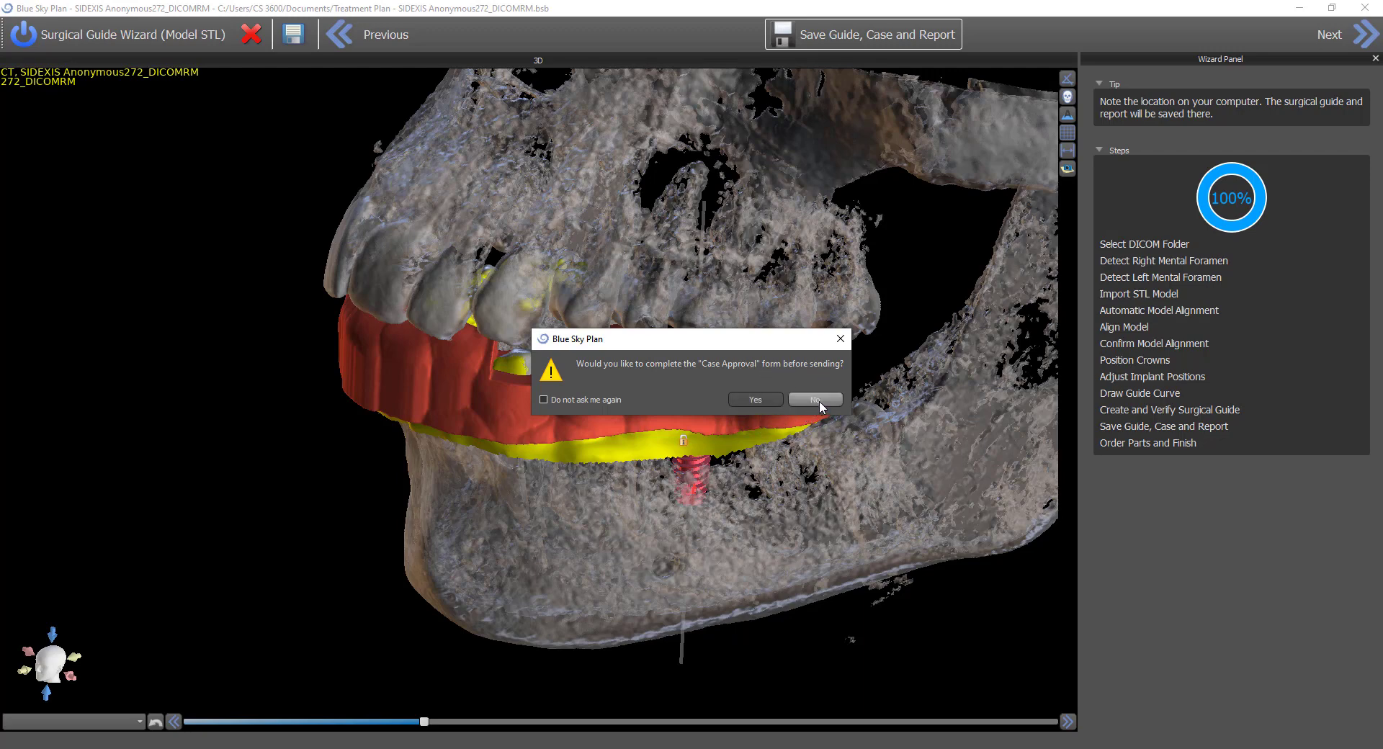
pyautogui.click(813, 399)
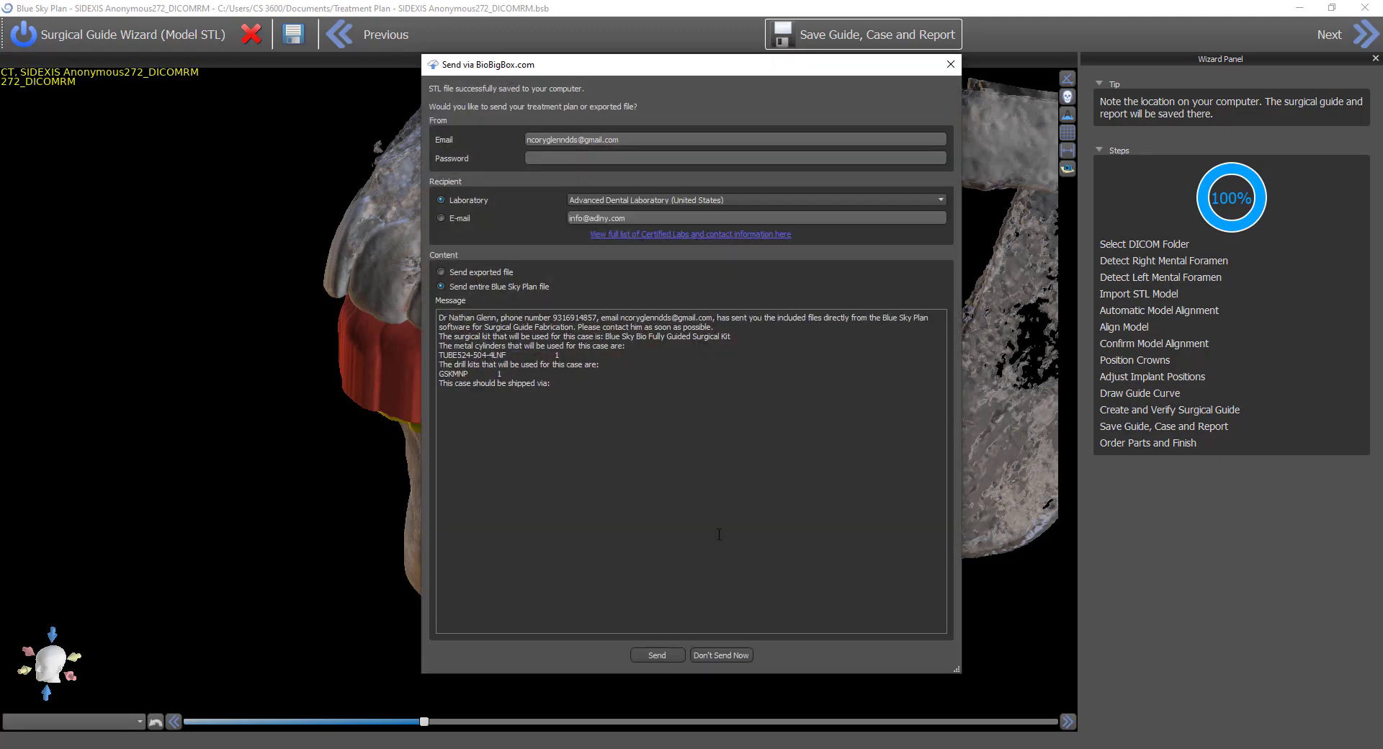
pyautogui.moveTo(721, 655)
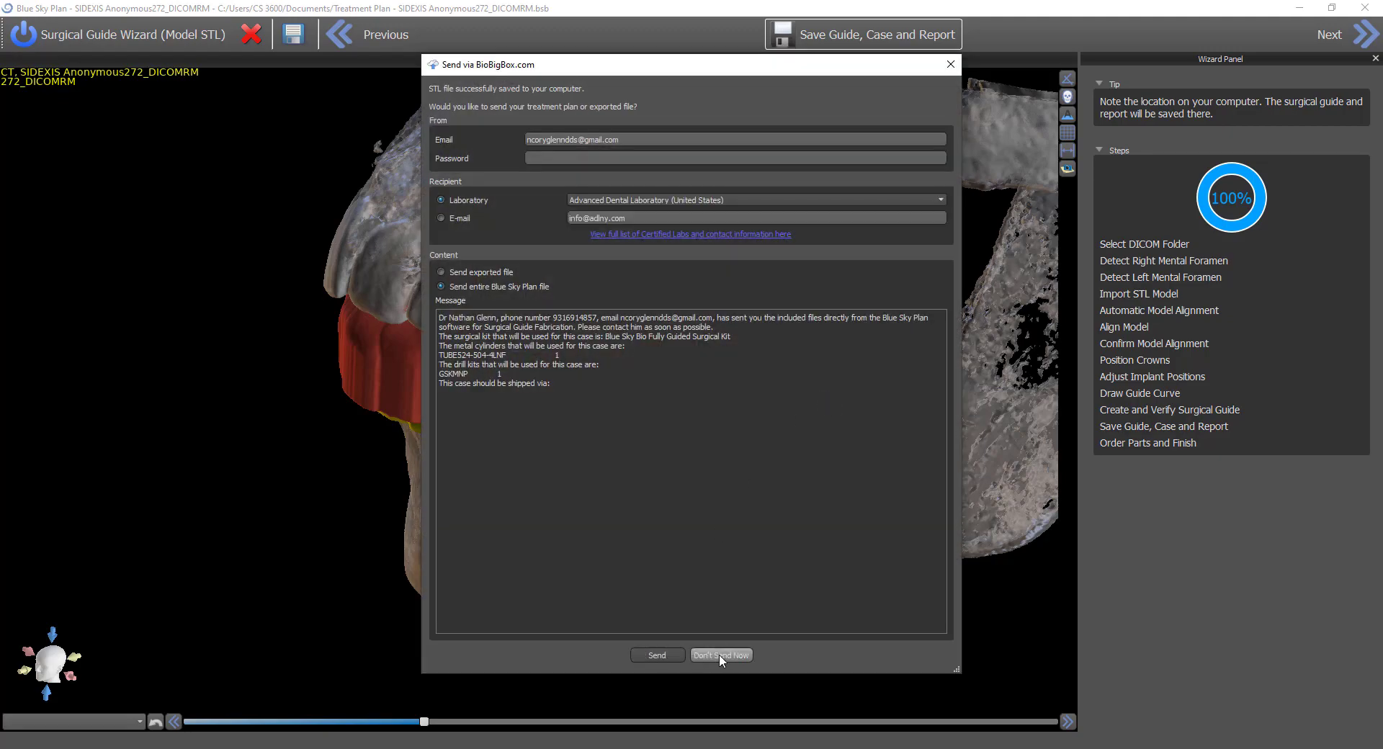
pyautogui.click(720, 654)
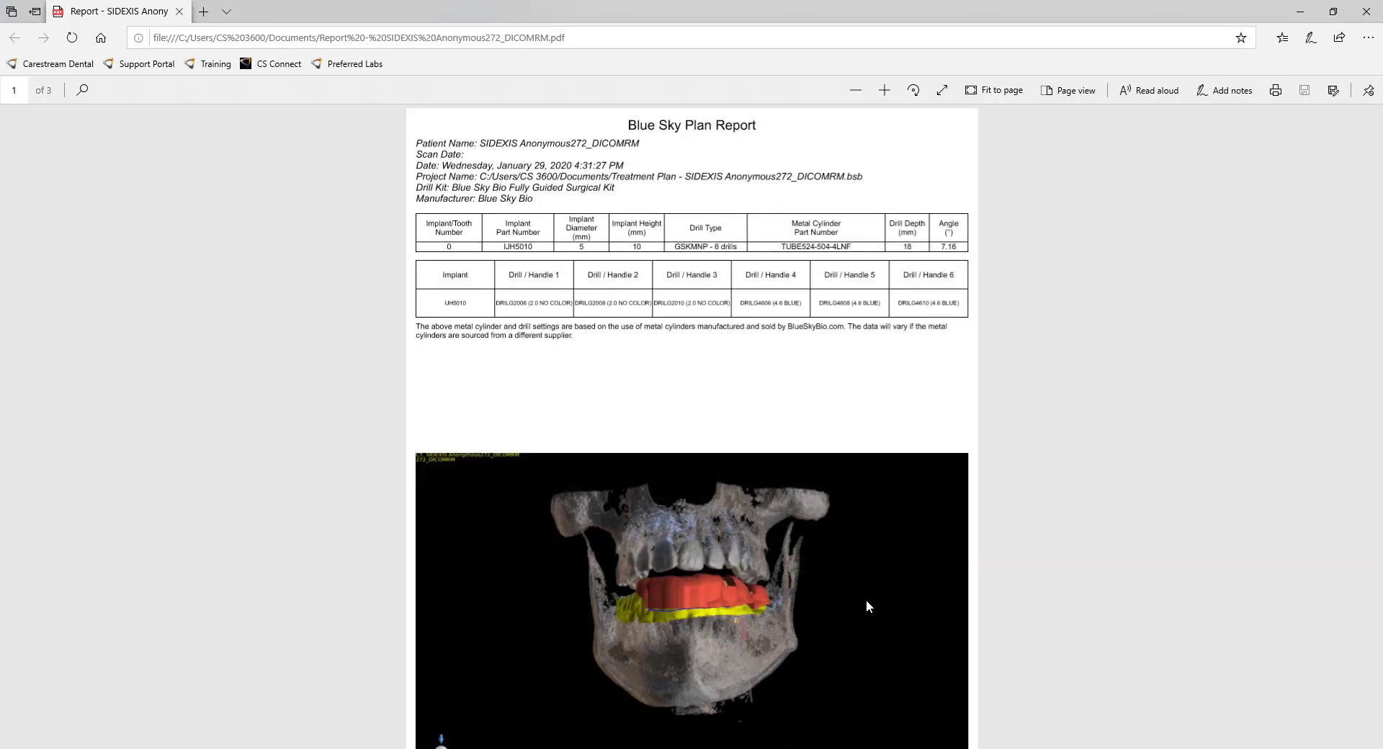
# Scroll through the drilling report PDF, then open the Documents folder with the saved files
pyautogui.scroll(-3)
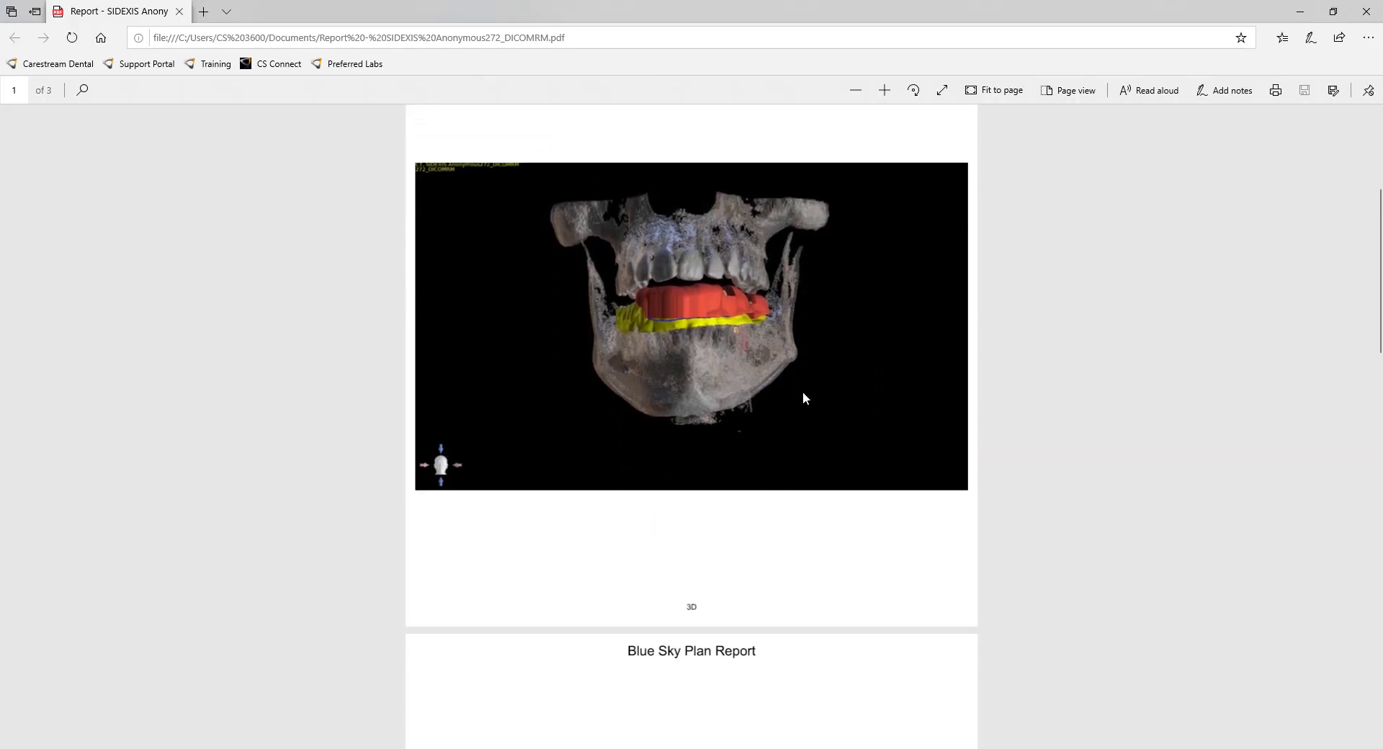
pyautogui.scroll(-3)
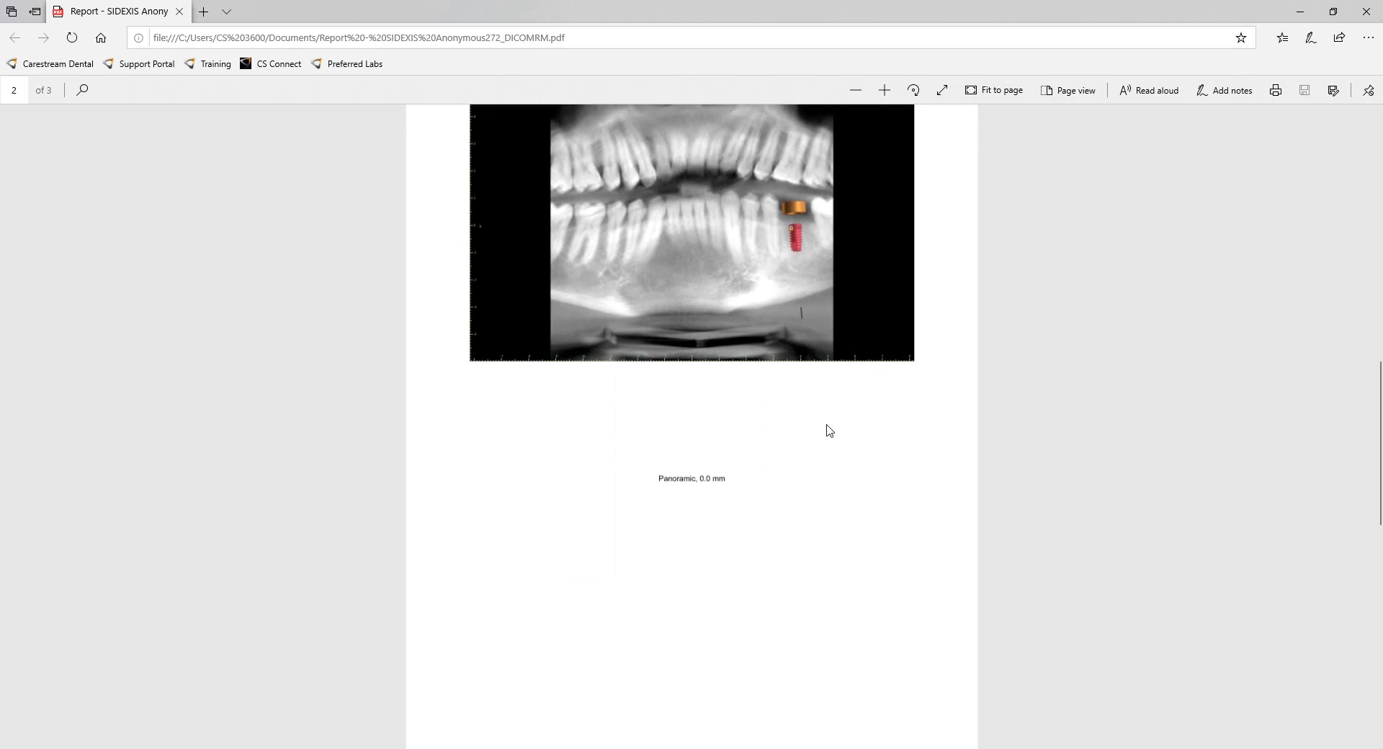
pyautogui.scroll(-3)
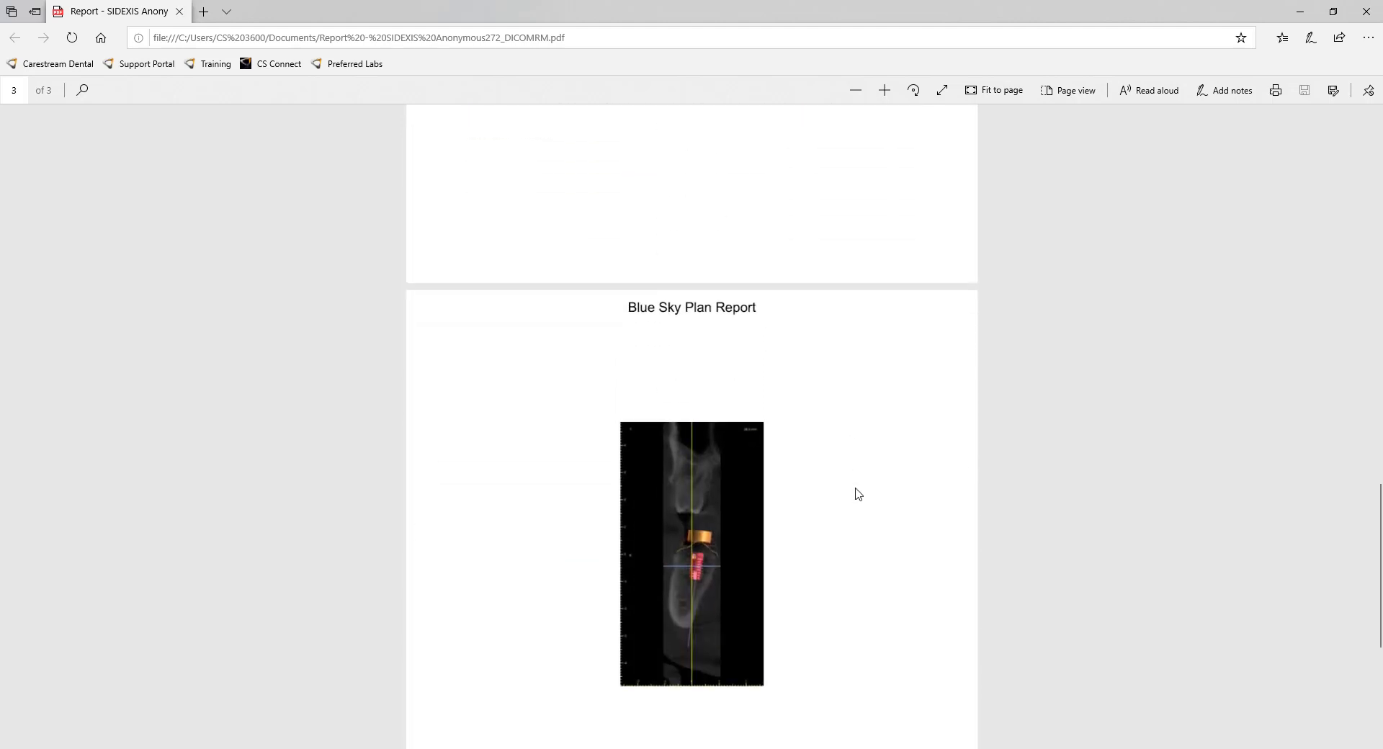
pyautogui.scroll(-3)
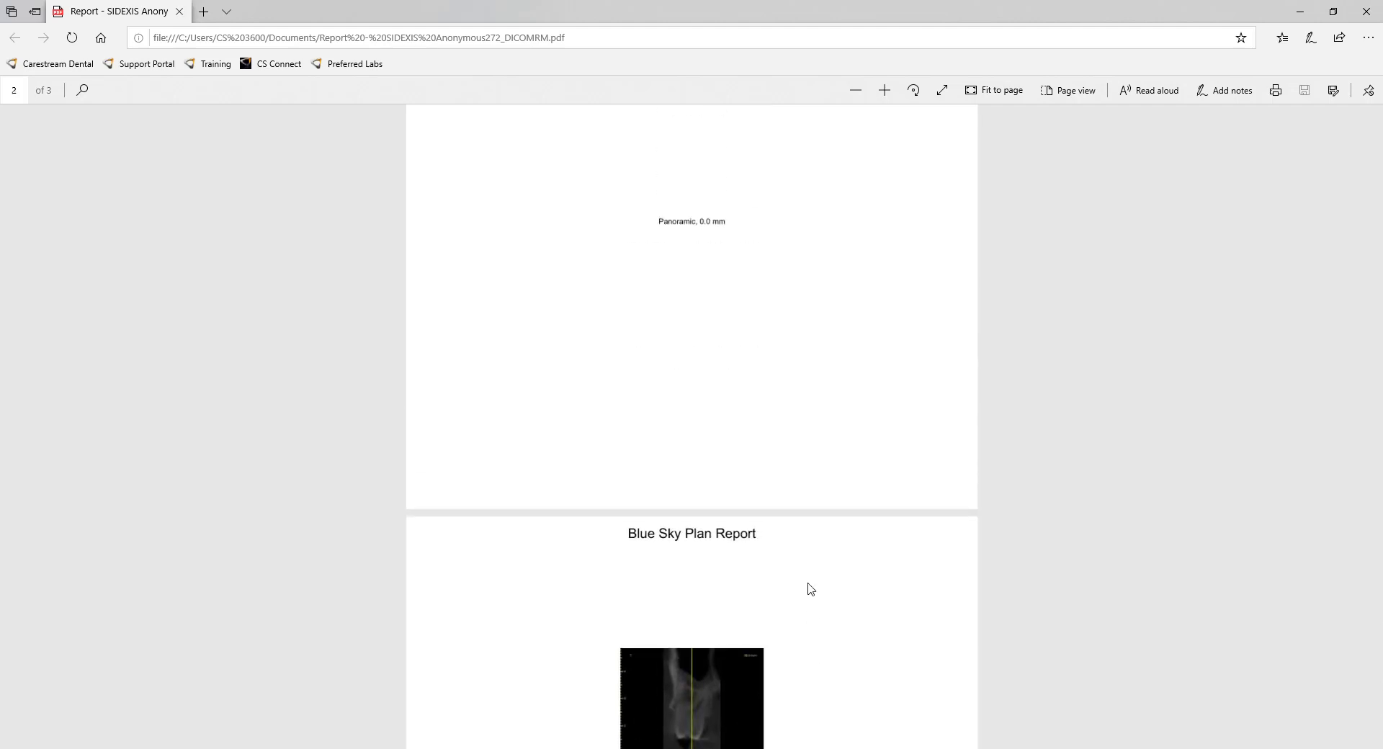
pyautogui.scroll(-3)
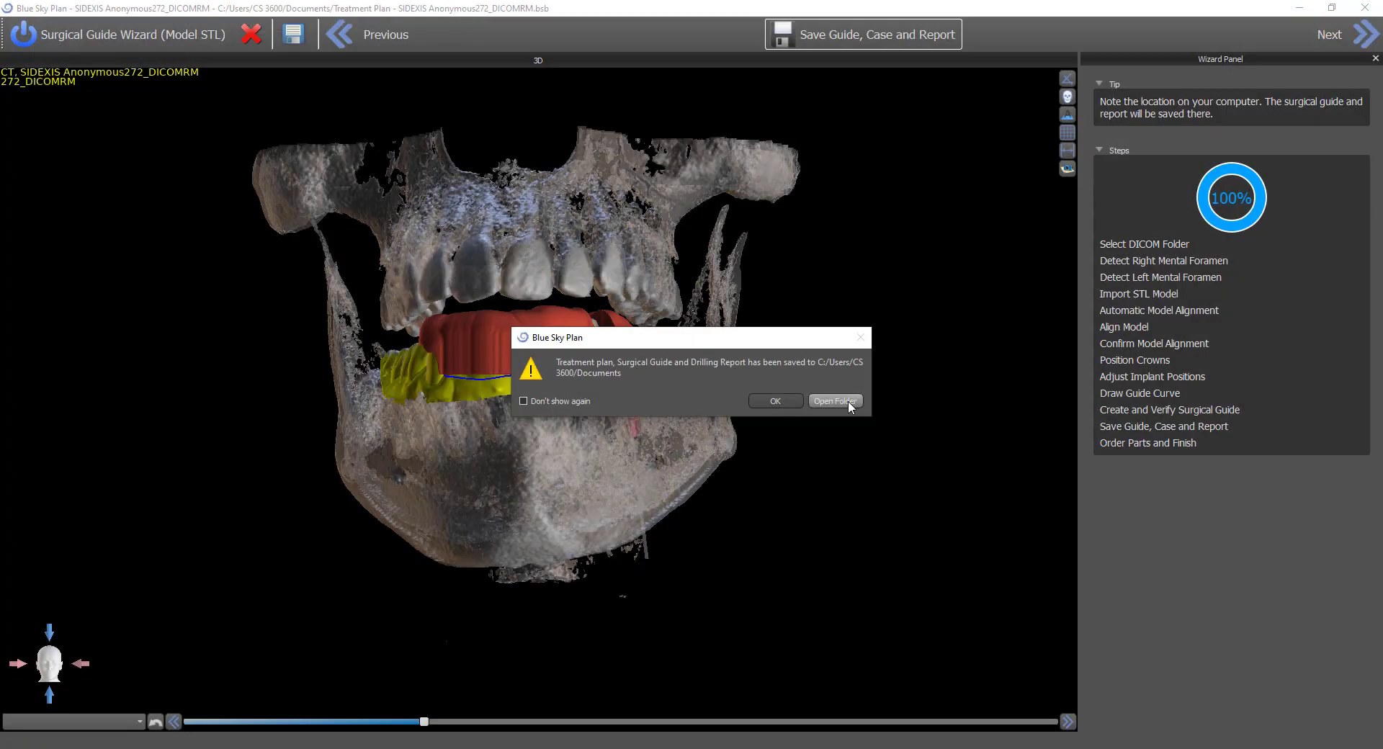
pyautogui.click(774, 400)
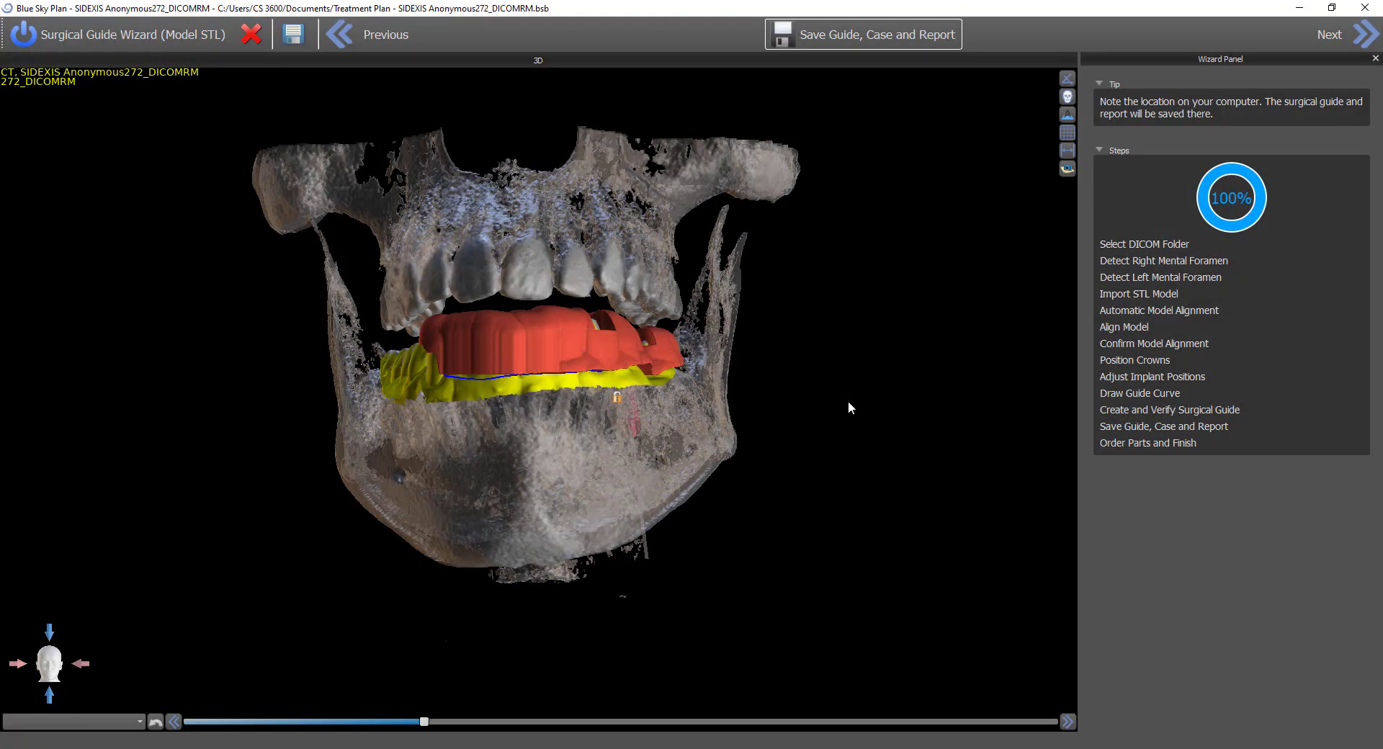
pyautogui.click(861, 33)
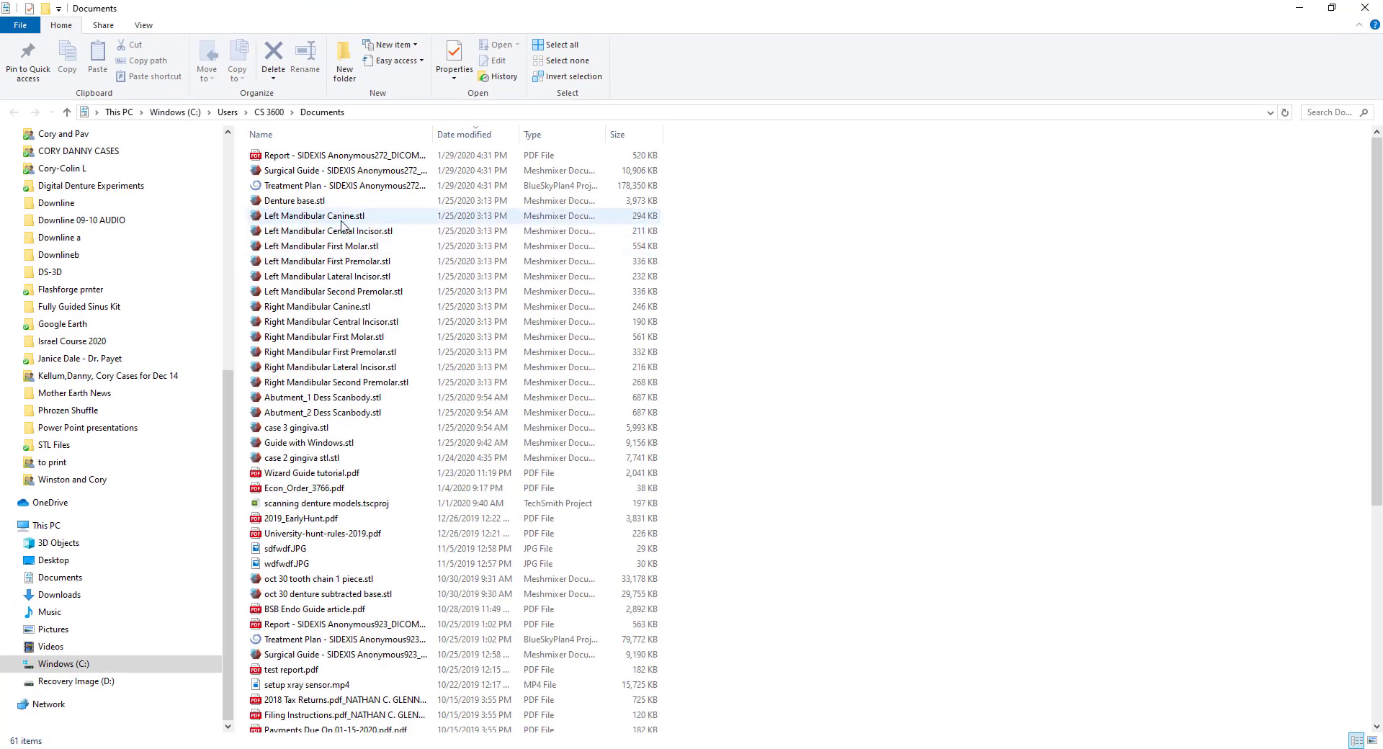
pyautogui.click(337, 156)
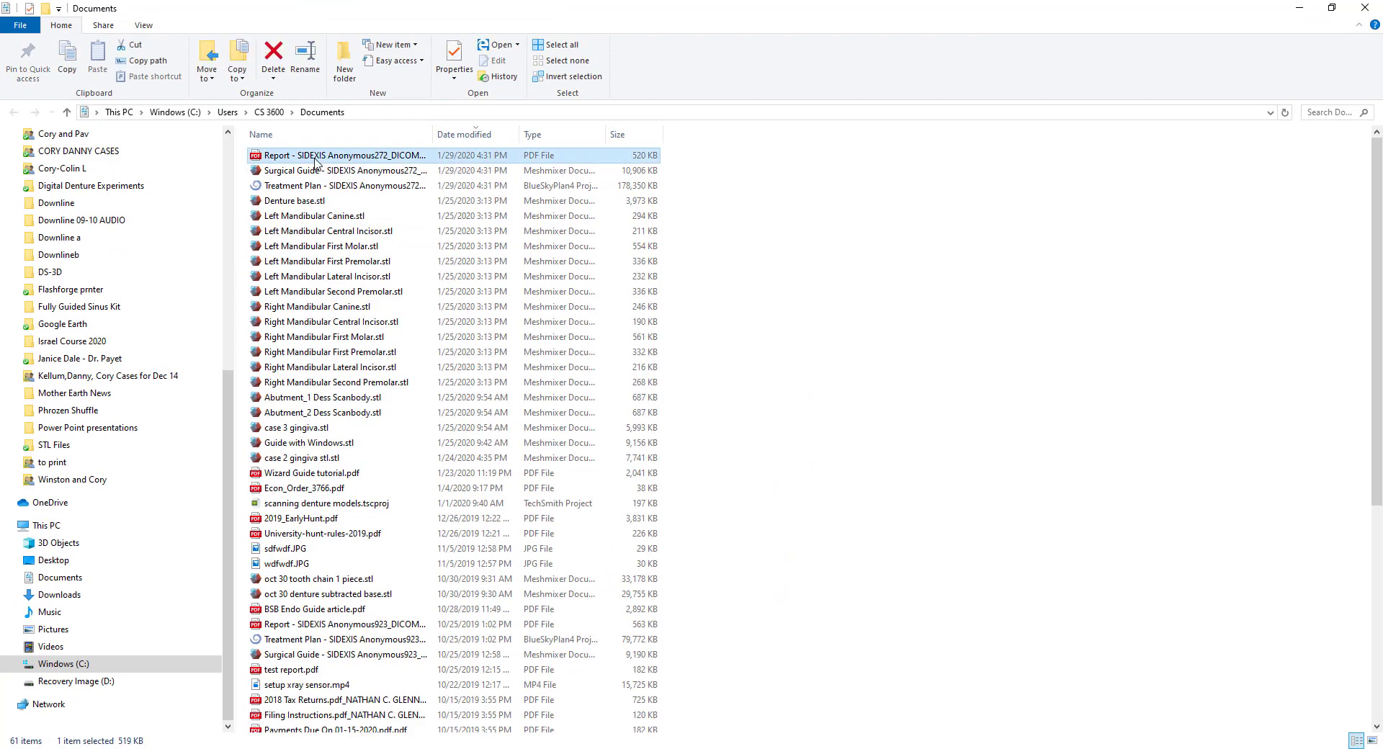
pyautogui.click(343, 170)
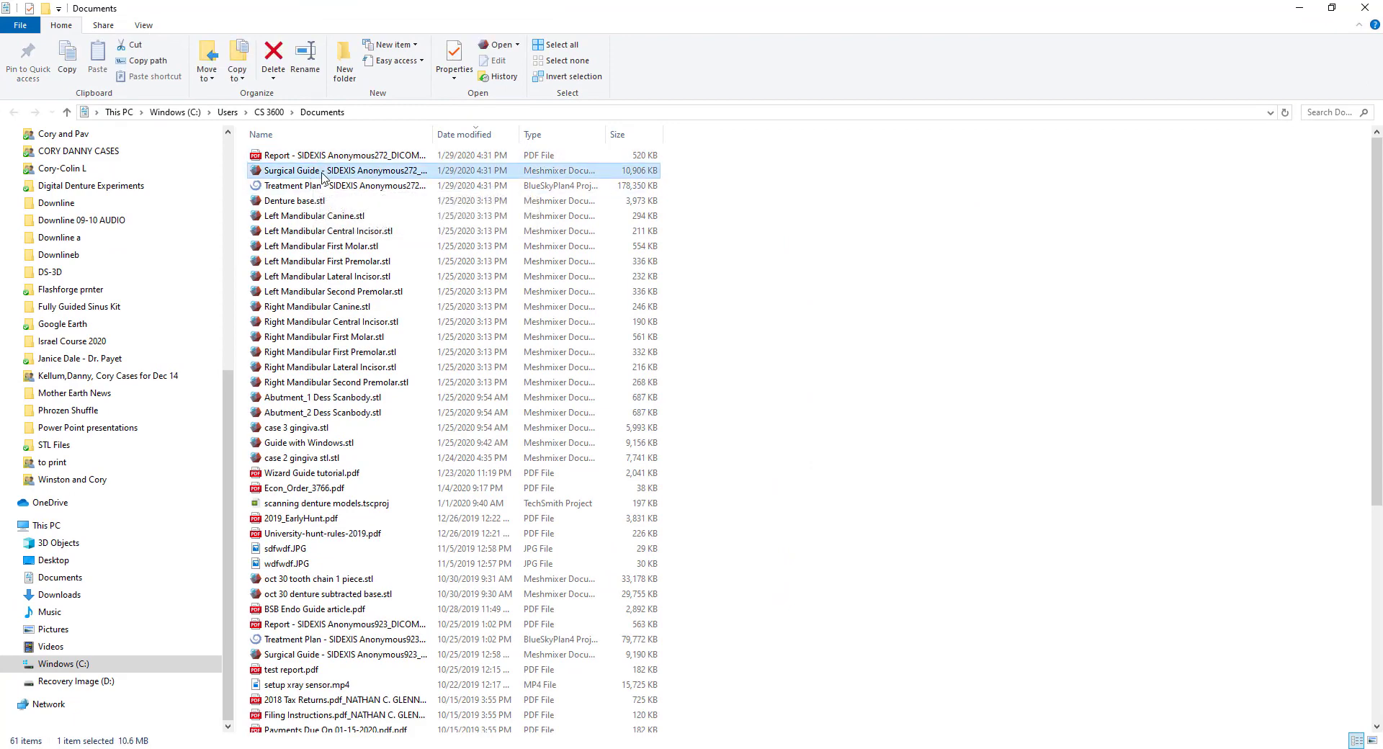
pyautogui.click(344, 186)
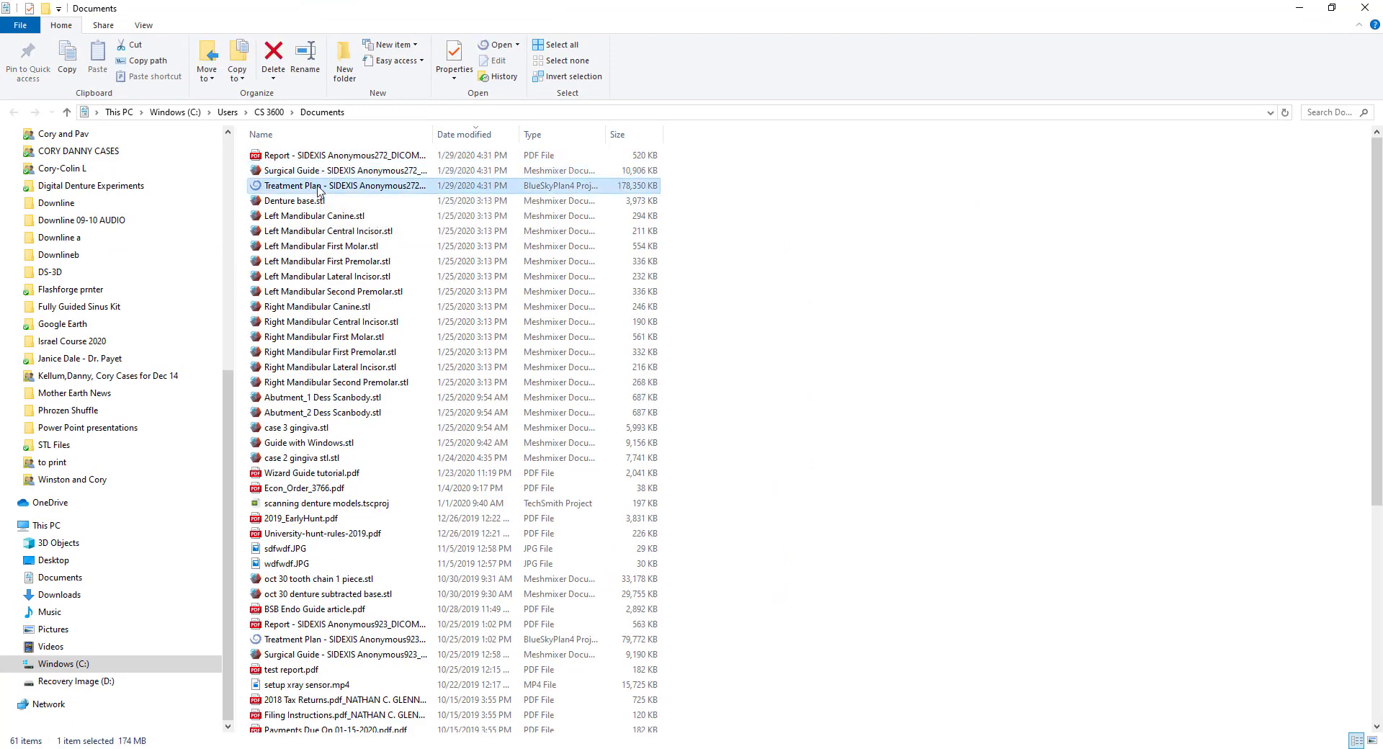
pyautogui.moveTo(291, 186)
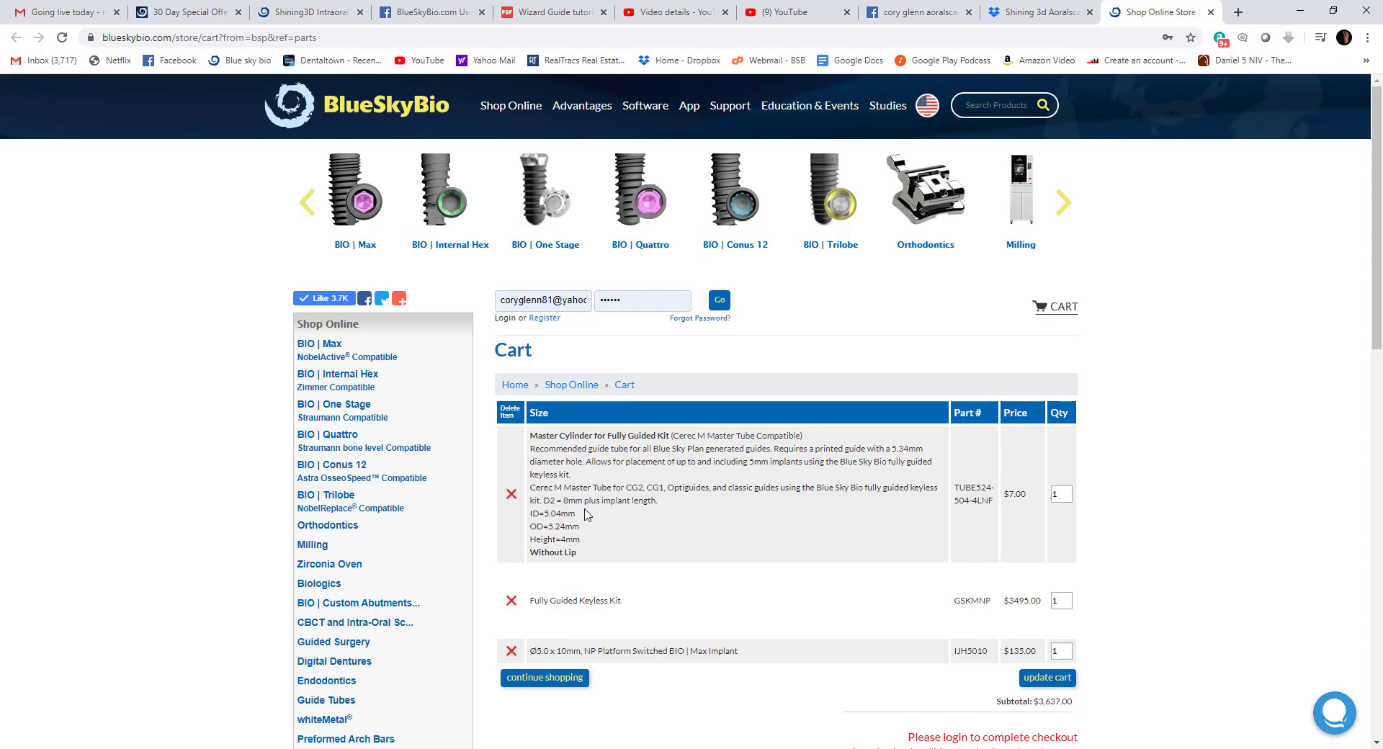
pyautogui.moveTo(1174, 398)
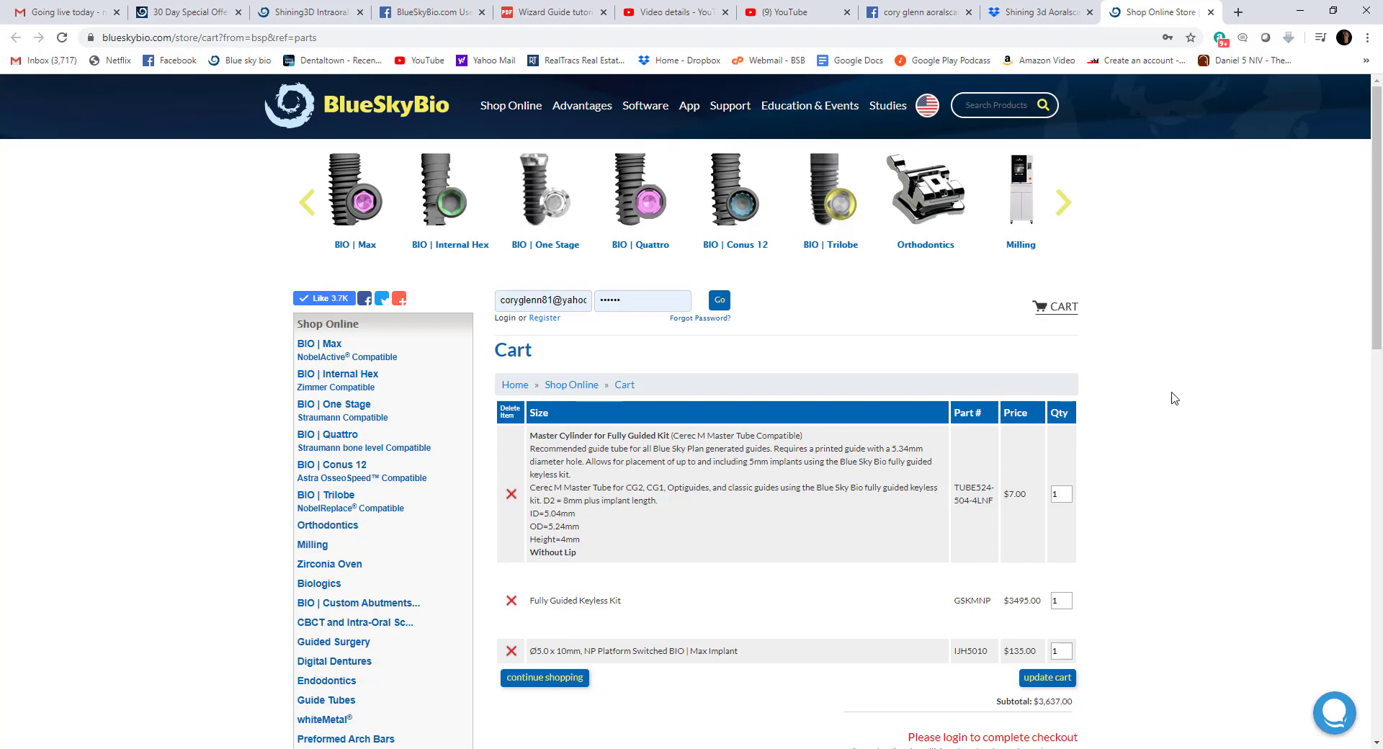